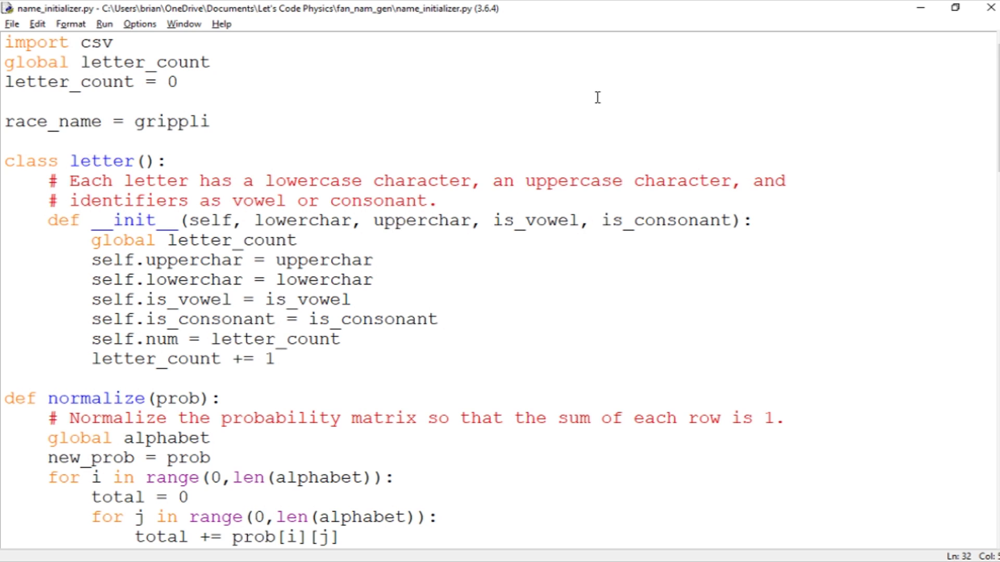
{"action": "mouse_move", "coordinate": [502, 155]}
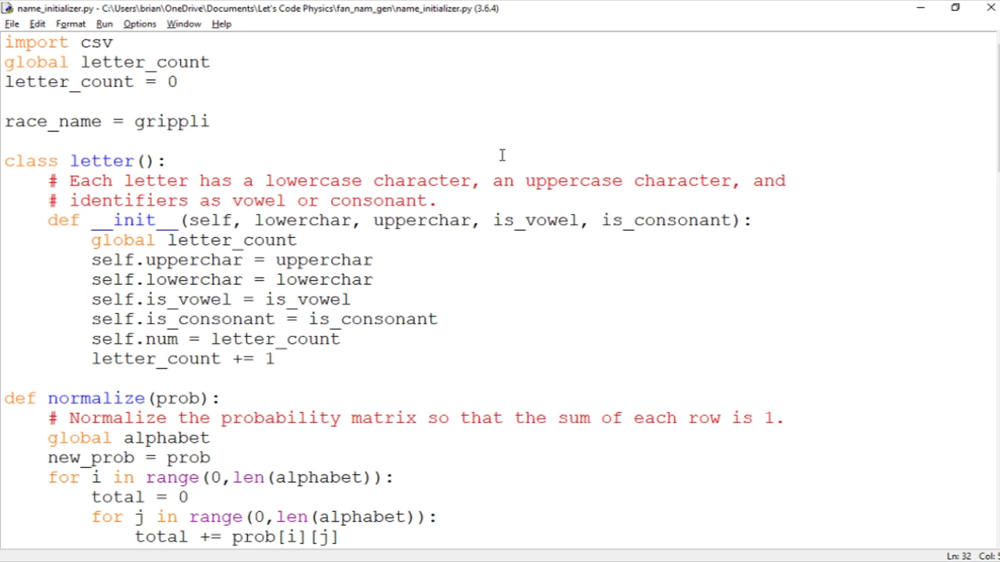
{"action": "mouse_move", "coordinate": [747, 187]}
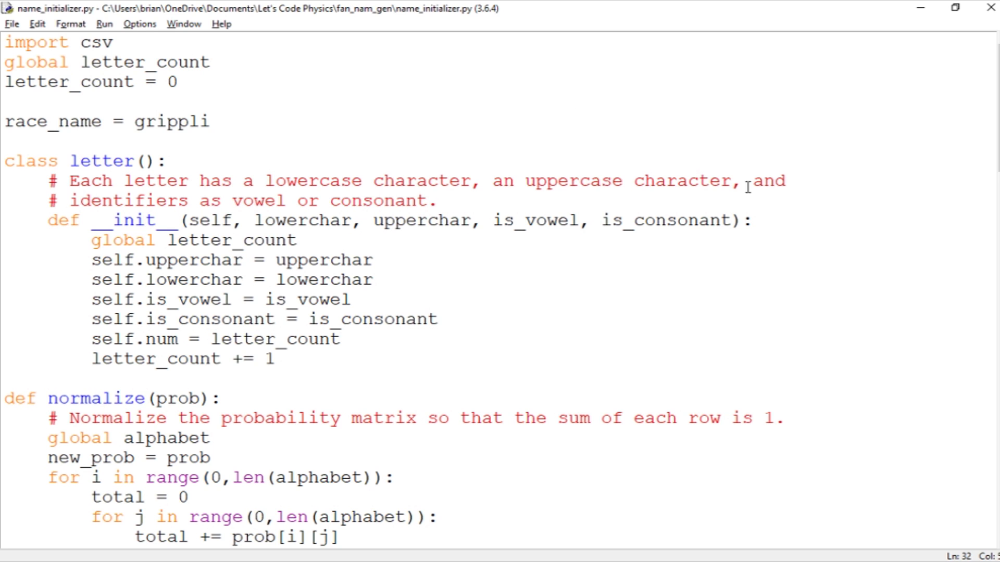
Scroll through the grippli names list in Notepad, from Brillup to Quartle
{"action": "scroll", "scroll_direction": "down", "scroll_amount": 3}
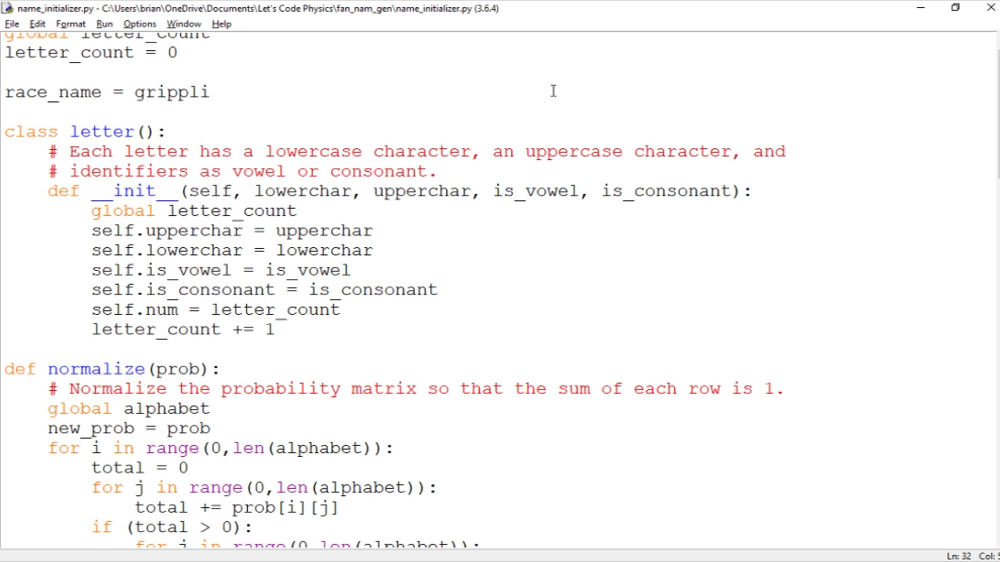
{"action": "scroll", "scroll_direction": "up", "scroll_amount": 3}
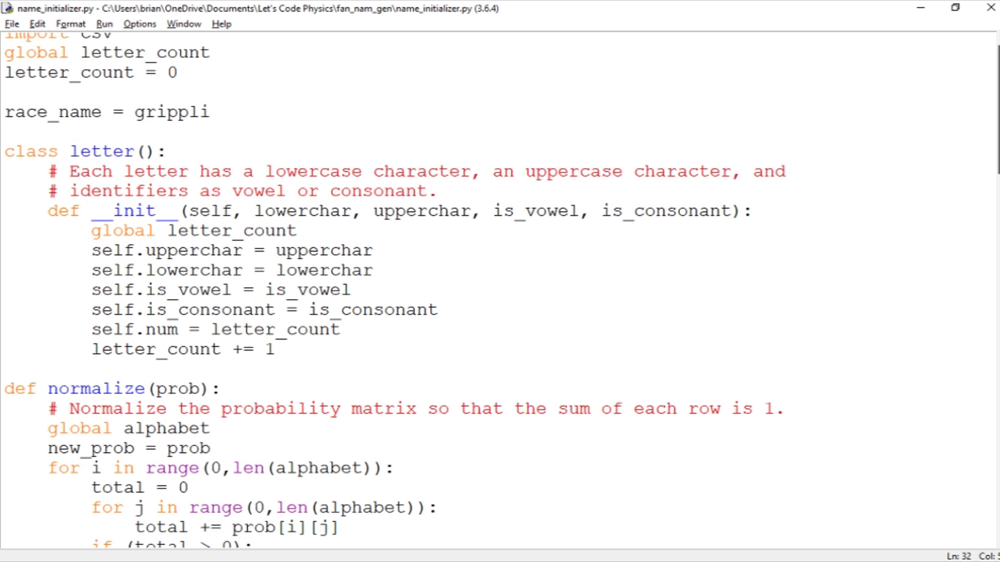
{"action": "scroll", "scroll_direction": "down", "scroll_amount": 3}
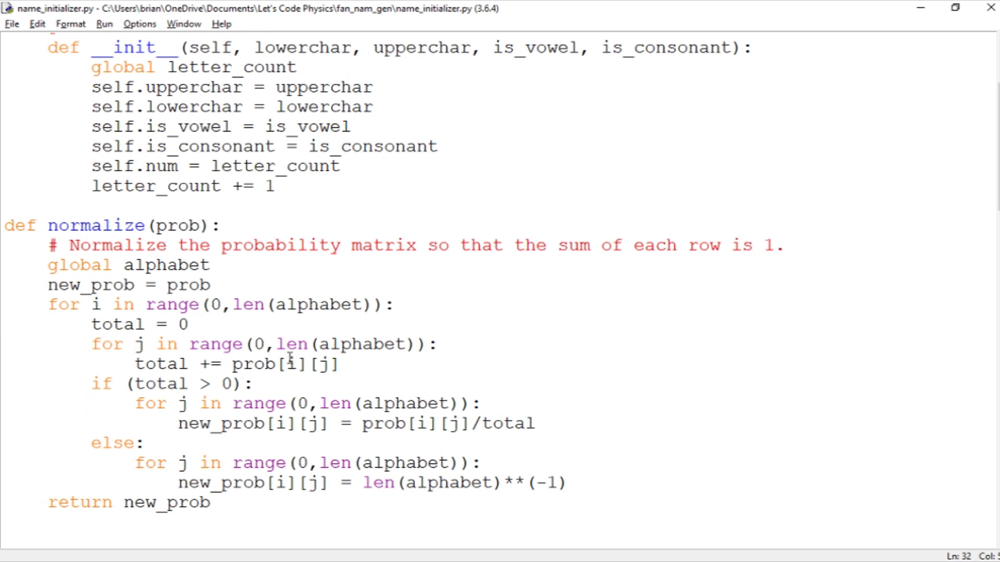
{"action": "mouse_move", "coordinate": [319, 364]}
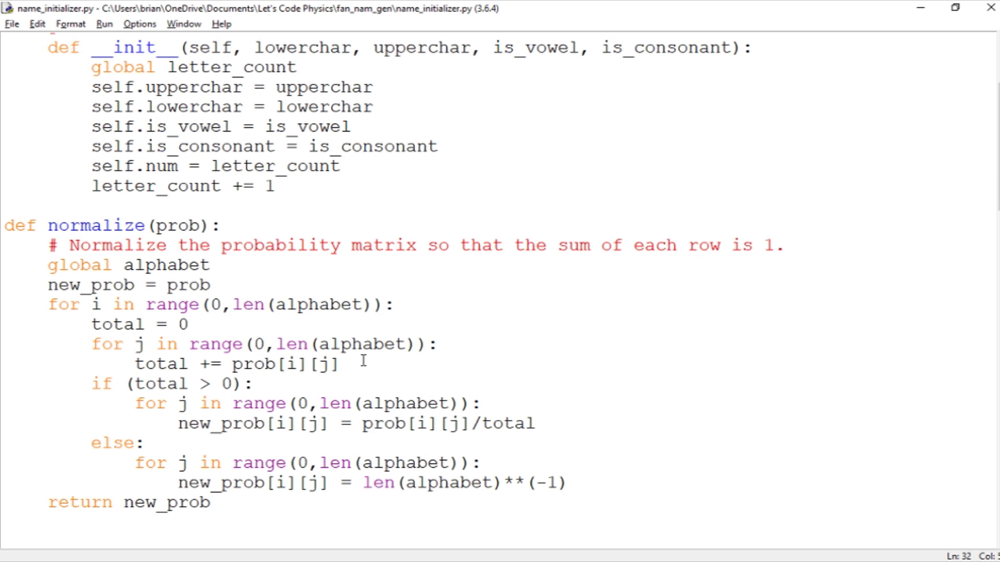
{"action": "left_click", "coordinate": [566, 483]}
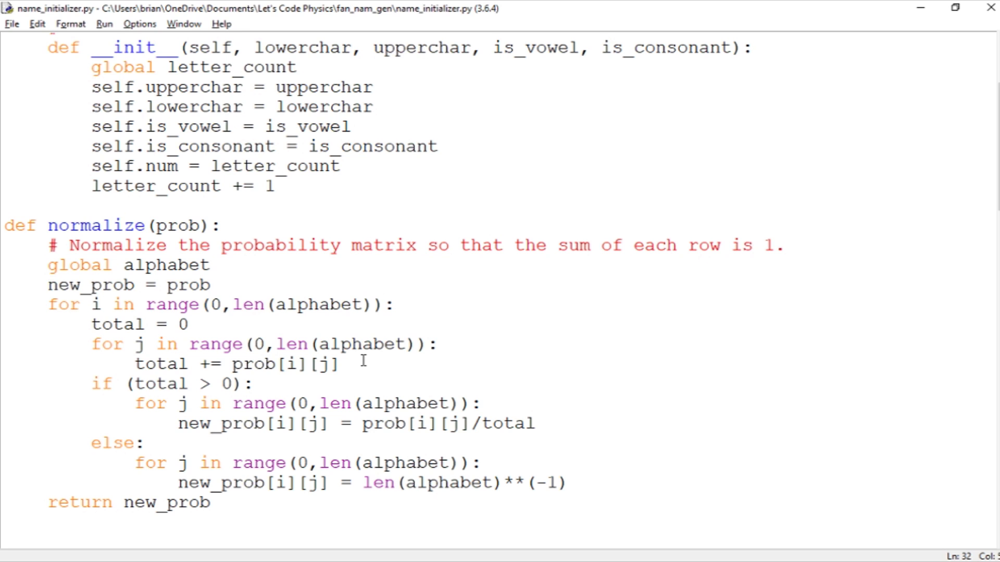
{"action": "left_click", "coordinate": [567, 483]}
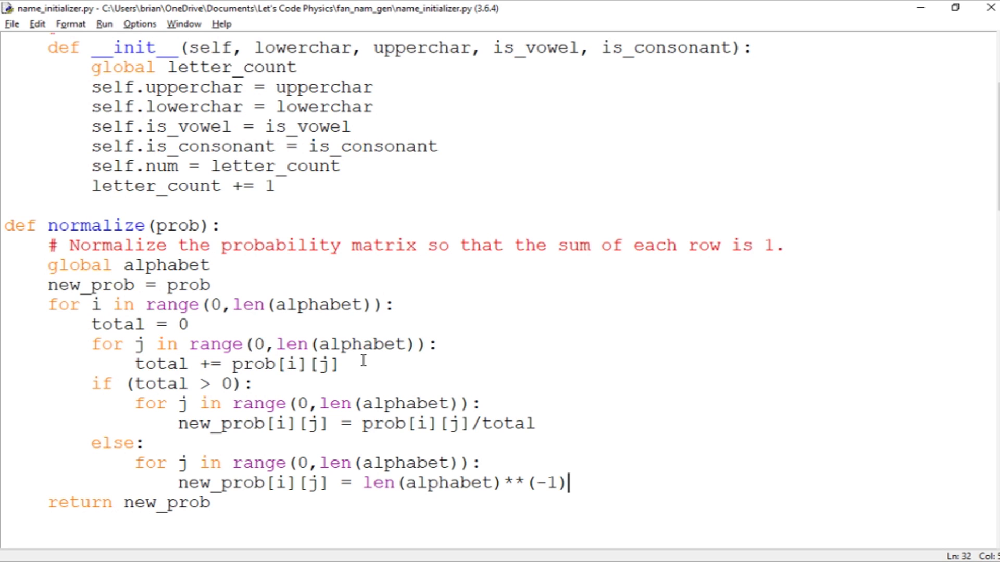
{"action": "key", "text": "alt+tab"}
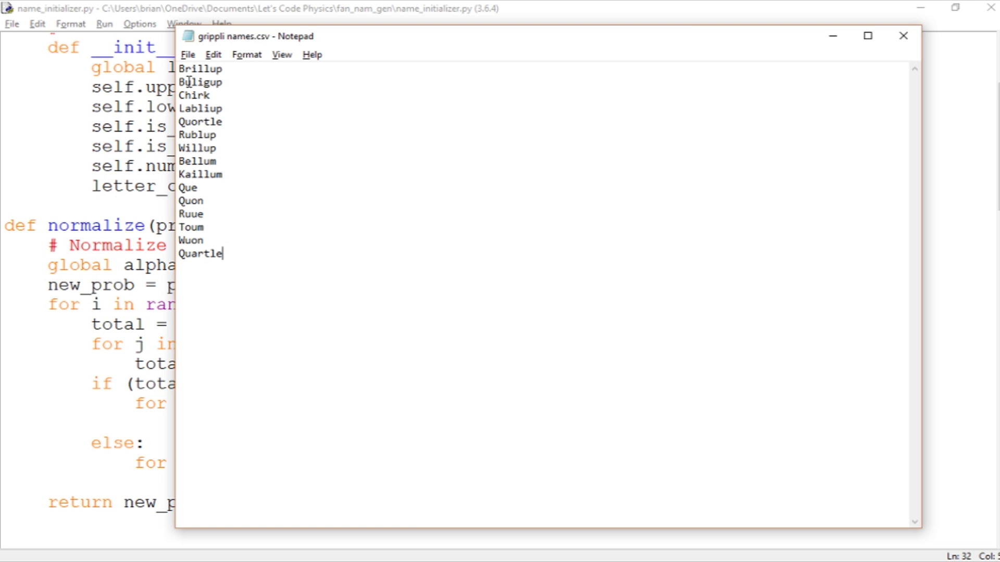
{"action": "mouse_move", "coordinate": [250, 236]}
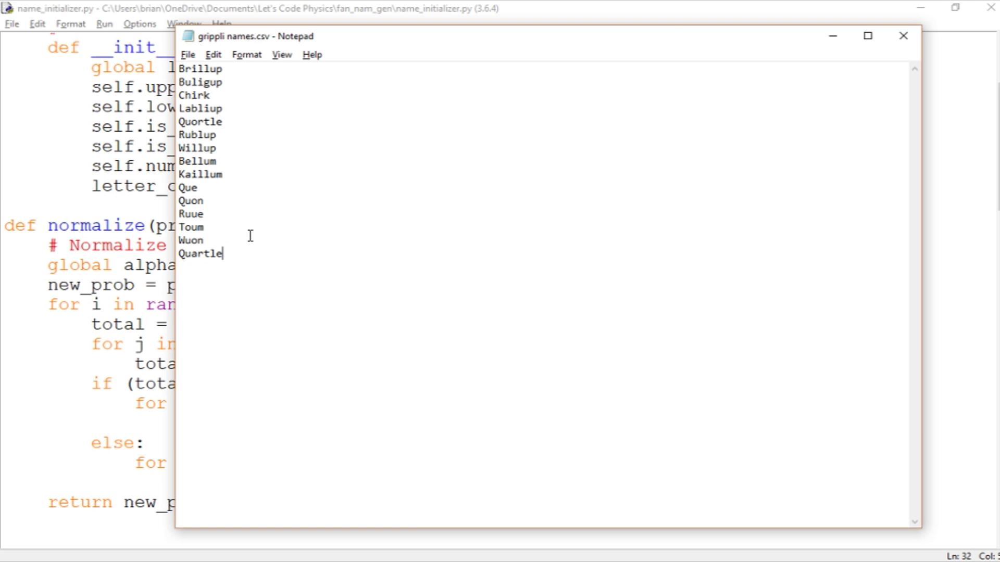
{"action": "mouse_move", "coordinate": [244, 233]}
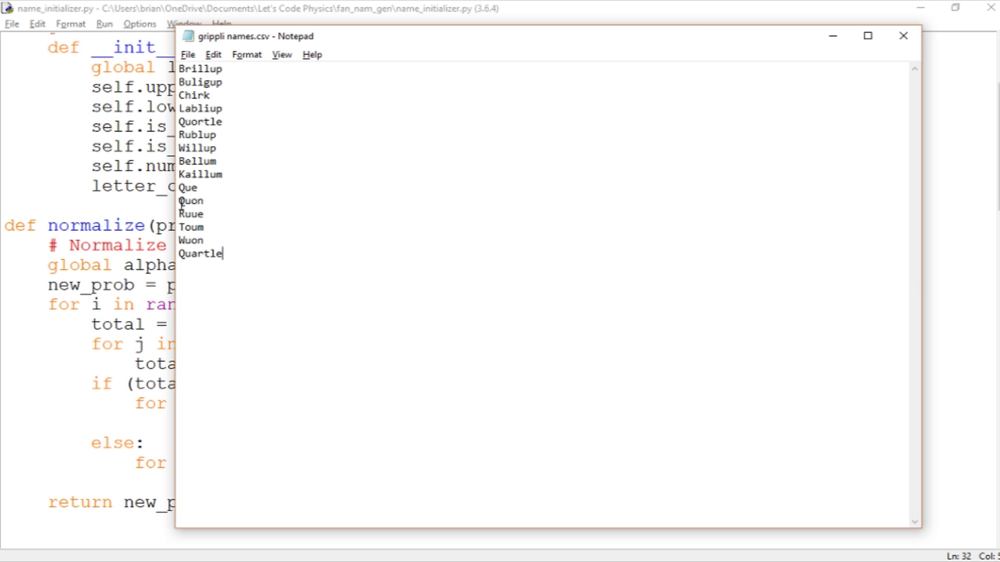
{"action": "mouse_move", "coordinate": [240, 279]}
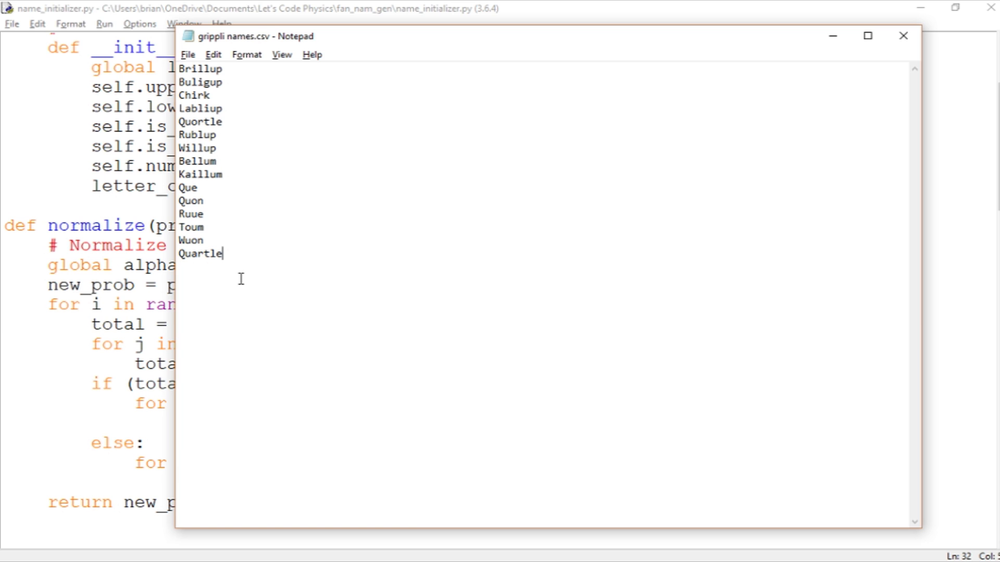
{"action": "mouse_move", "coordinate": [182, 246]}
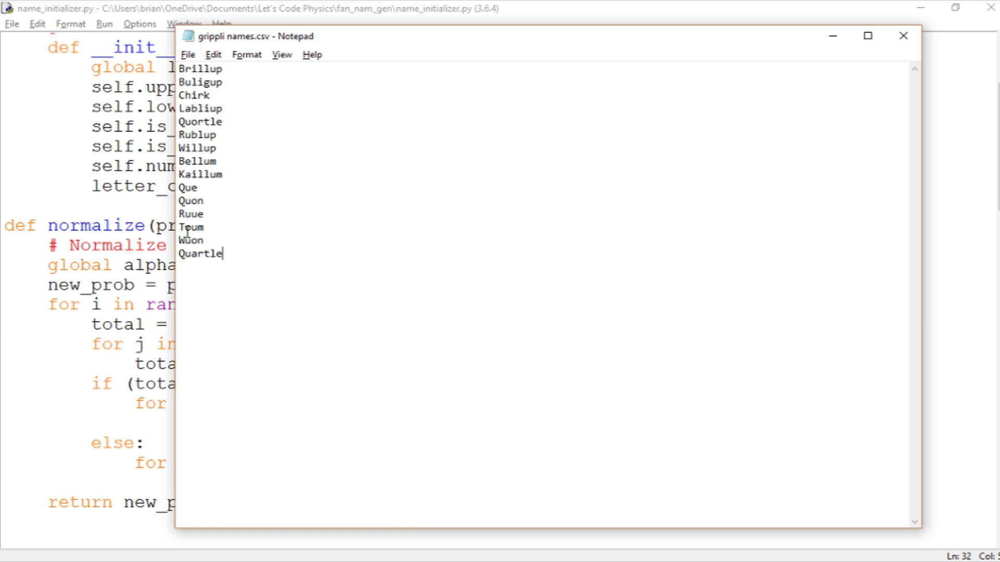
{"action": "mouse_move", "coordinate": [249, 284]}
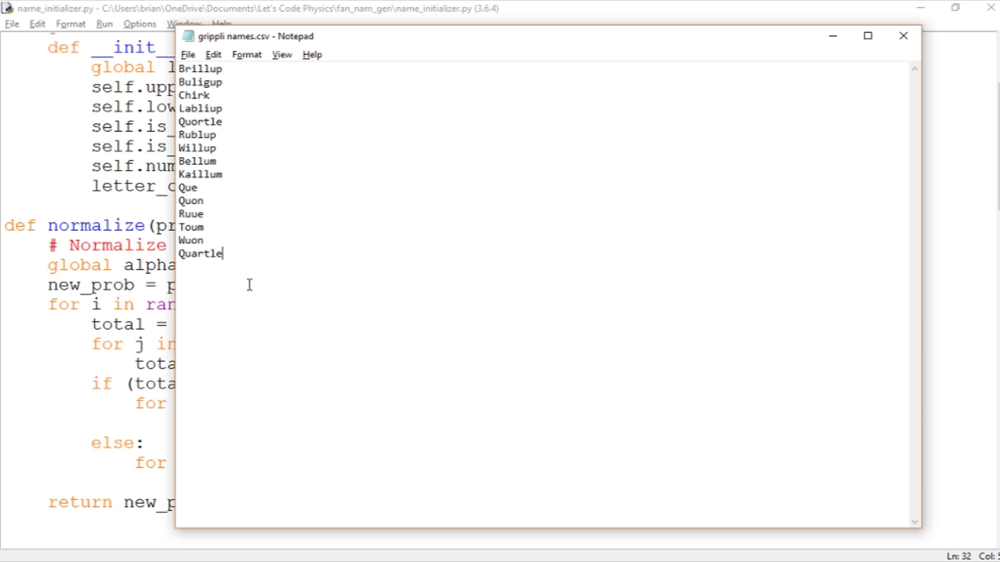
{"action": "mouse_move", "coordinate": [258, 269]}
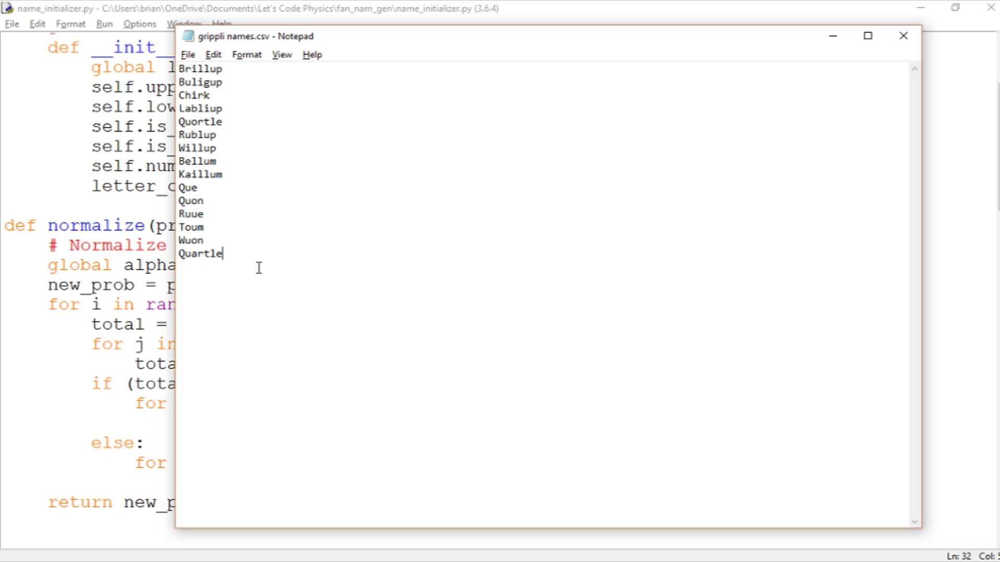
{"action": "mouse_move", "coordinate": [204, 140]}
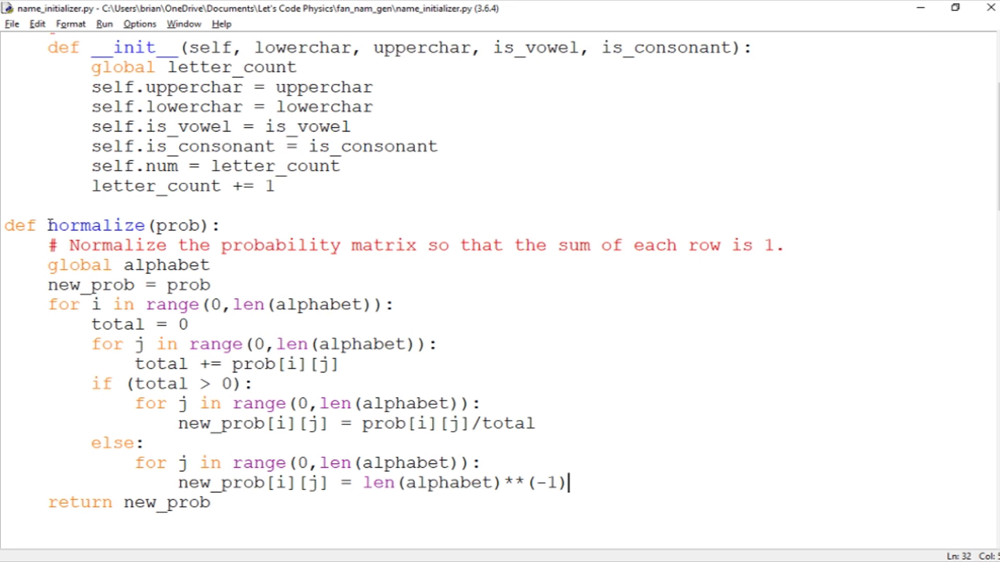
{"action": "double_click", "coordinate": [95, 225]}
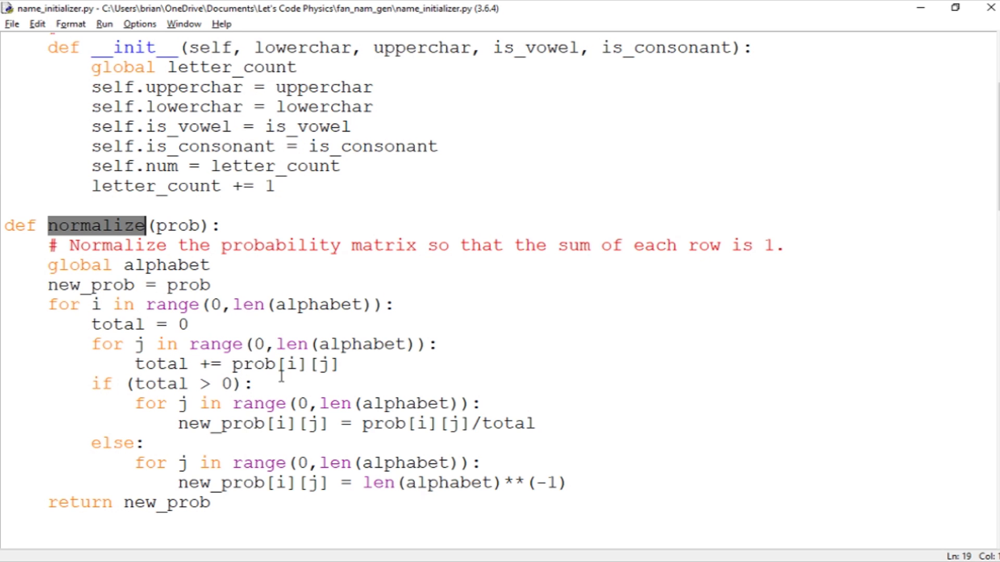
{"action": "mouse_move", "coordinate": [158, 387]}
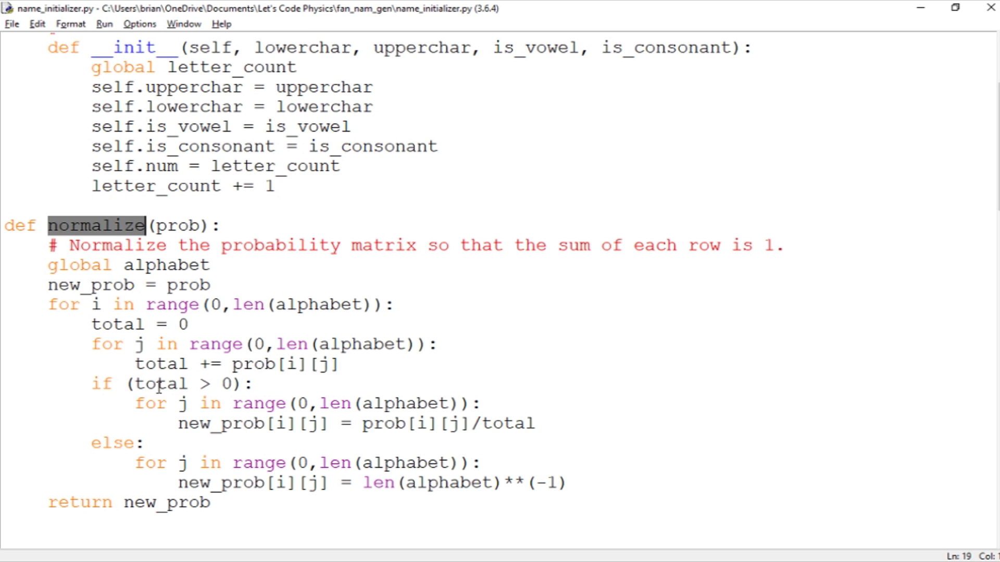
{"action": "mouse_move", "coordinate": [245, 477]}
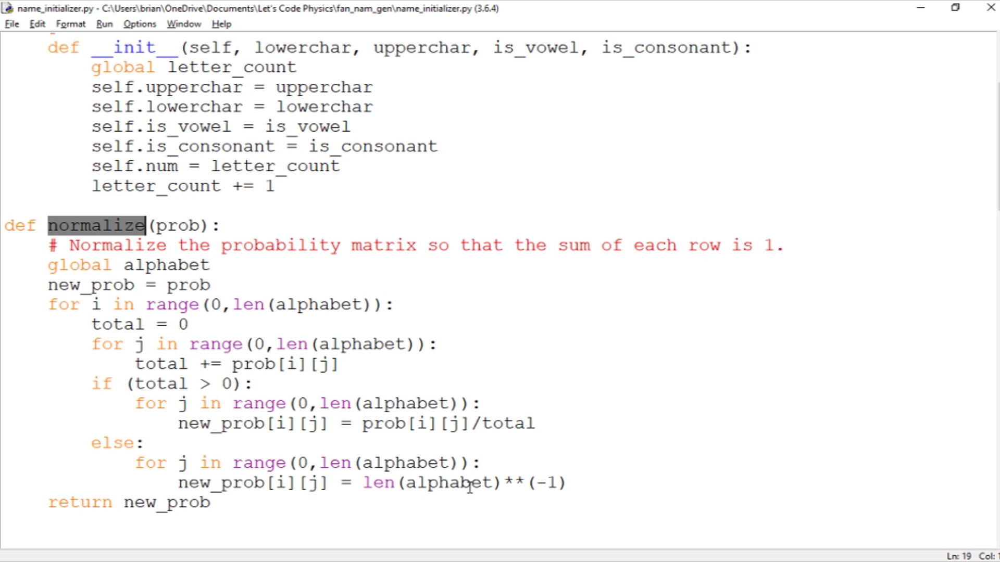
{"action": "left_click", "coordinate": [573, 483]}
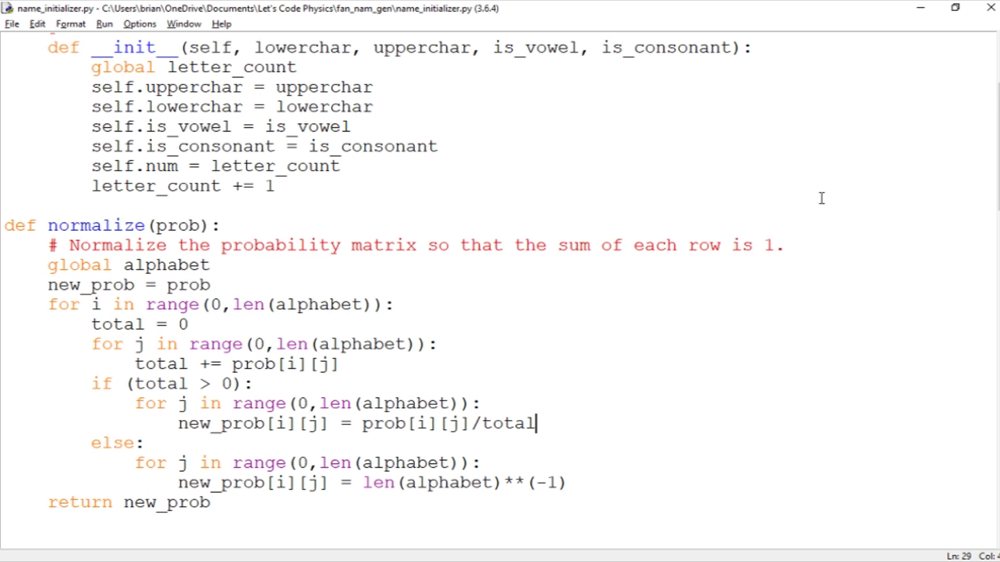
{"action": "mouse_move", "coordinate": [512, 424]}
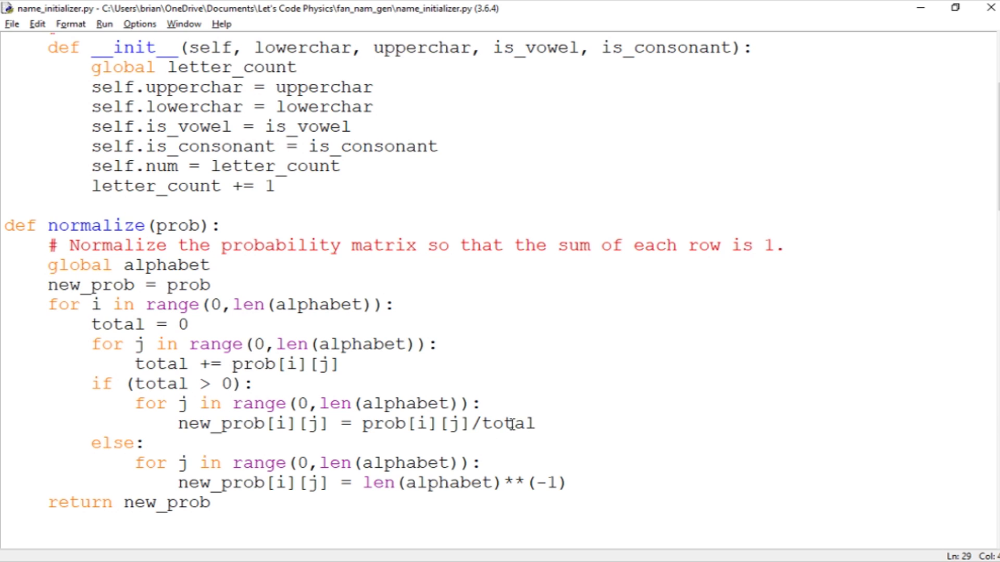
{"action": "left_click", "coordinate": [536, 423]}
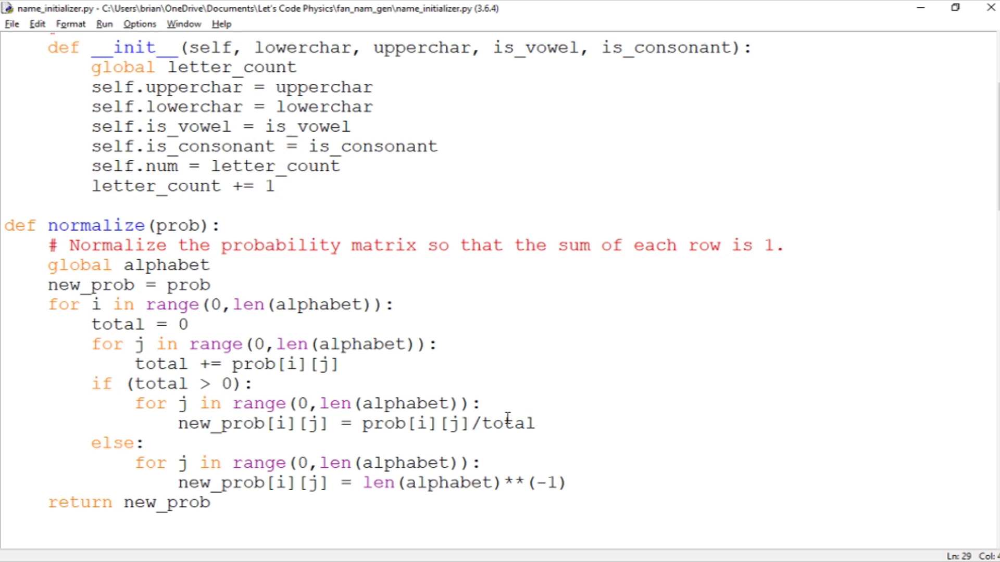
{"action": "left_click", "coordinate": [537, 424]}
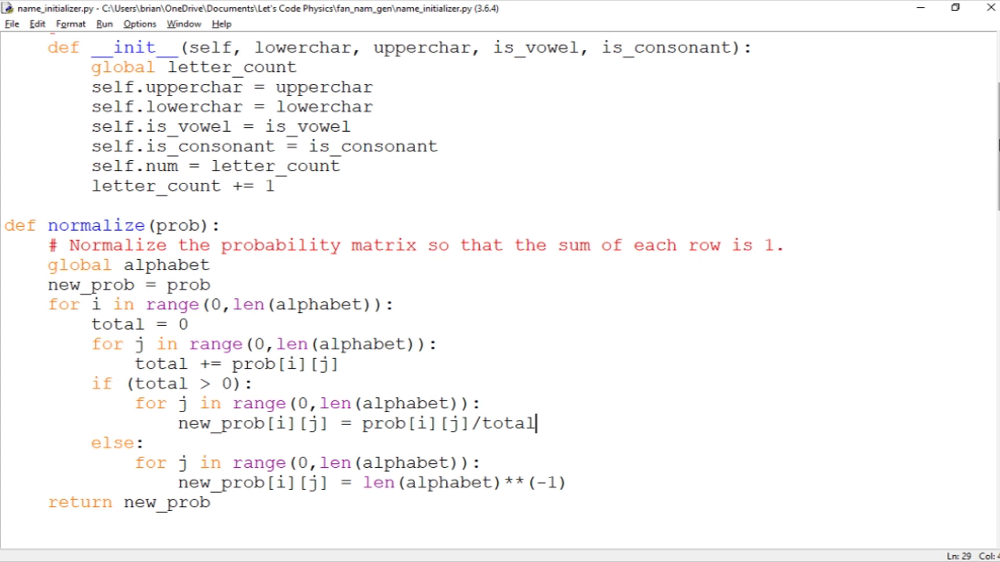
{"action": "scroll", "scroll_direction": "down", "scroll_amount": 3}
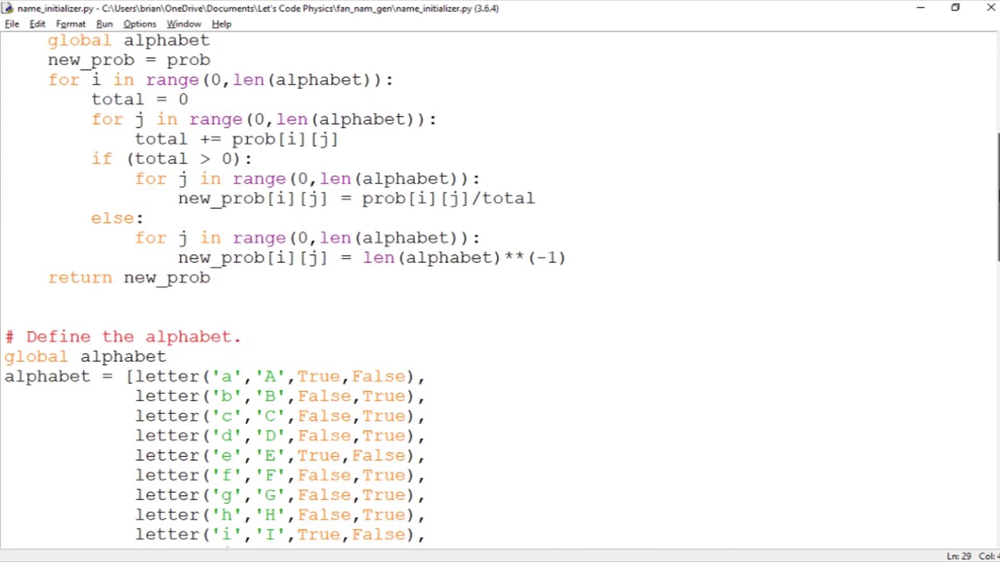
{"action": "scroll", "scroll_direction": "down", "scroll_amount": 3}
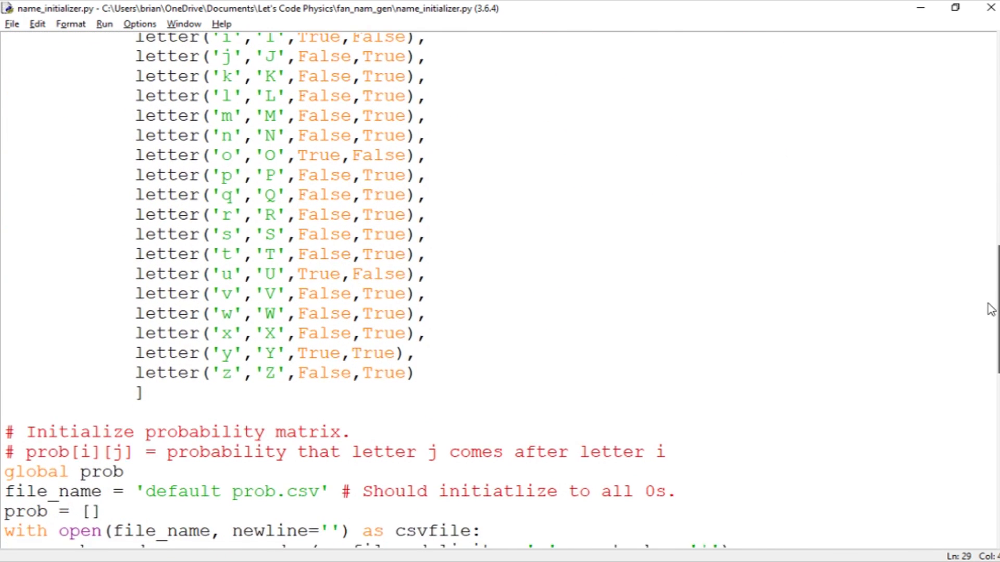
{"action": "scroll", "scroll_direction": "down", "scroll_amount": 3}
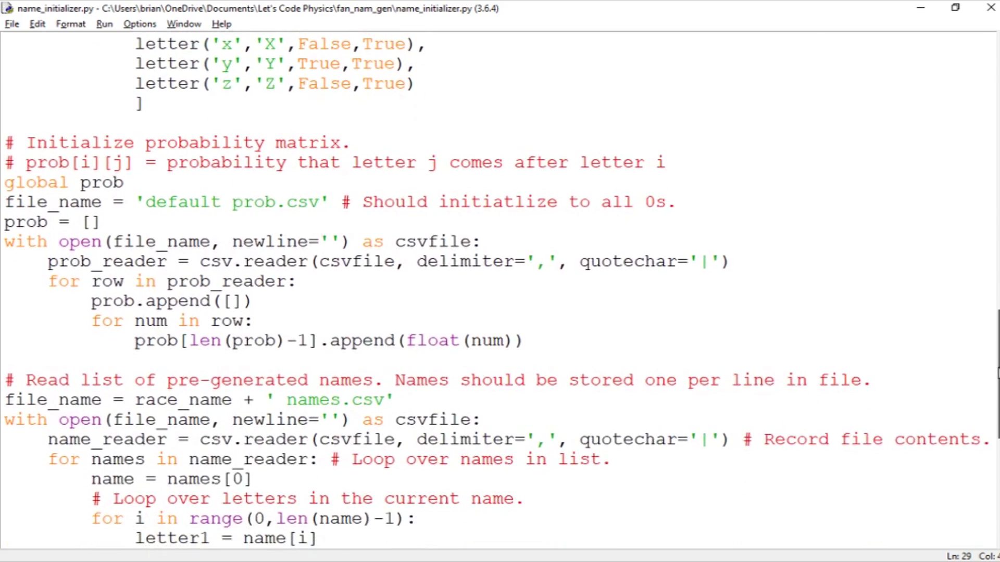
{"action": "scroll", "scroll_direction": "down", "scroll_amount": 3}
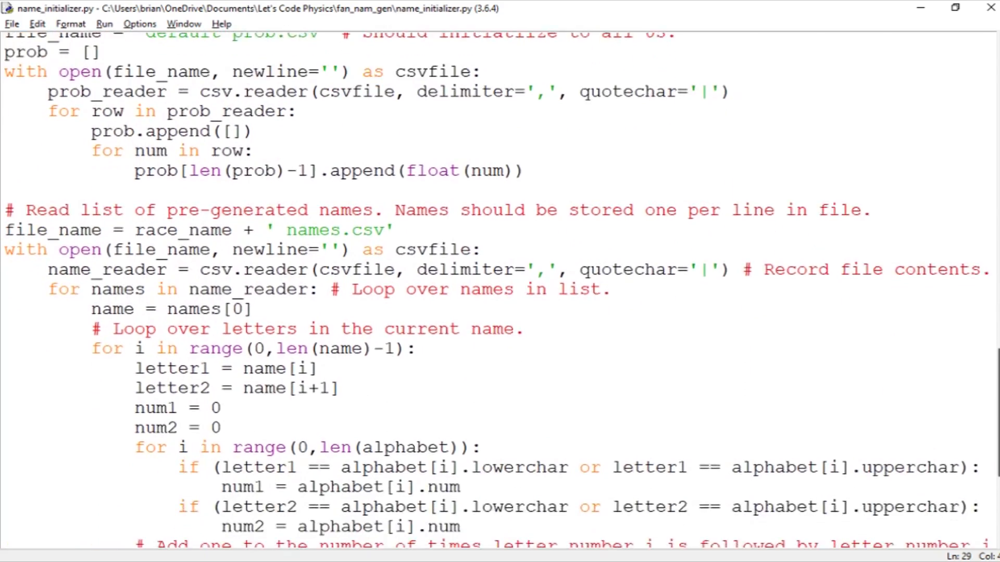
{"action": "scroll", "scroll_direction": "down", "scroll_amount": 3}
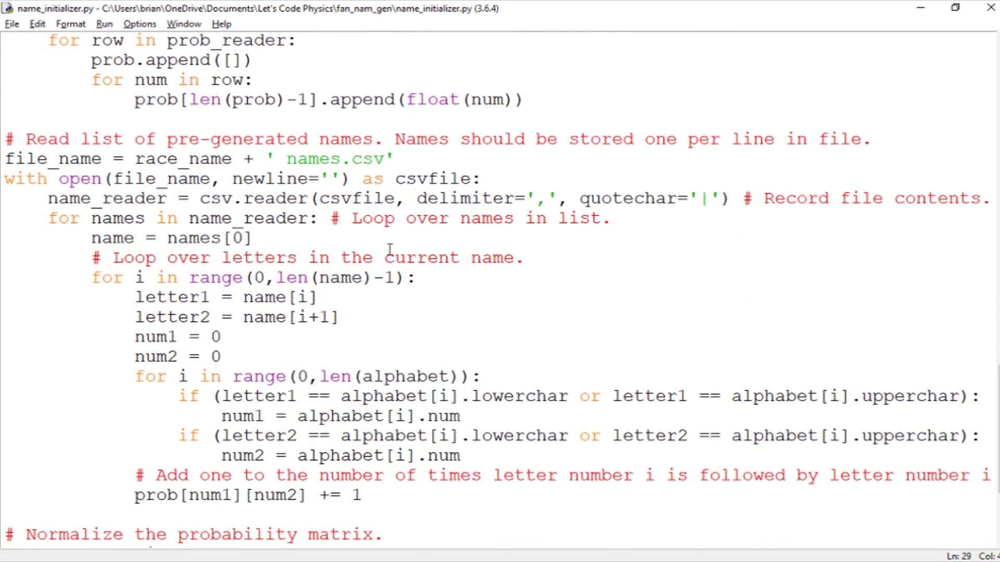
Run name_initializer.py with F5, which fails with a NameError
{"action": "key", "text": "F5"}
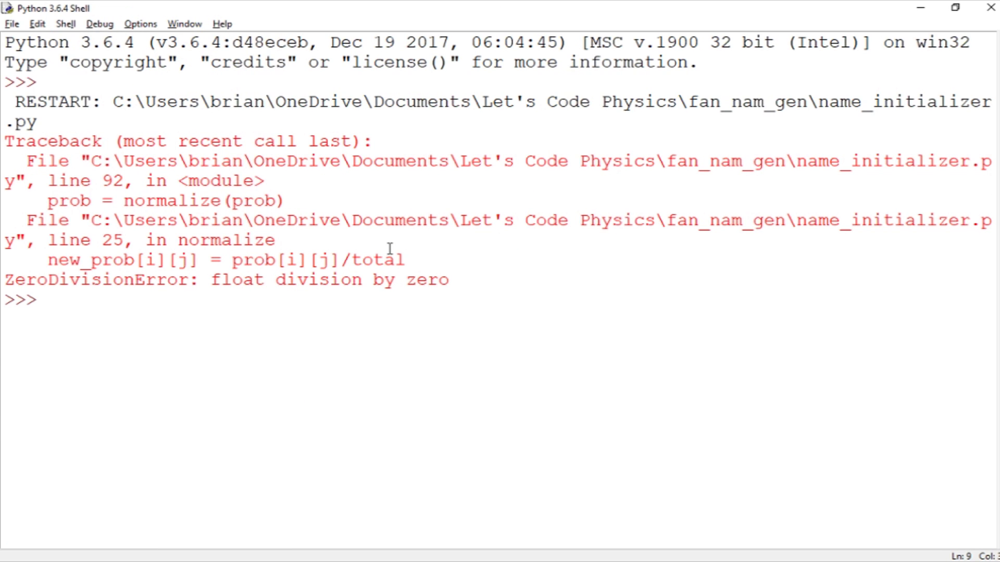
{"action": "key", "text": "F5"}
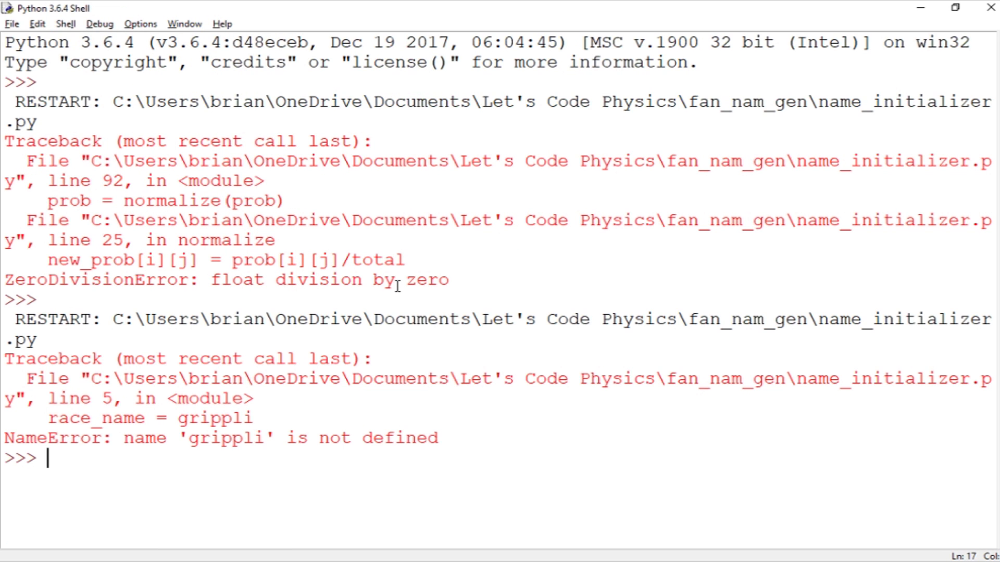
{"action": "key", "text": "alt+tab"}
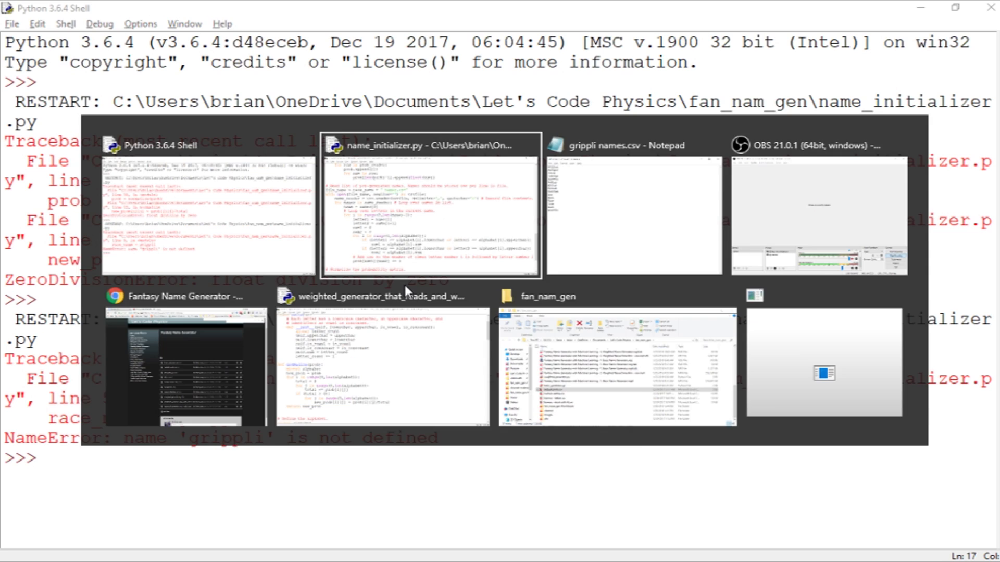
Put double quotes around grippli in race_name and rerun the script
{"action": "left_click", "coordinate": [430, 204]}
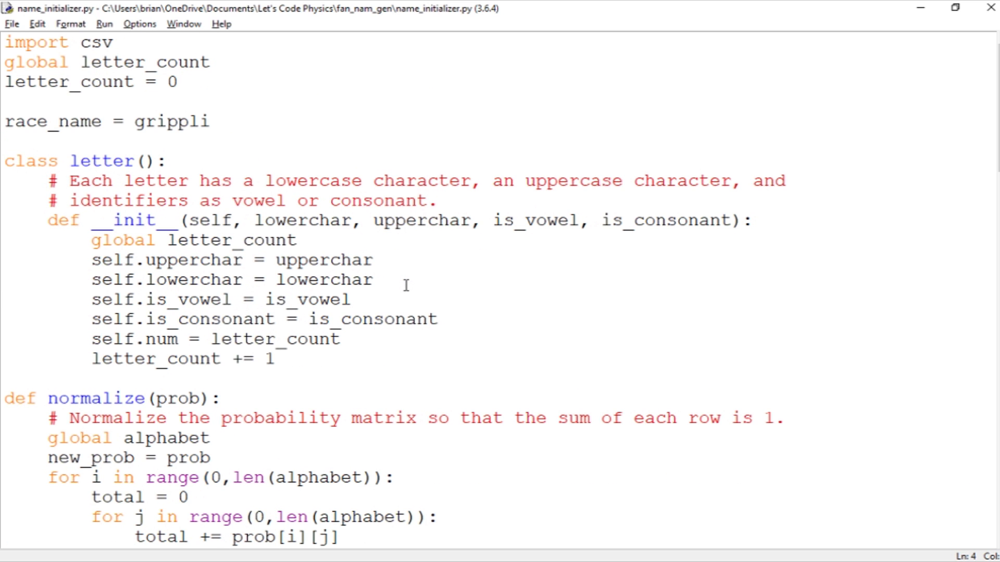
{"action": "type", "text": "\""}
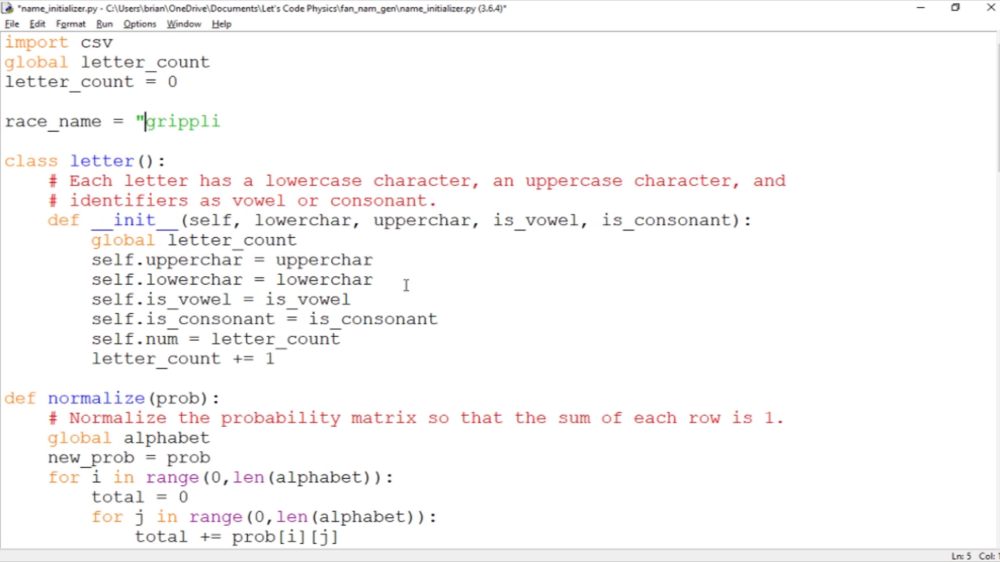
{"action": "type", "text": "\""}
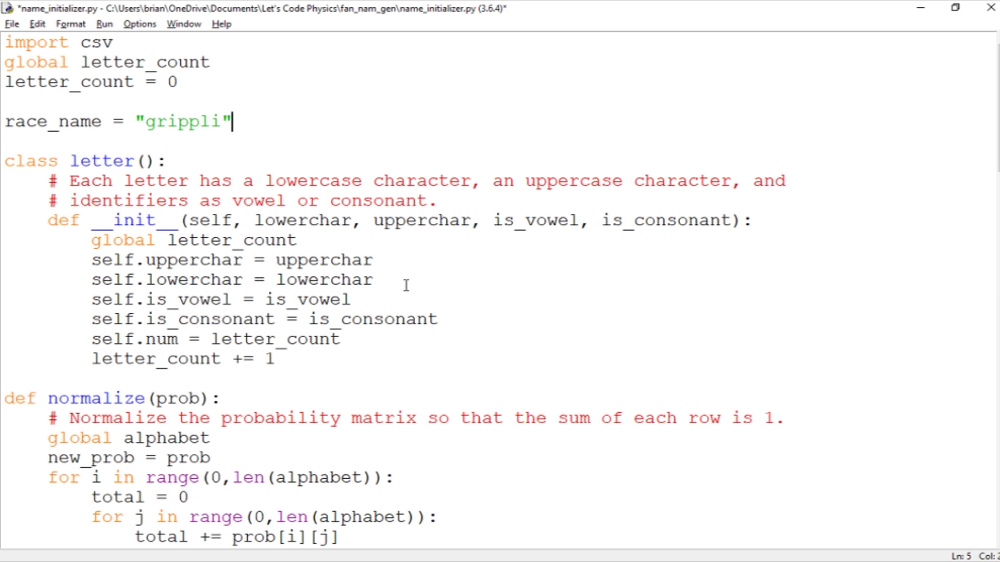
{"action": "key", "text": "f5"}
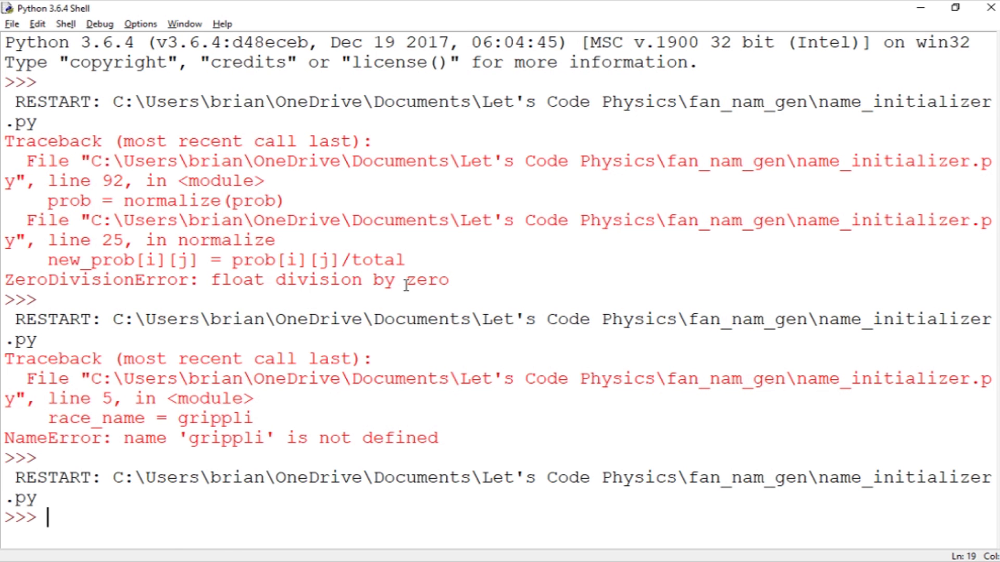
{"action": "mouse_move", "coordinate": [225, 540]}
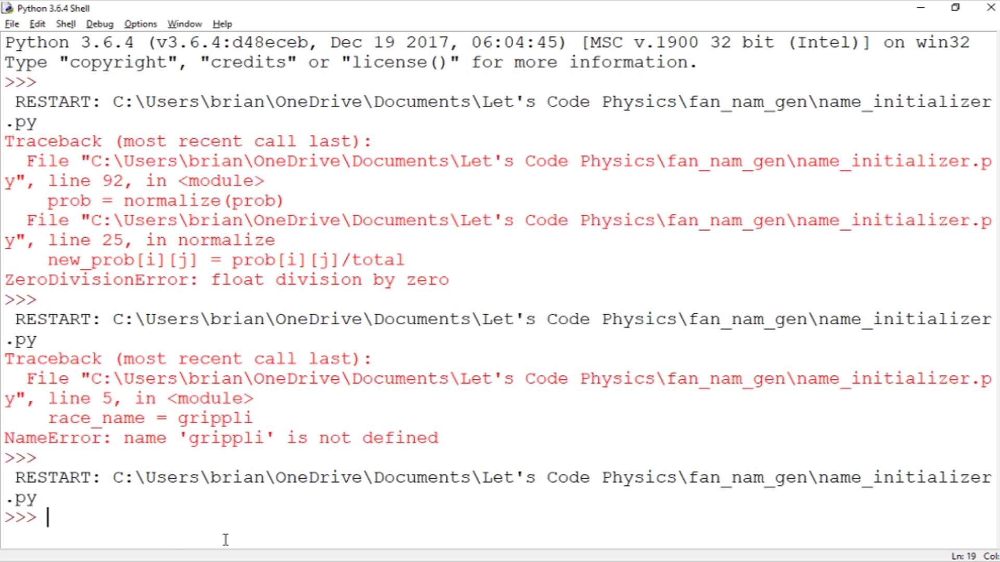
{"action": "key", "text": "alt+tab"}
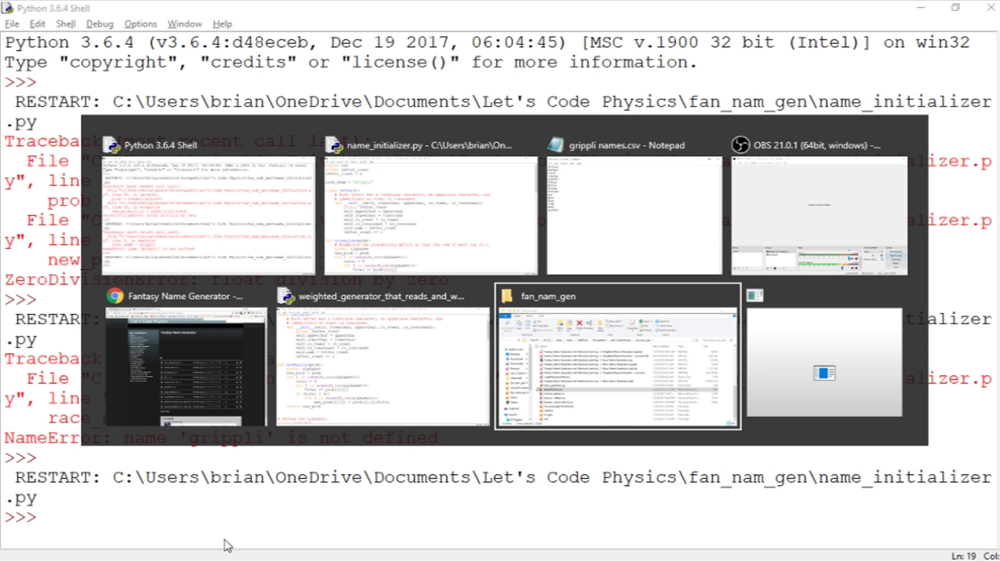
Open grippli.csv from the fan_nam_gen Explorer window in Excel
{"action": "left_click", "coordinate": [615, 357]}
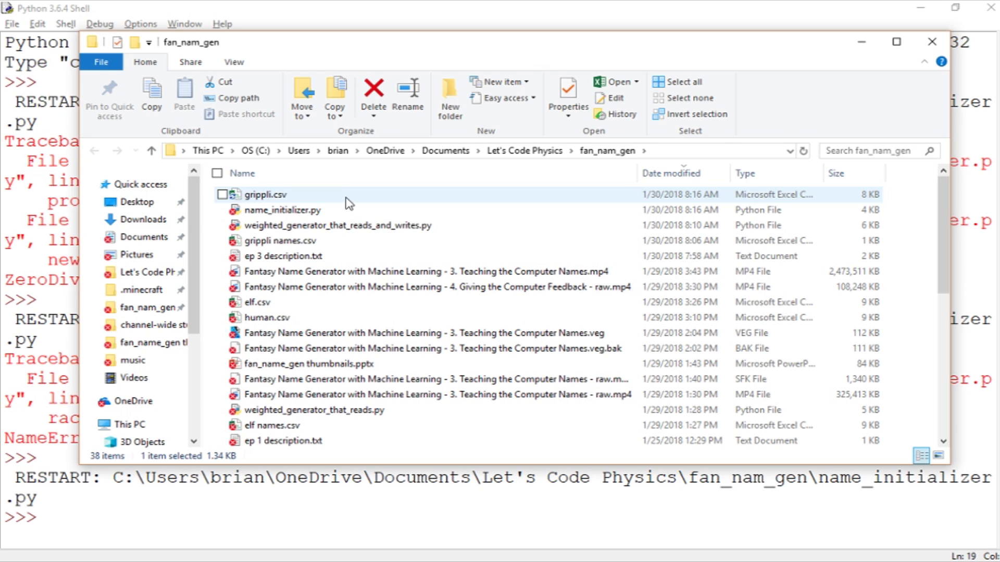
{"action": "left_click", "coordinate": [280, 241]}
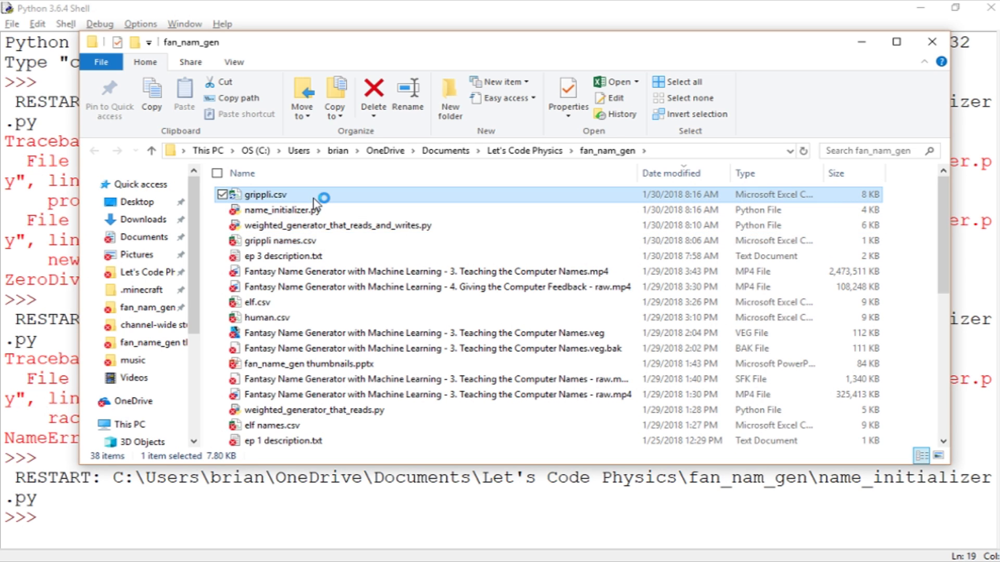
{"action": "double_click", "coordinate": [263, 195]}
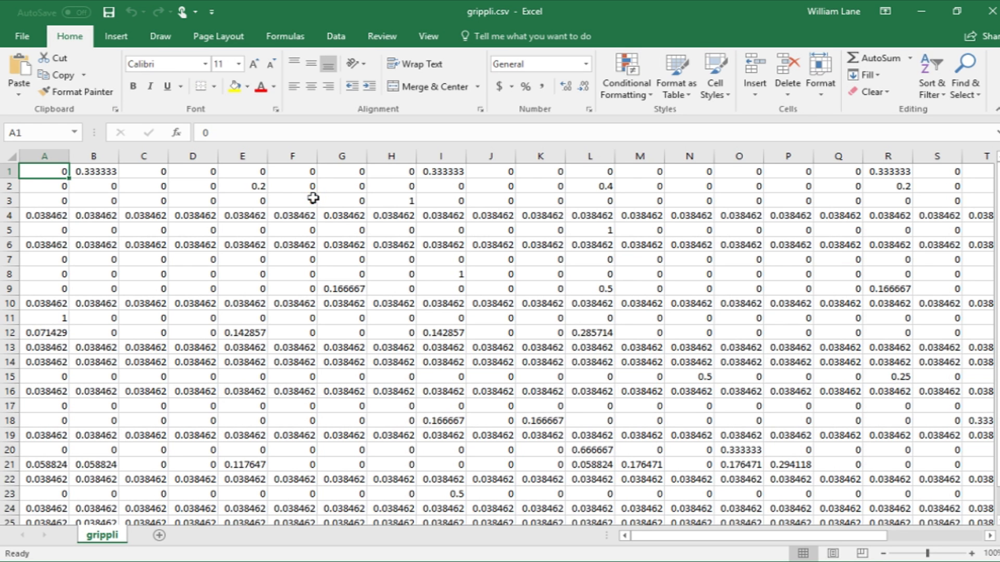
{"action": "mouse_move", "coordinate": [183, 182]}
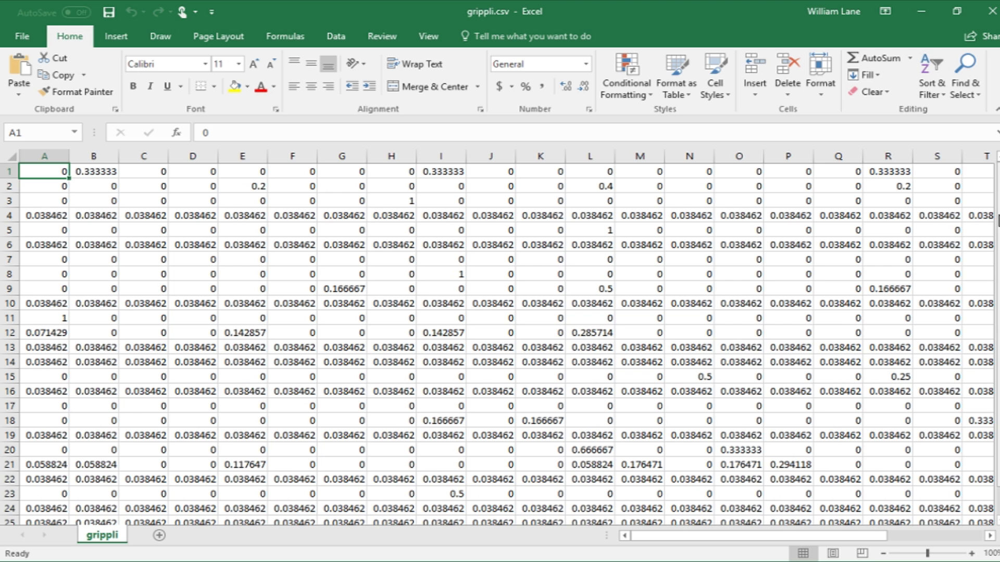
{"action": "scroll", "scroll_direction": "down", "scroll_amount": 3}
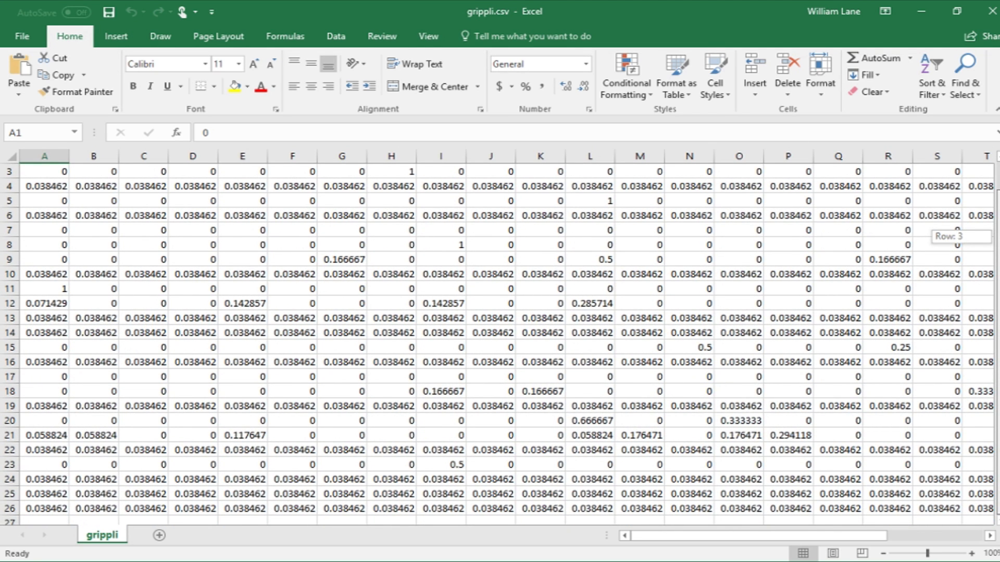
{"action": "scroll", "scroll_direction": "up", "scroll_amount": 3}
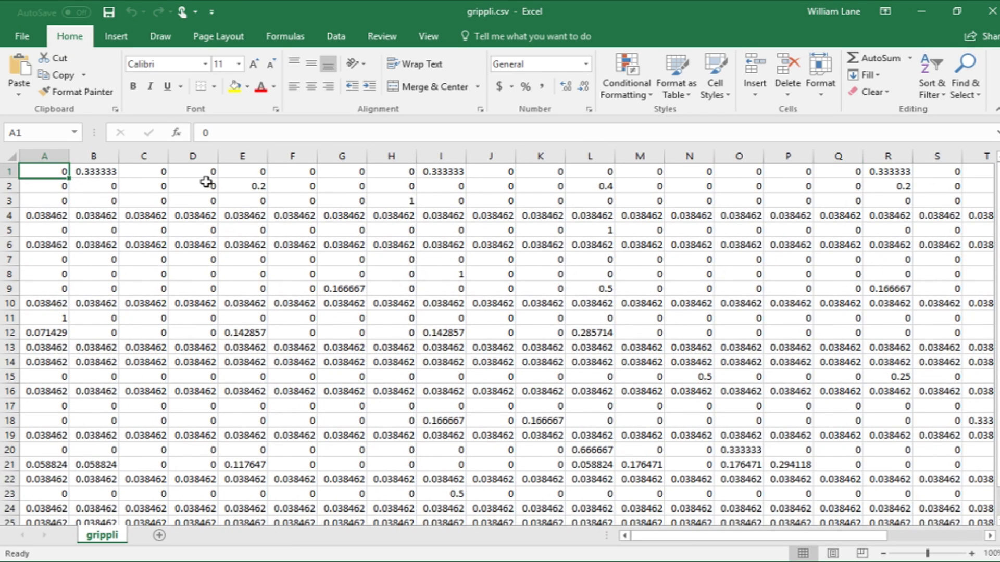
{"action": "mouse_move", "coordinate": [18, 165]}
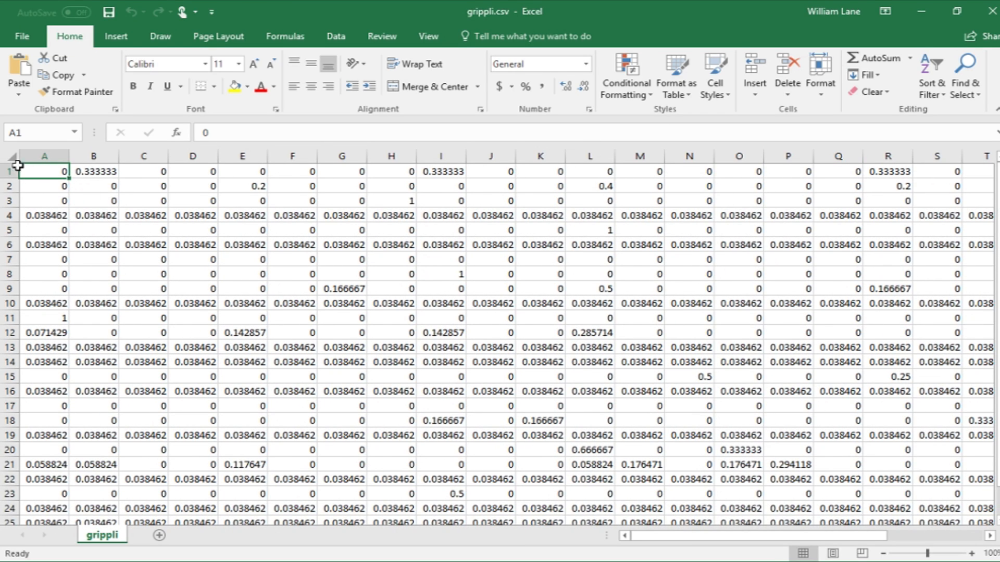
{"action": "mouse_move", "coordinate": [247, 168]}
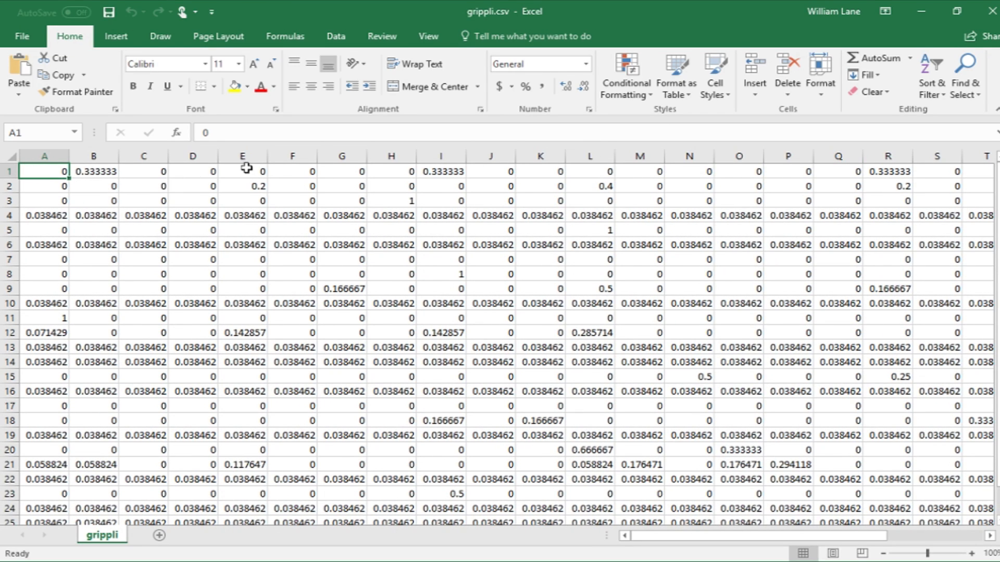
Replace the 0 in cell E1 of the grippli matrix with 0.001
{"action": "left_click", "coordinate": [241, 171]}
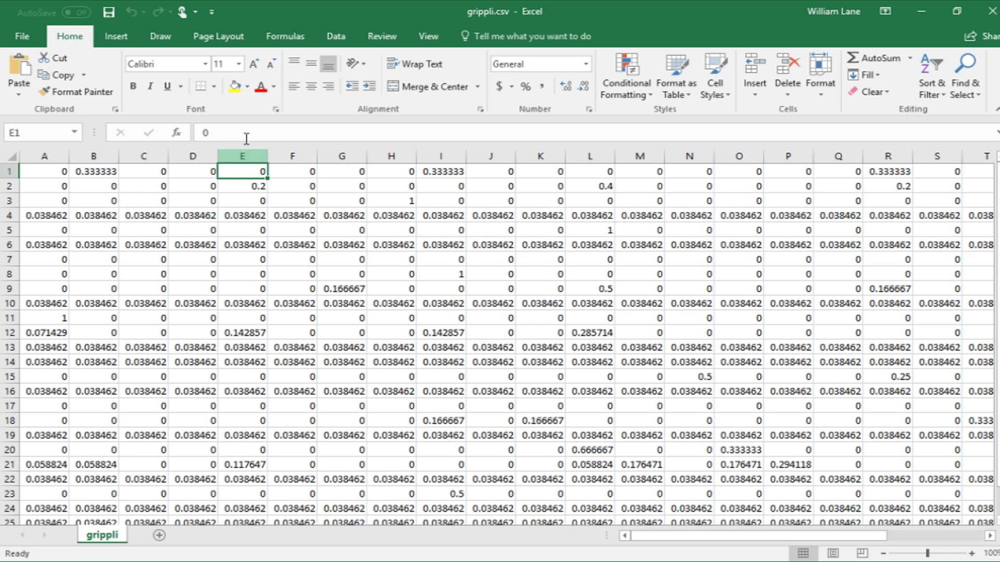
{"action": "double_click", "coordinate": [241, 171]}
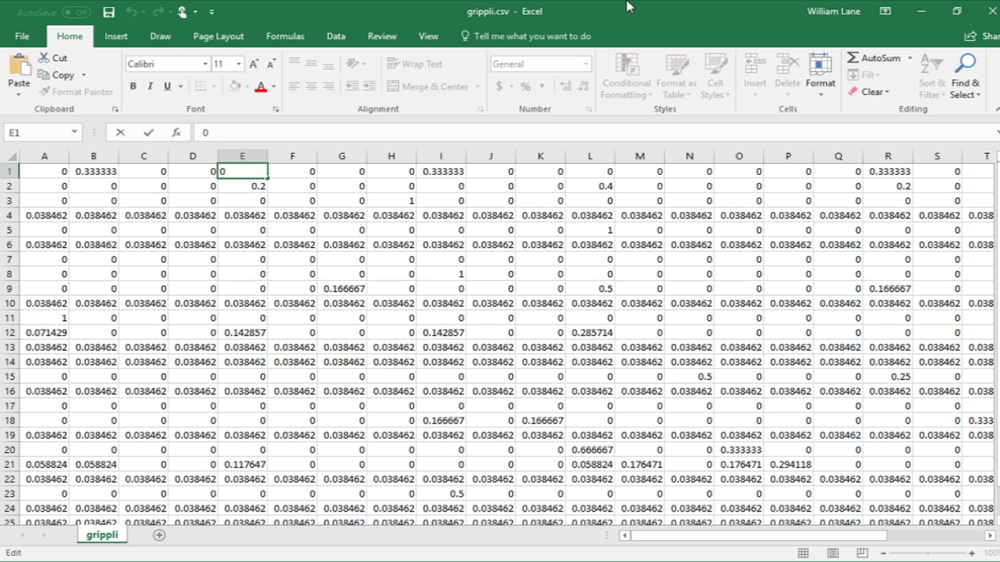
{"action": "type", "text": "."}
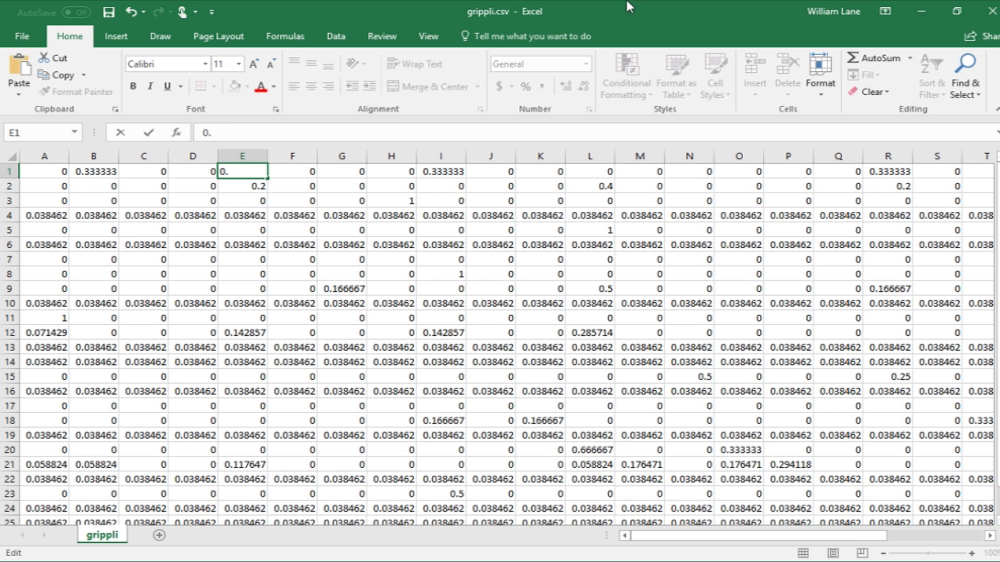
{"action": "type", "text": "001"}
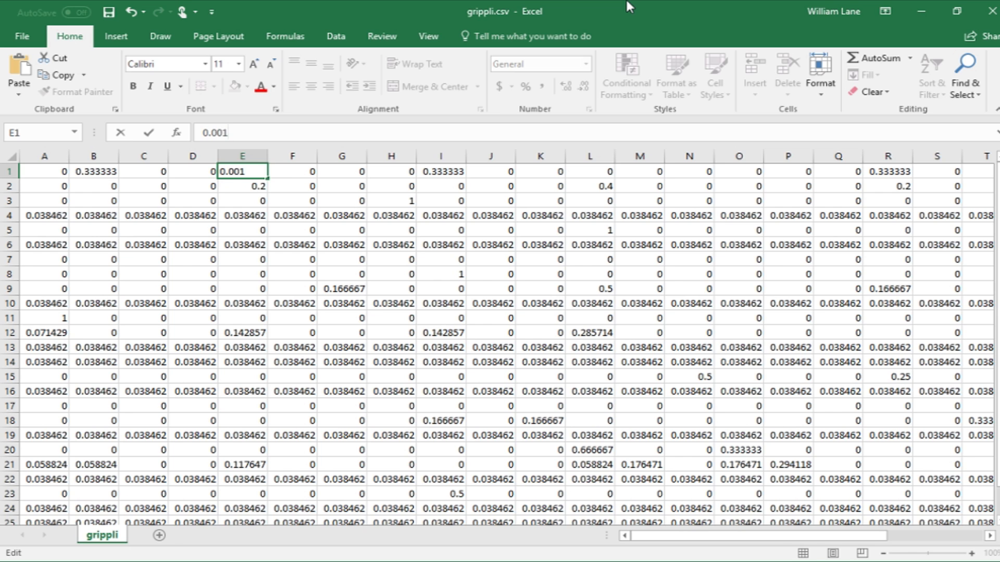
{"action": "left_click", "coordinate": [241, 186]}
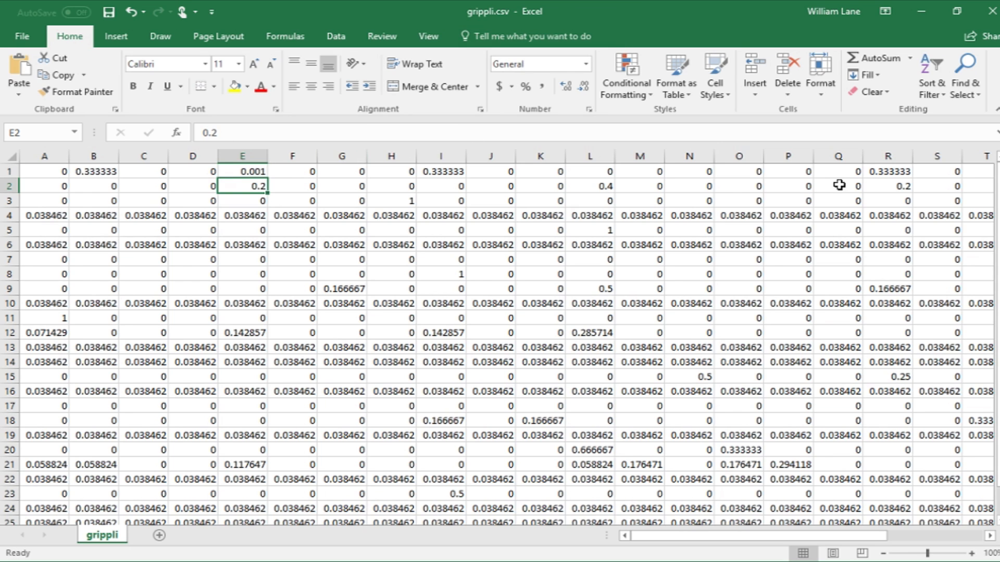
{"action": "key", "text": "alt+tab"}
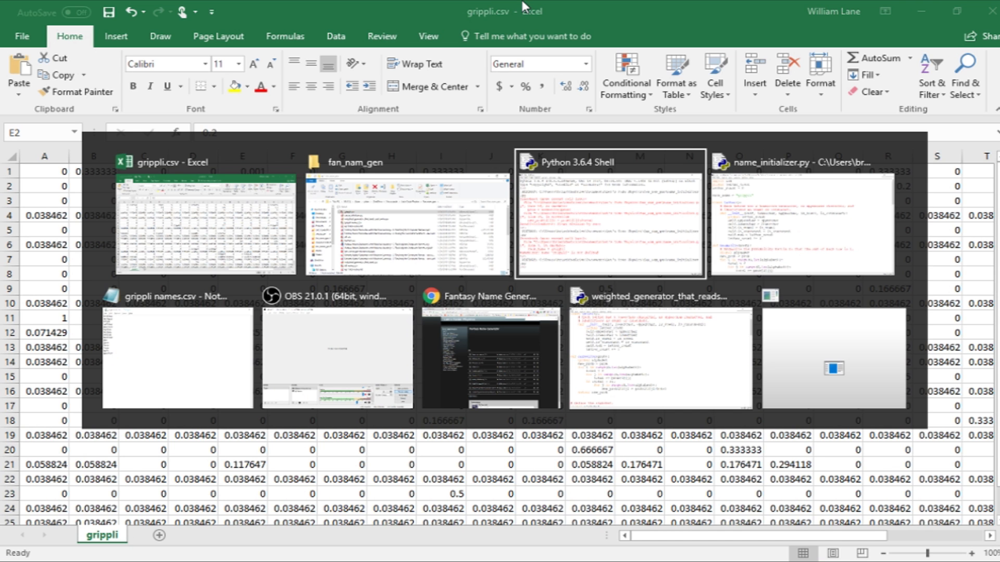
Search weighted_generator_that_reads_and_writes.py for 'normalize' to locate the matrix normalization
{"action": "left_click", "coordinate": [660, 359]}
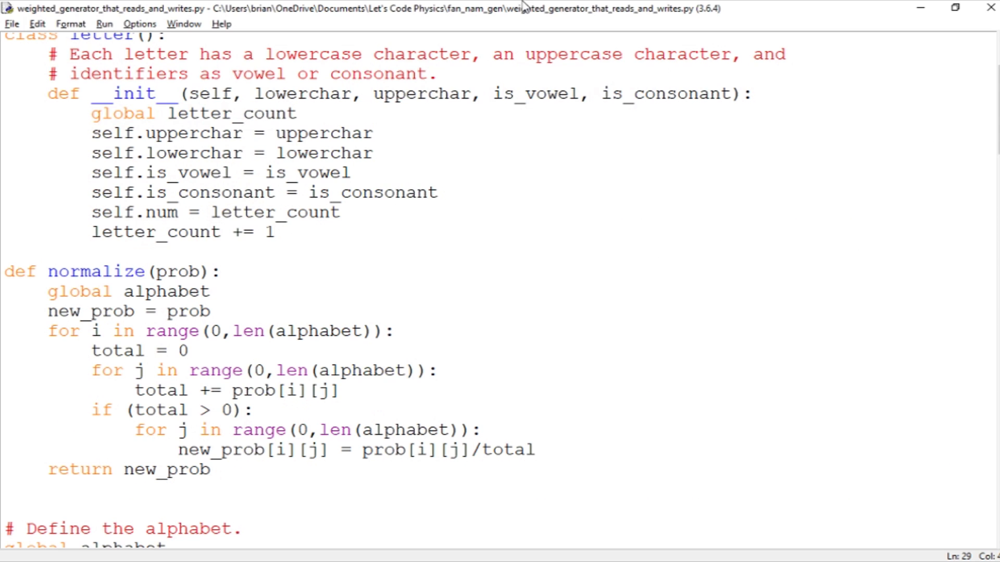
{"action": "scroll", "scroll_direction": "up", "scroll_amount": 3}
{"action": "type", "text": "normali"}
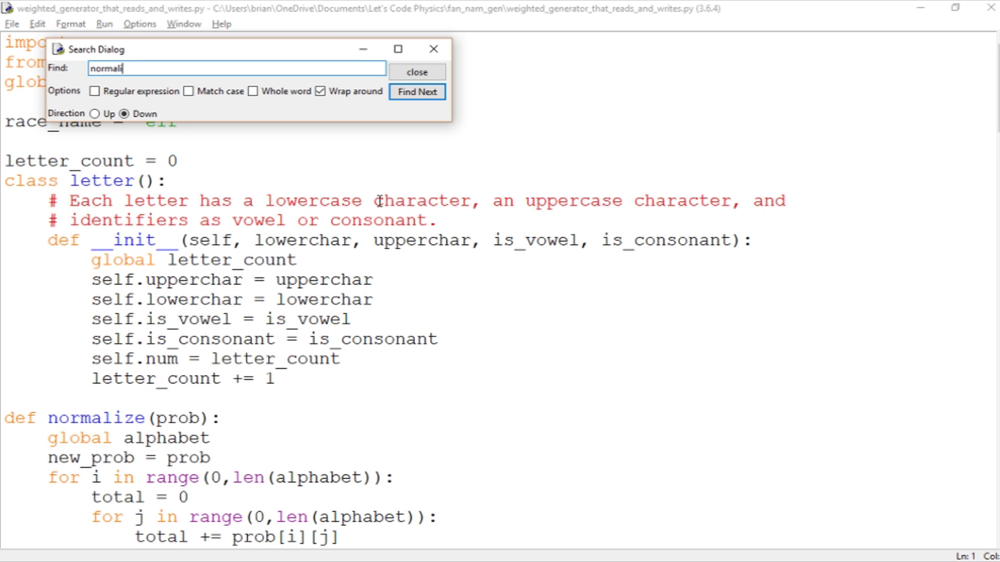
{"action": "left_click", "coordinate": [417, 92]}
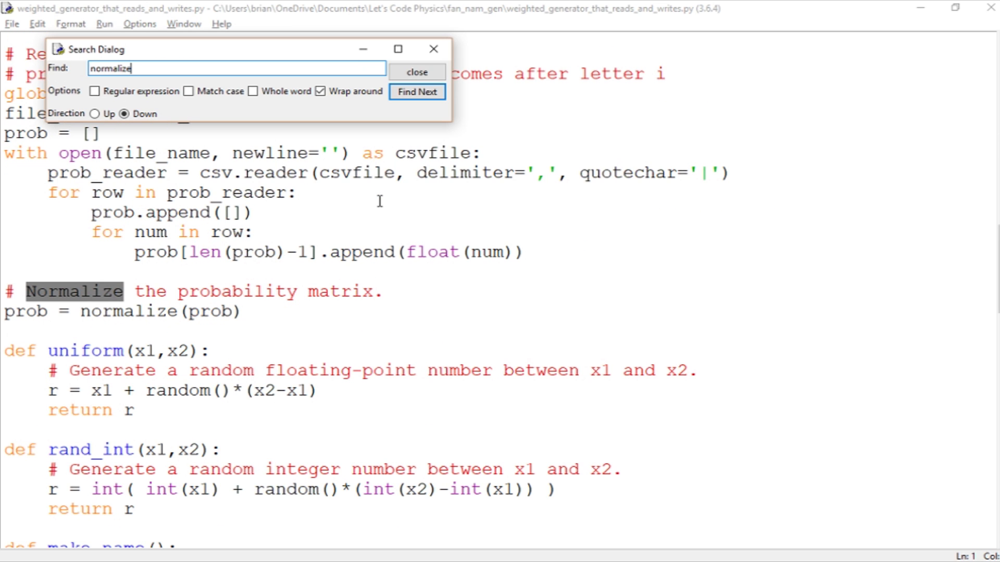
{"action": "left_click", "coordinate": [416, 71]}
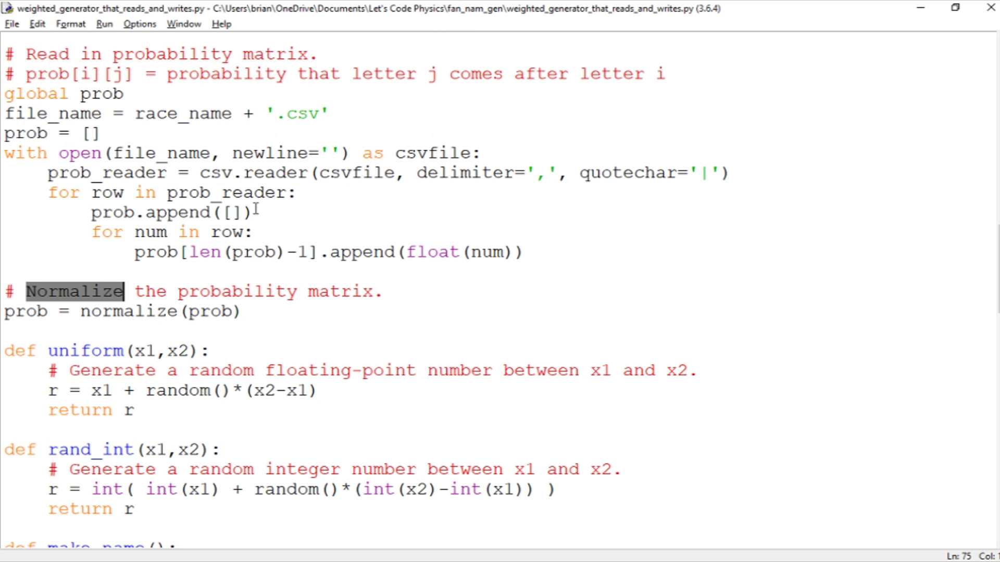
{"action": "mouse_move", "coordinate": [173, 333]}
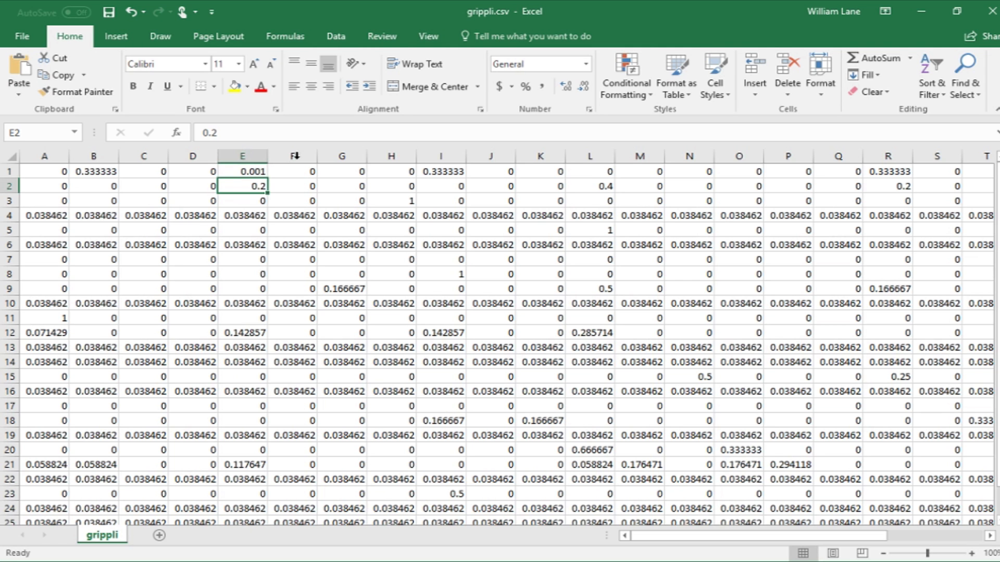
{"action": "mouse_move", "coordinate": [412, 293]}
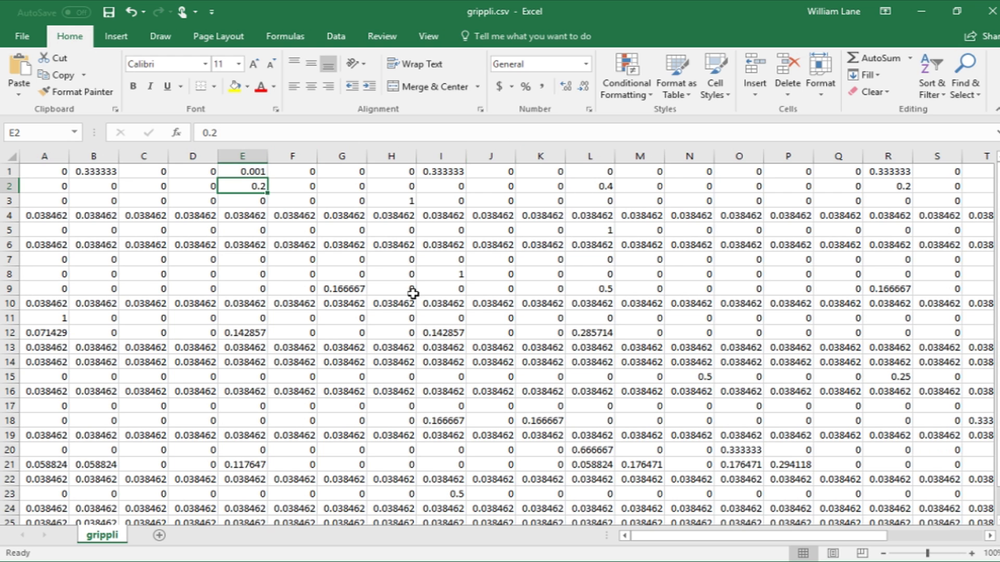
{"action": "mouse_move", "coordinate": [600, 167]}
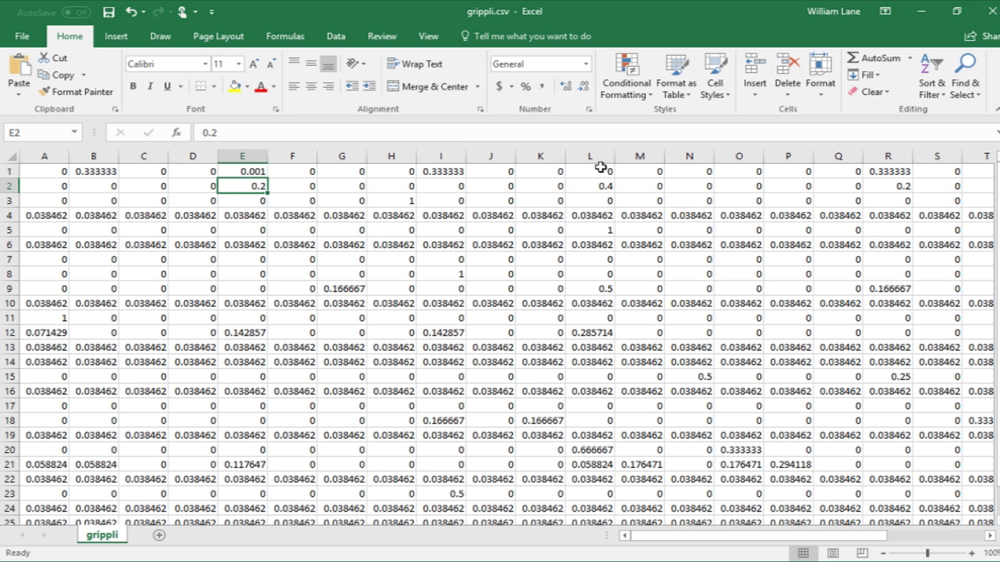
{"action": "mouse_move", "coordinate": [660, 171]}
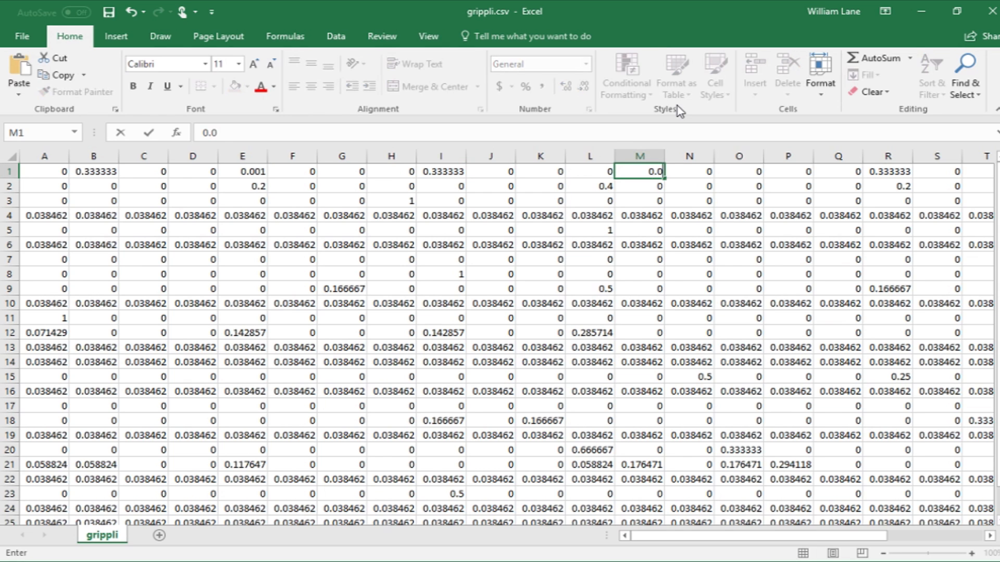
Enter 0.001 in cell M1, review the matrix rows, and save grippli.csv
{"action": "type", "text": "01"}
{"action": "key", "text": "Return"}
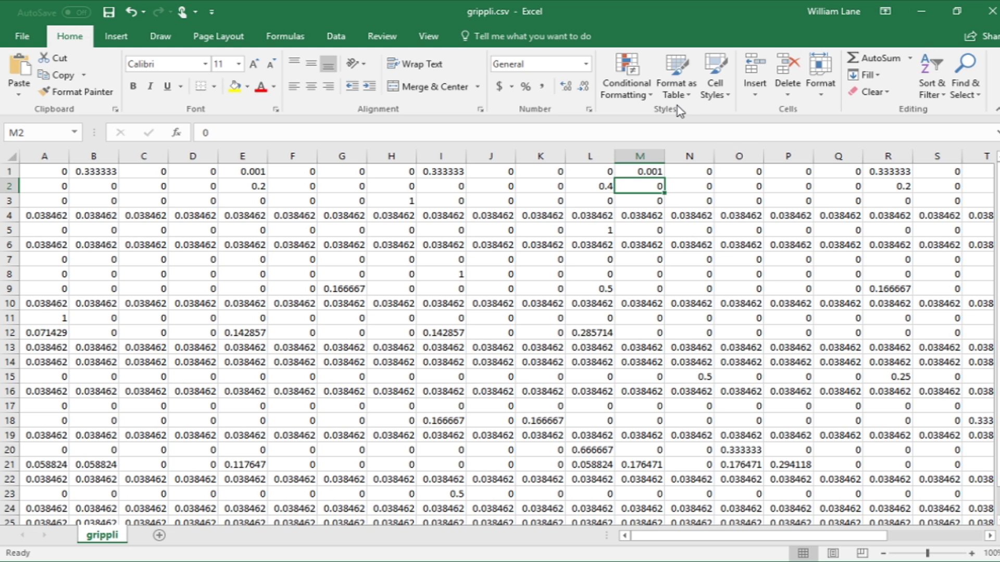
{"action": "mouse_move", "coordinate": [476, 344]}
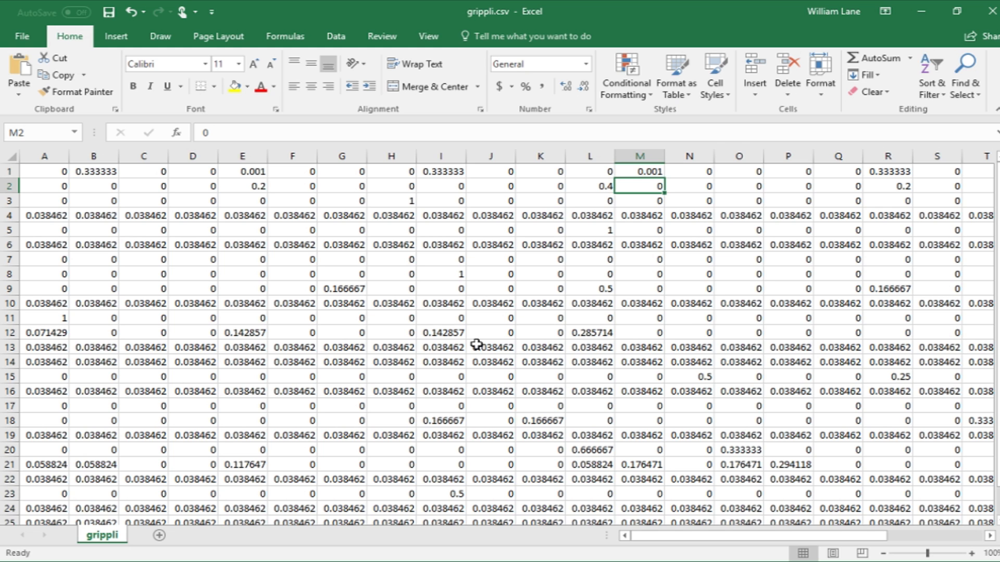
{"action": "mouse_move", "coordinate": [97, 395]}
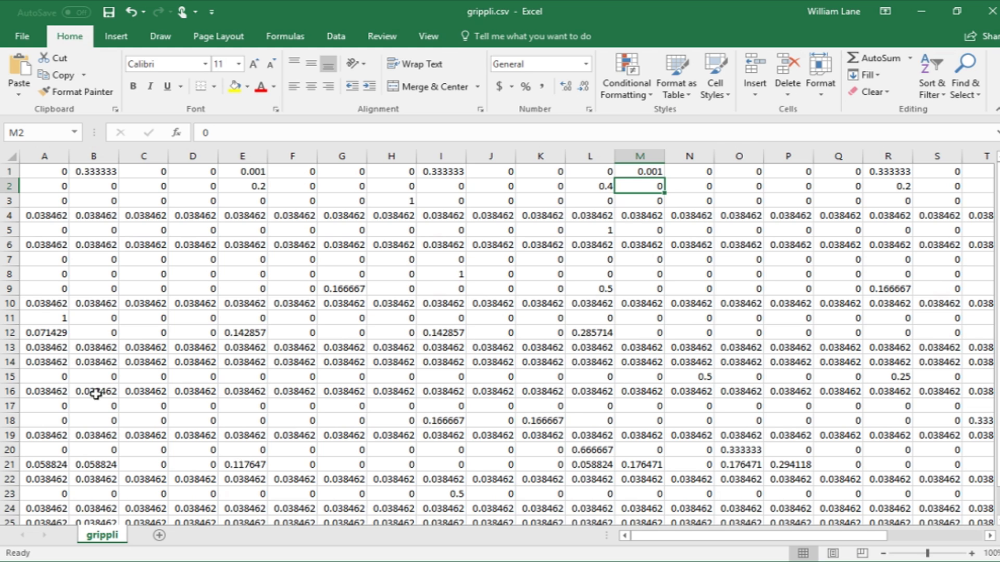
{"action": "left_click", "coordinate": [10, 406]}
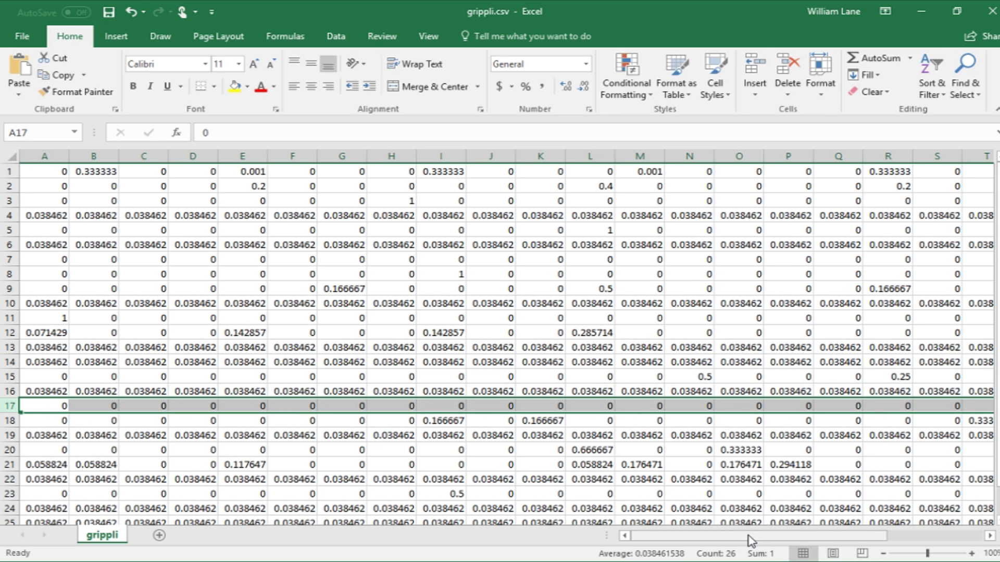
{"action": "scroll", "scroll_direction": "right", "scroll_amount": 3}
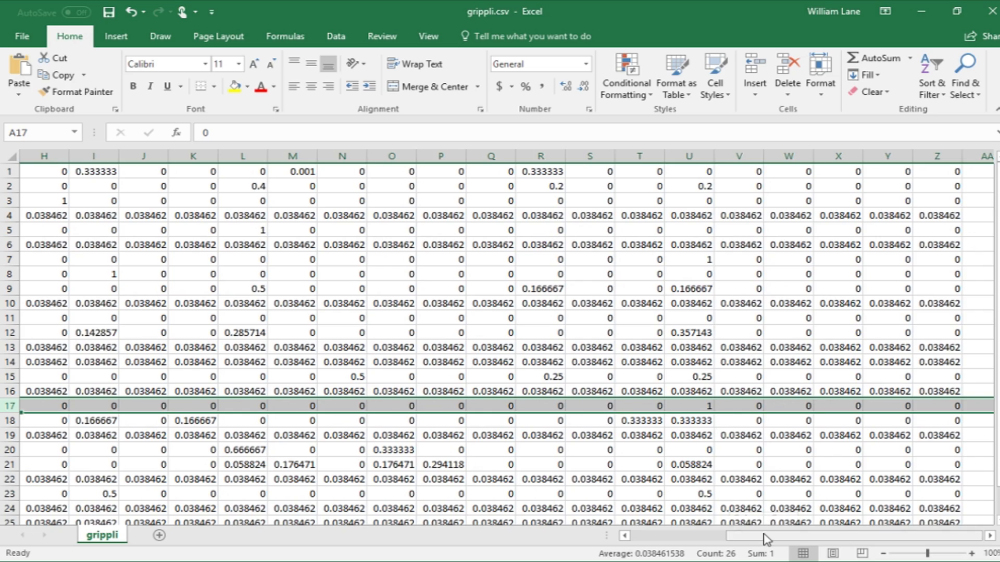
{"action": "scroll", "scroll_direction": "left", "scroll_amount": 3}
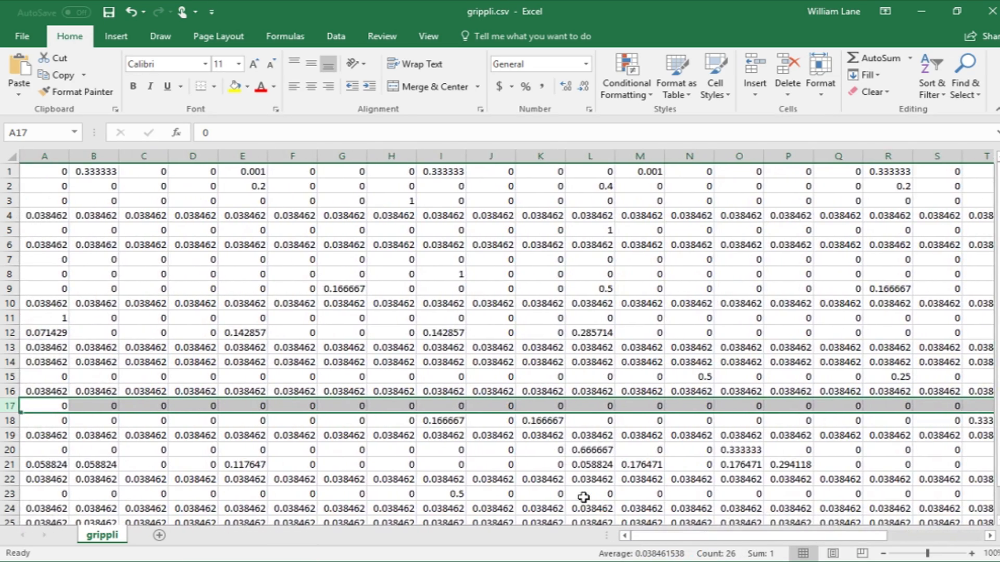
{"action": "scroll", "scroll_direction": "down", "scroll_amount": 3}
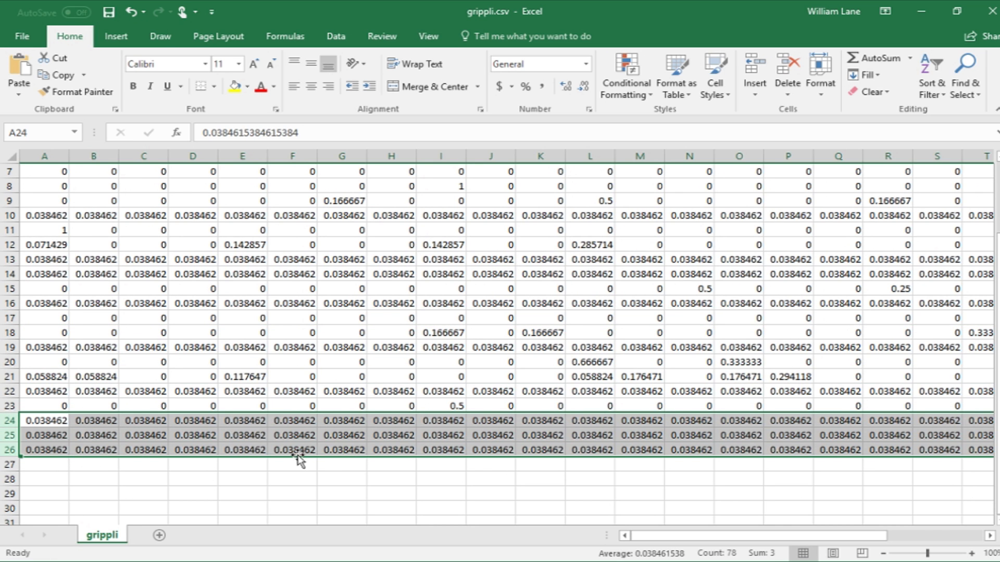
{"action": "mouse_move", "coordinate": [574, 419]}
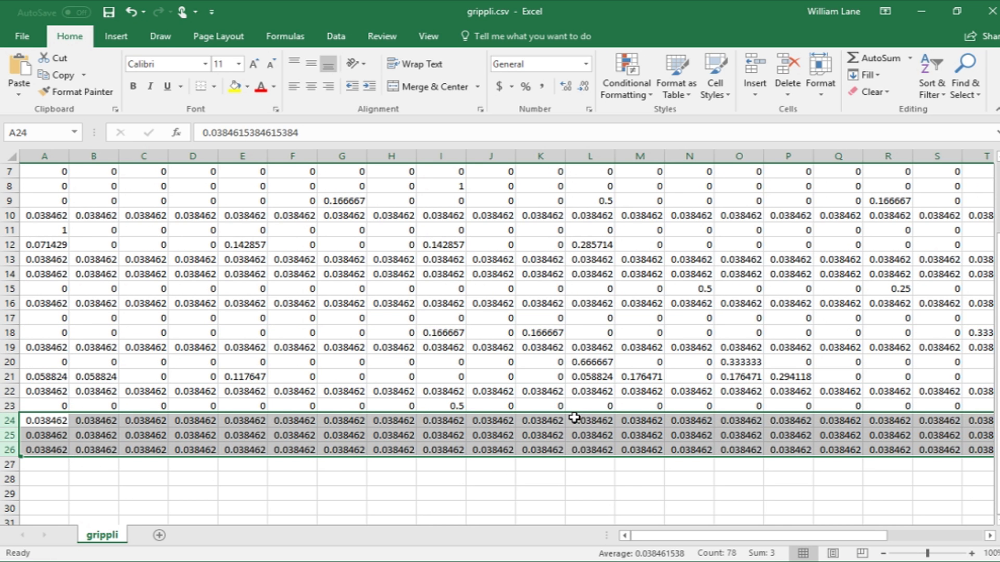
{"action": "scroll", "scroll_direction": "up", "scroll_amount": 3}
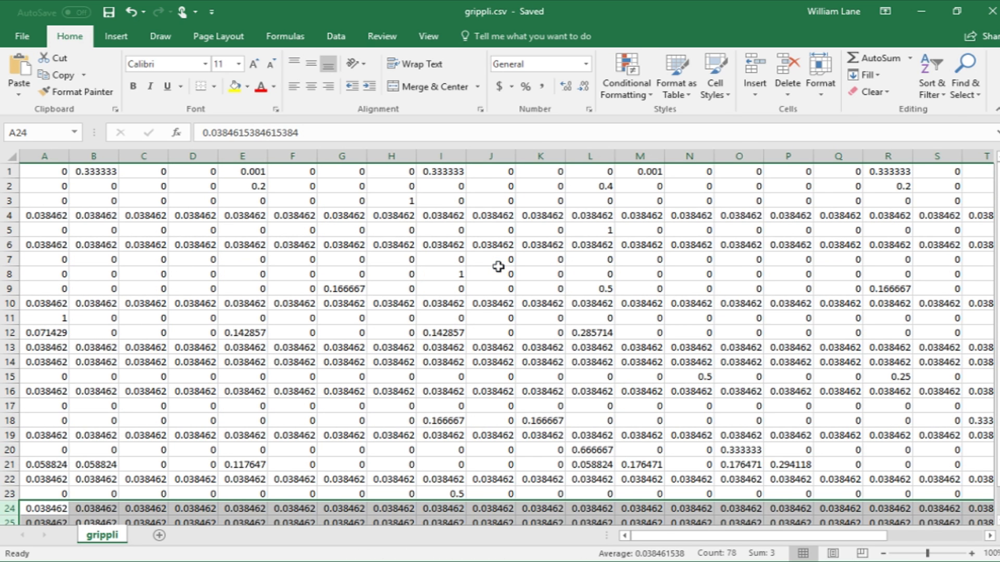
{"action": "key", "text": "alt+tab"}
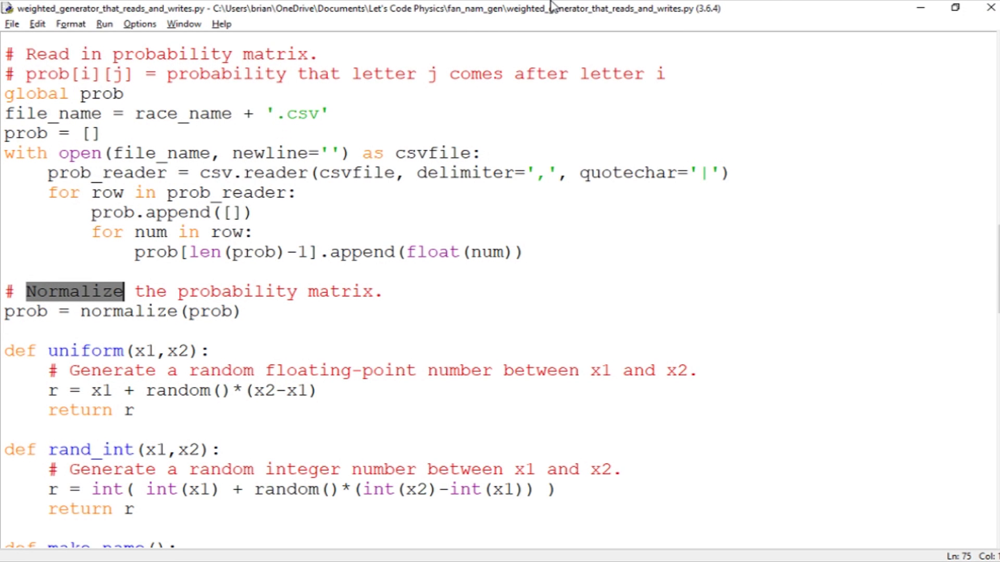
{"action": "mouse_move", "coordinate": [488, 168]}
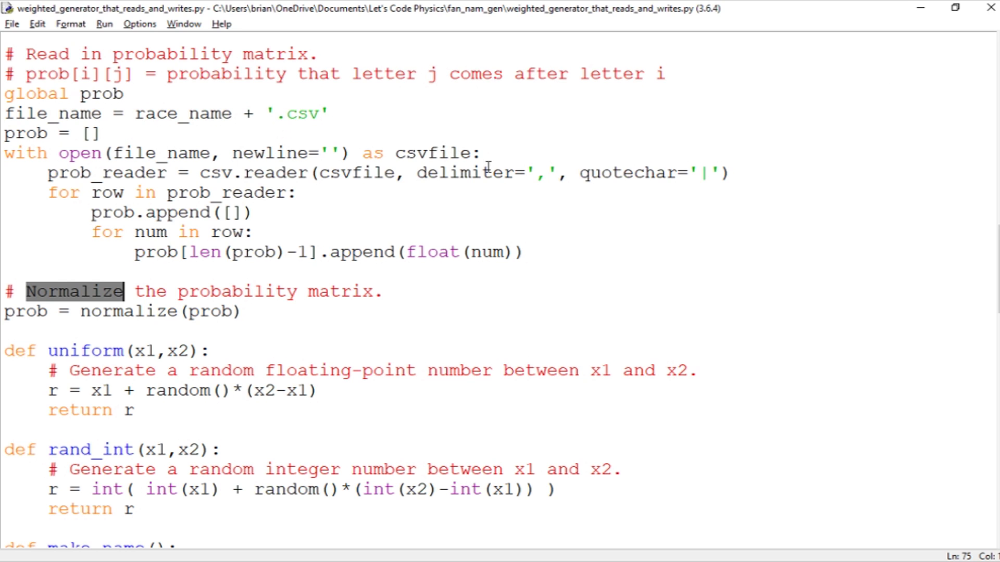
{"action": "mouse_move", "coordinate": [571, 260]}
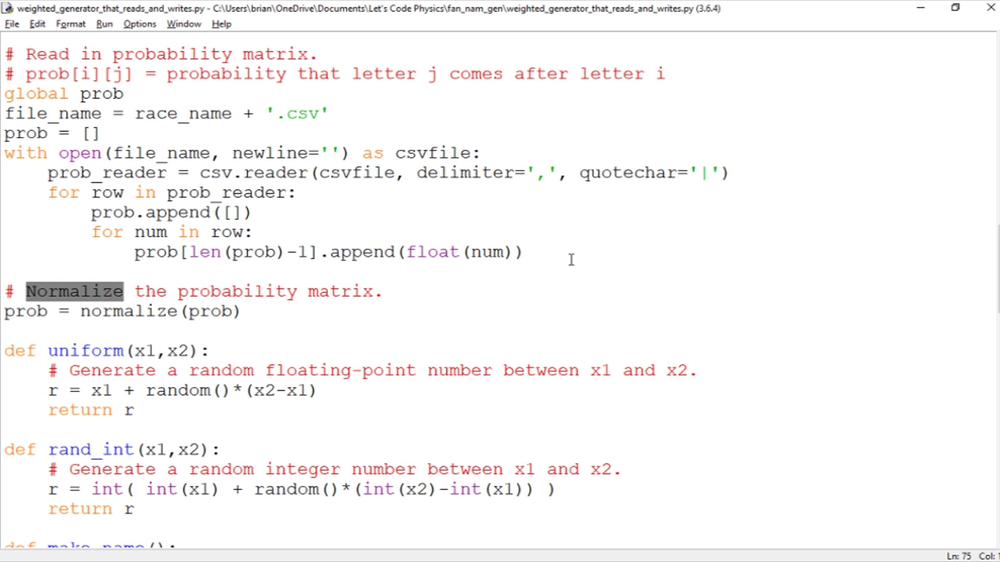
{"action": "mouse_move", "coordinate": [565, 256]}
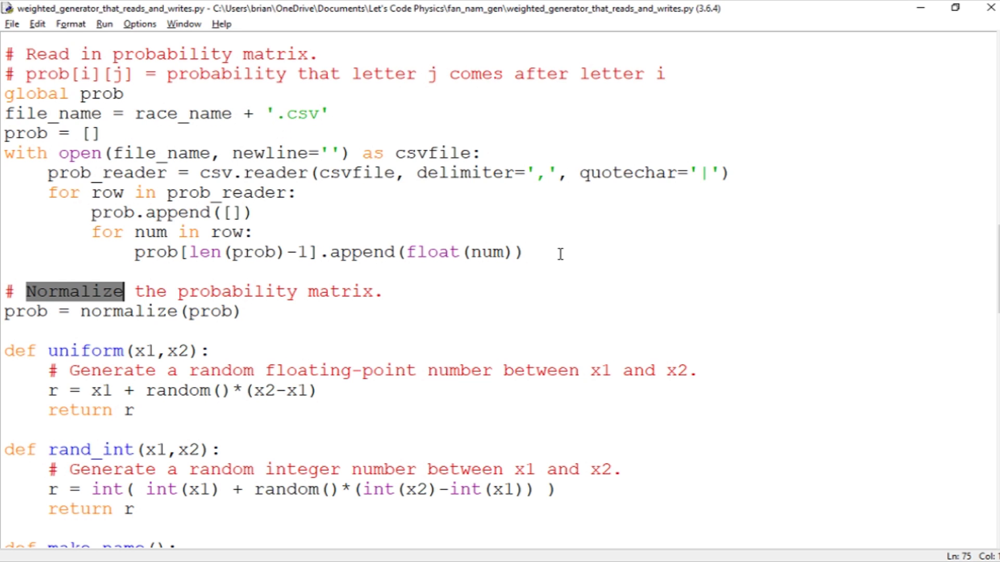
{"action": "scroll", "scroll_direction": "down", "scroll_amount": 3}
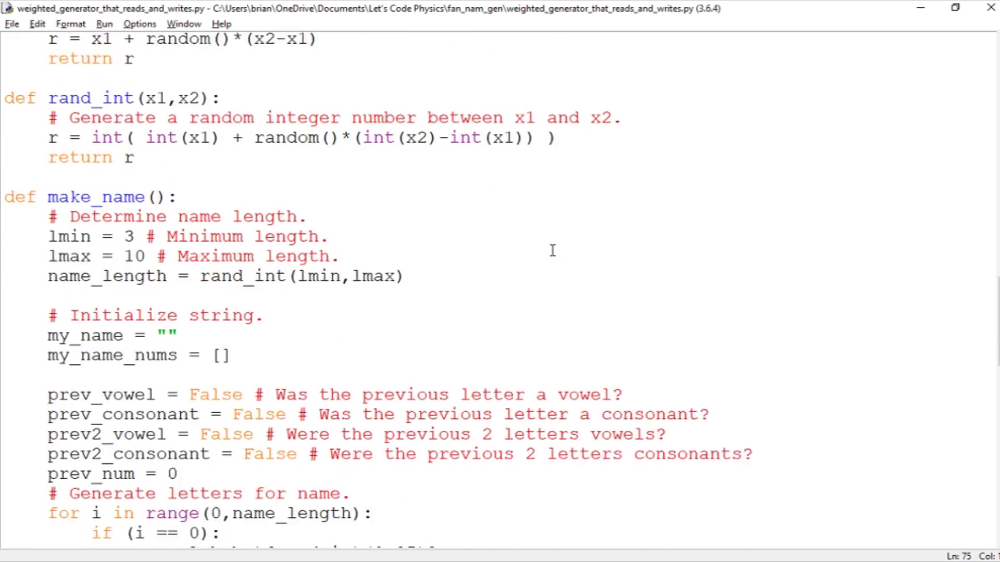
{"action": "scroll", "scroll_direction": "down", "scroll_amount": 3}
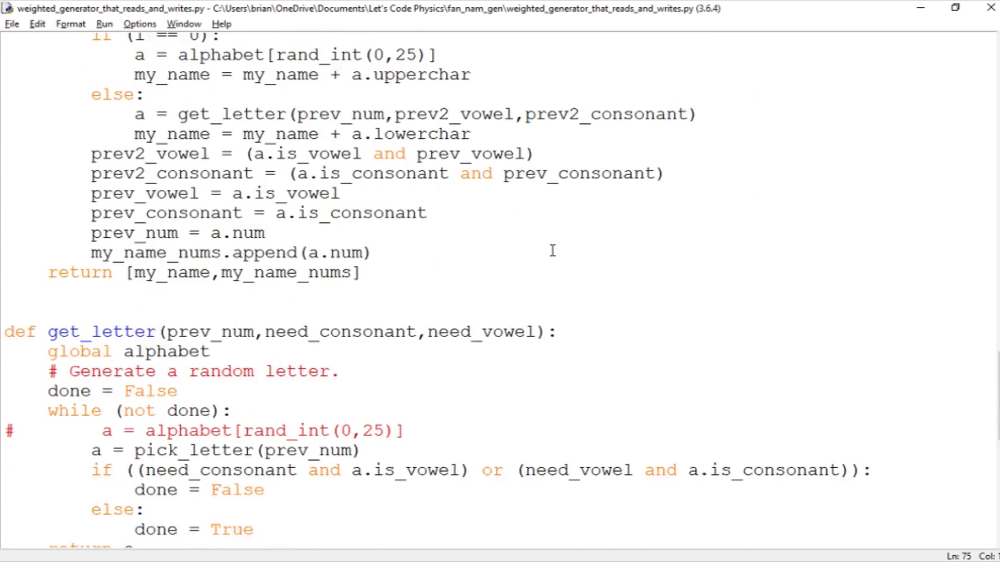
{"action": "scroll", "scroll_direction": "down", "scroll_amount": 3}
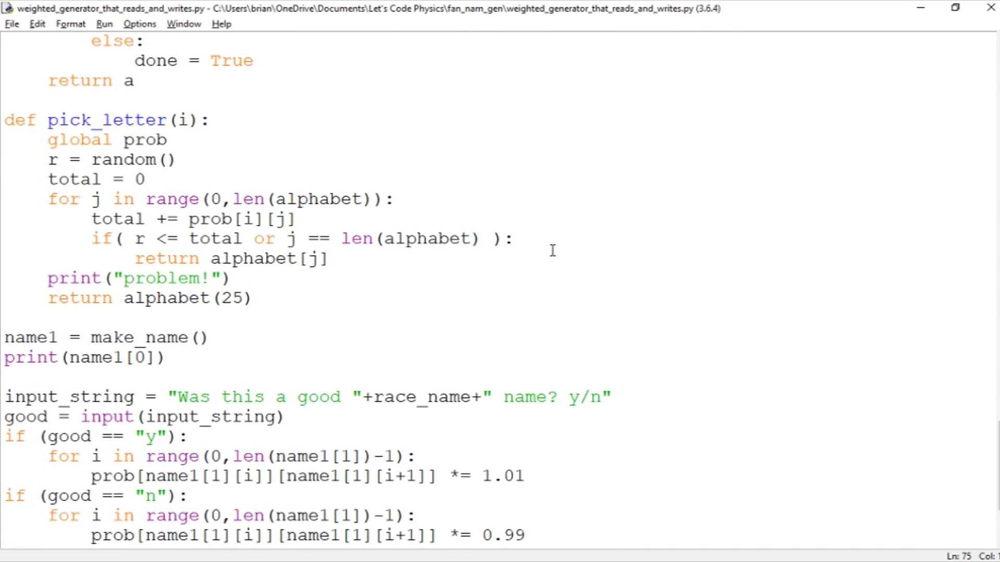
{"action": "scroll", "scroll_direction": "down", "scroll_amount": 3}
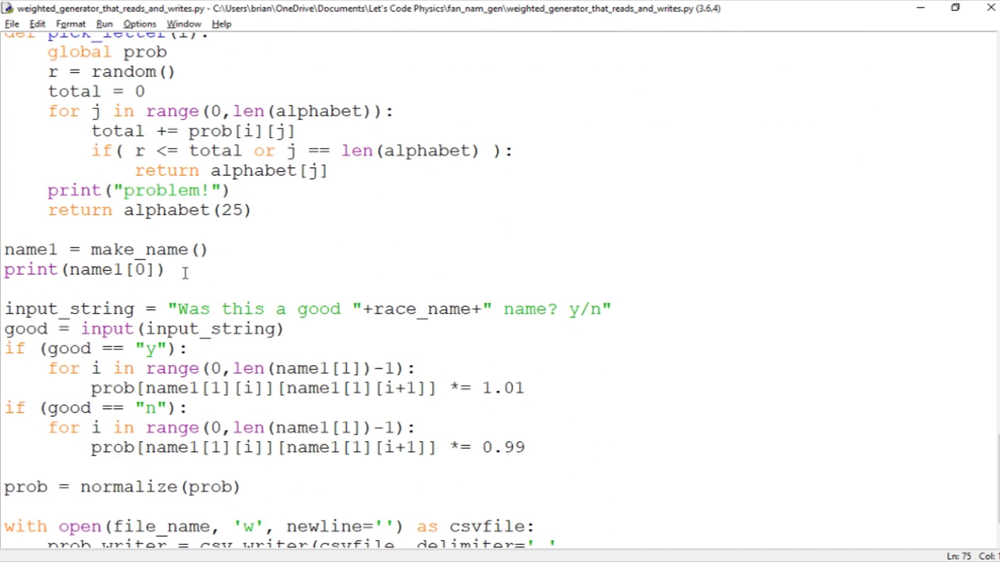
{"action": "left_click", "coordinate": [167, 270]}
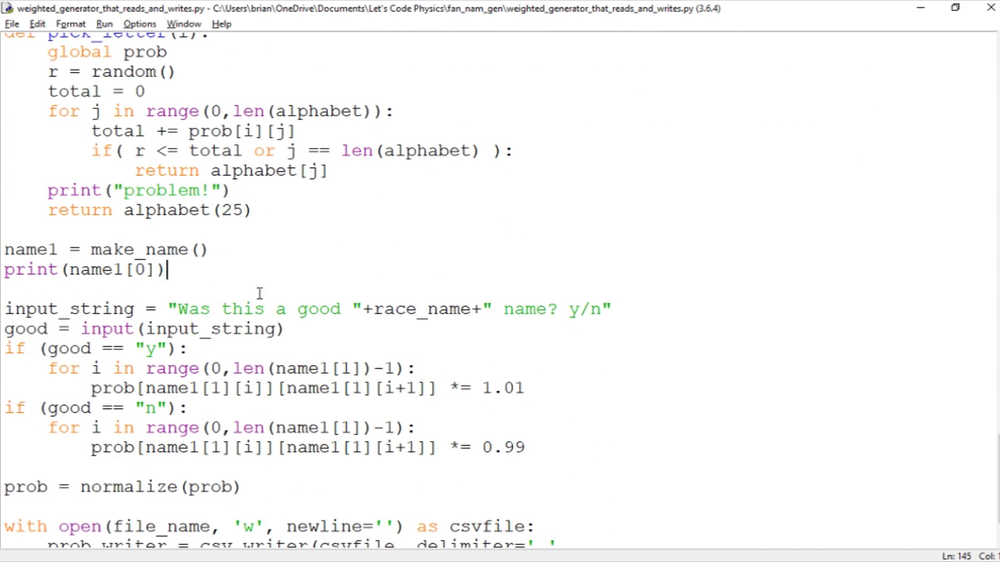
{"action": "scroll", "scroll_direction": "down", "scroll_amount": 3}
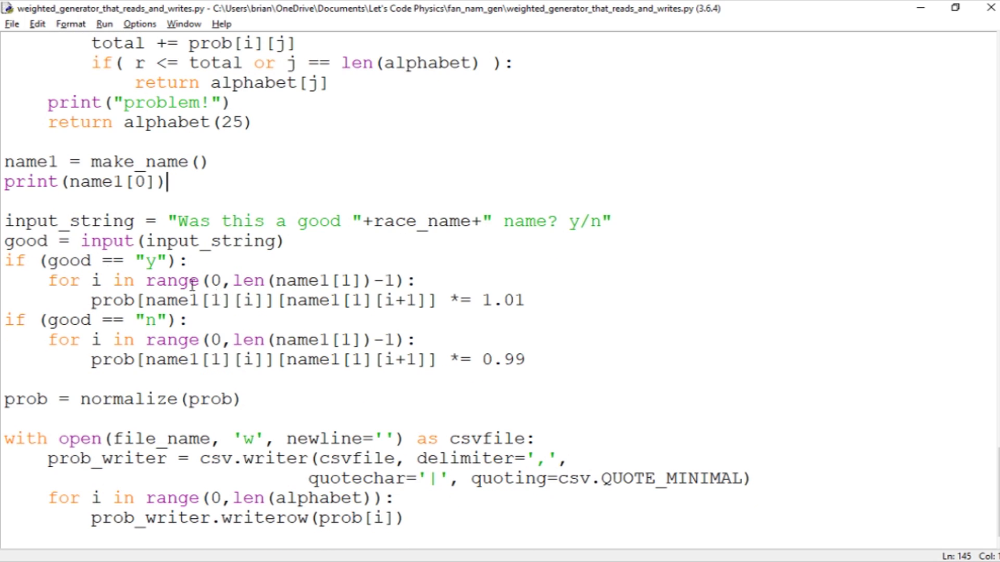
{"action": "mouse_move", "coordinate": [205, 221]}
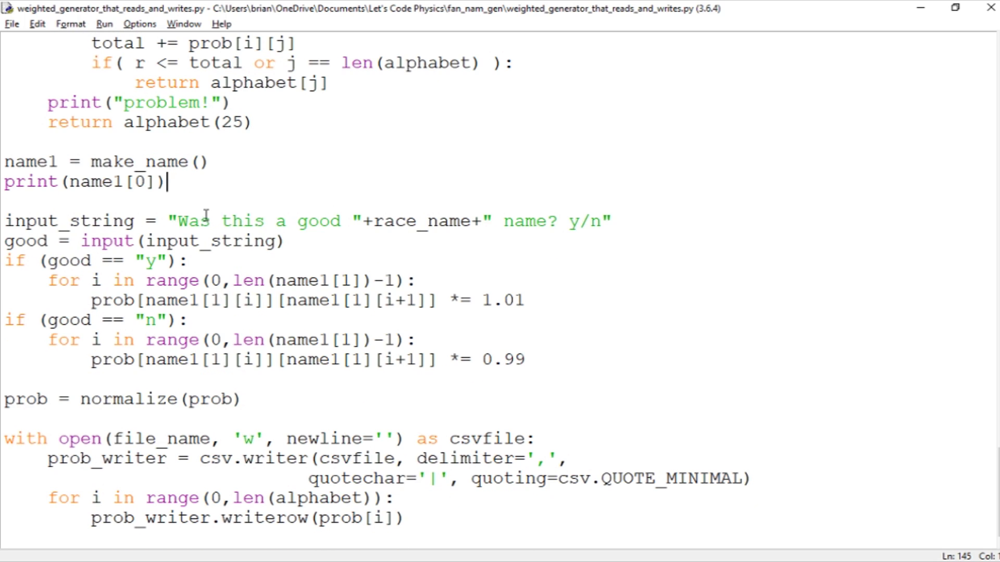
{"action": "mouse_move", "coordinate": [546, 235]}
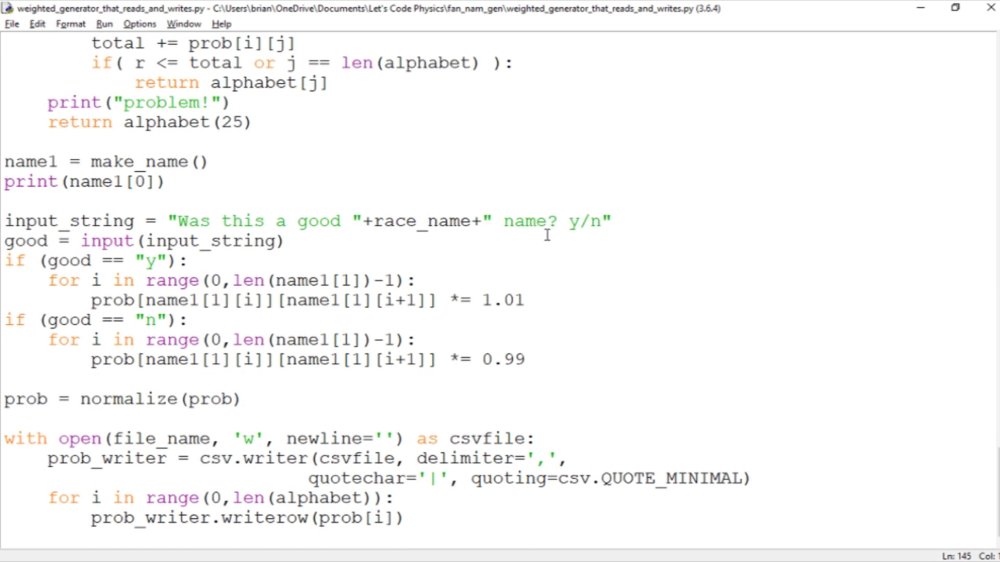
{"action": "mouse_move", "coordinate": [424, 243]}
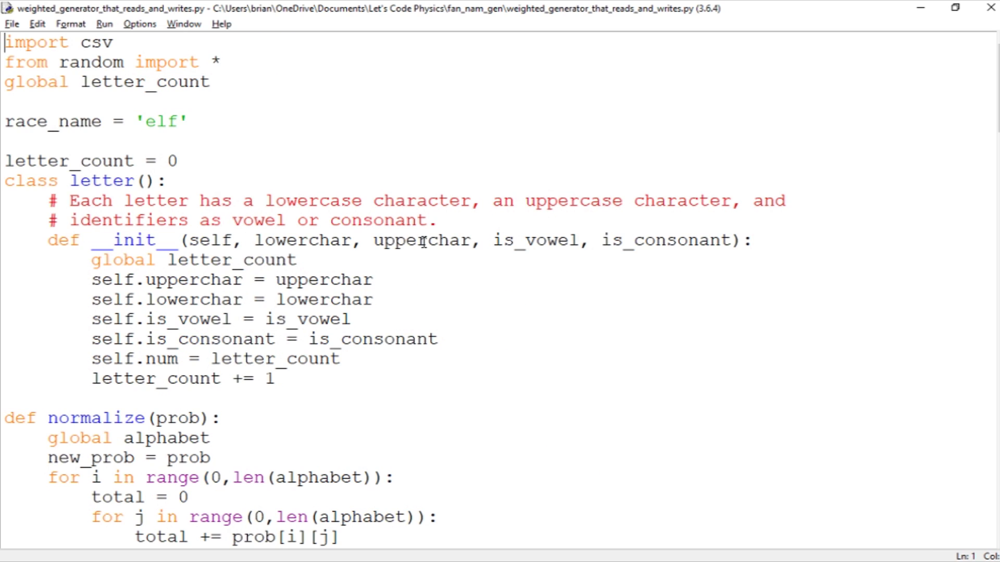
Replace 'elf' with 'grippli' in the race_name line
{"action": "double_click", "coordinate": [171, 121]}
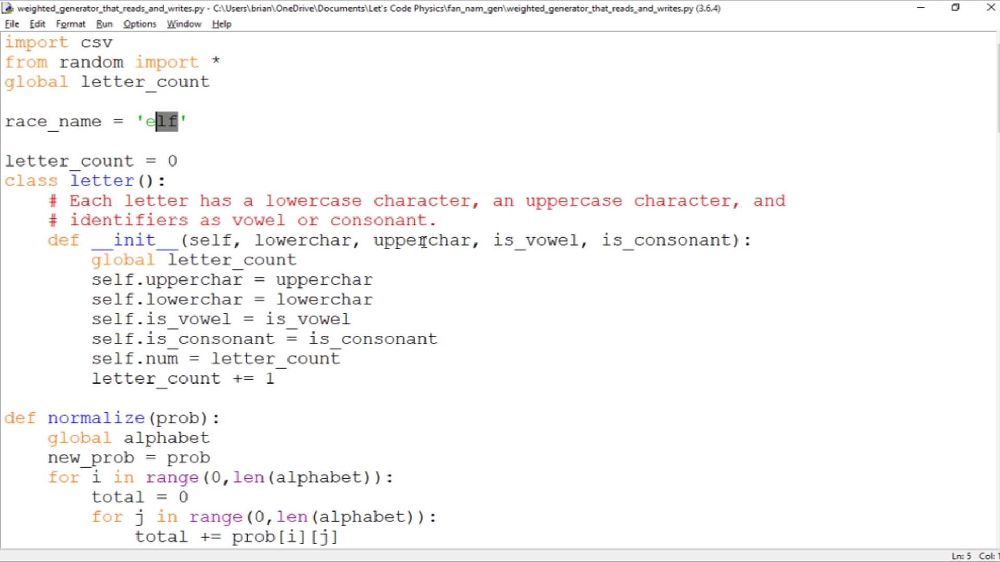
{"action": "type", "text": "grippli"}
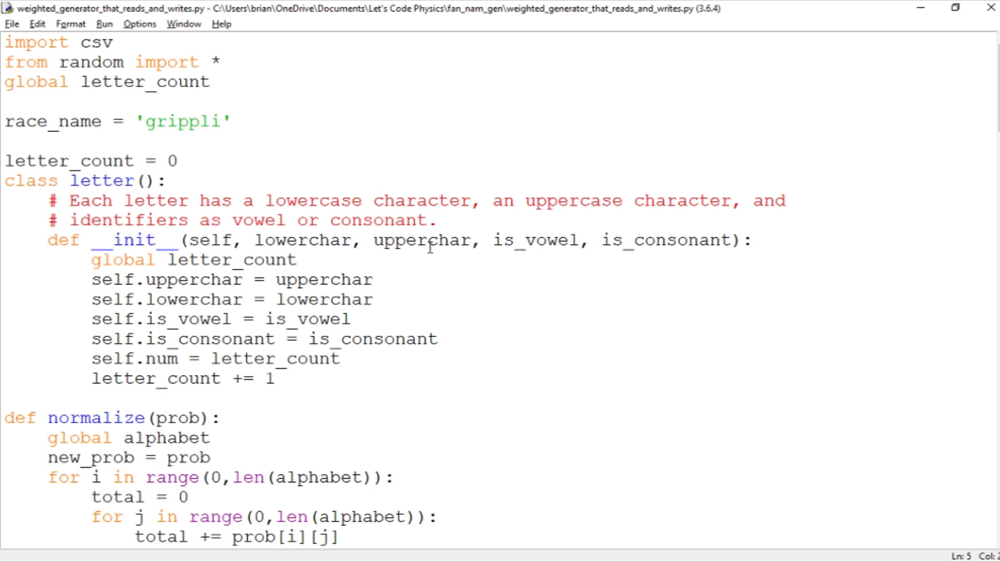
{"action": "scroll", "scroll_direction": "down", "scroll_amount": 3}
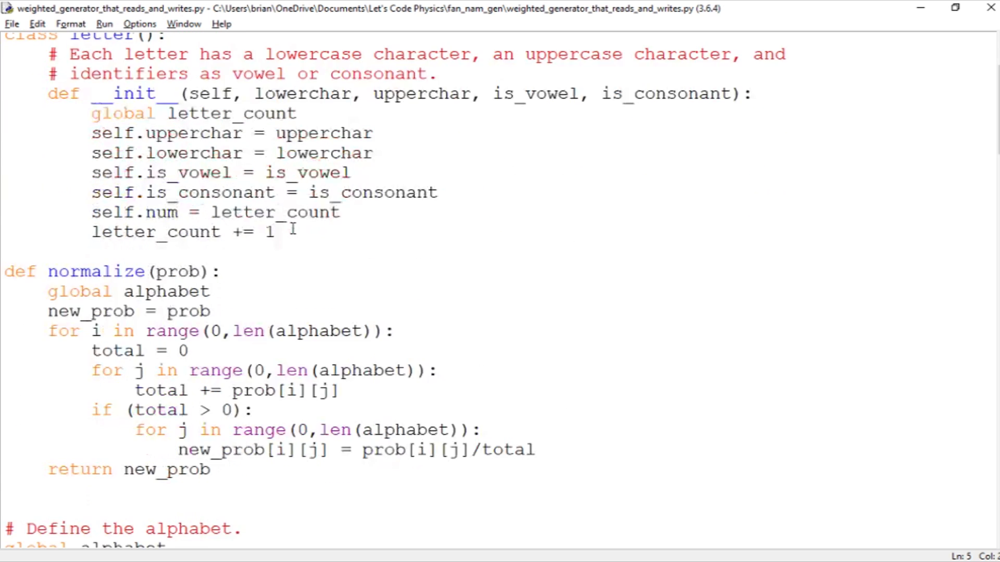
{"action": "scroll", "scroll_direction": "down", "scroll_amount": 3}
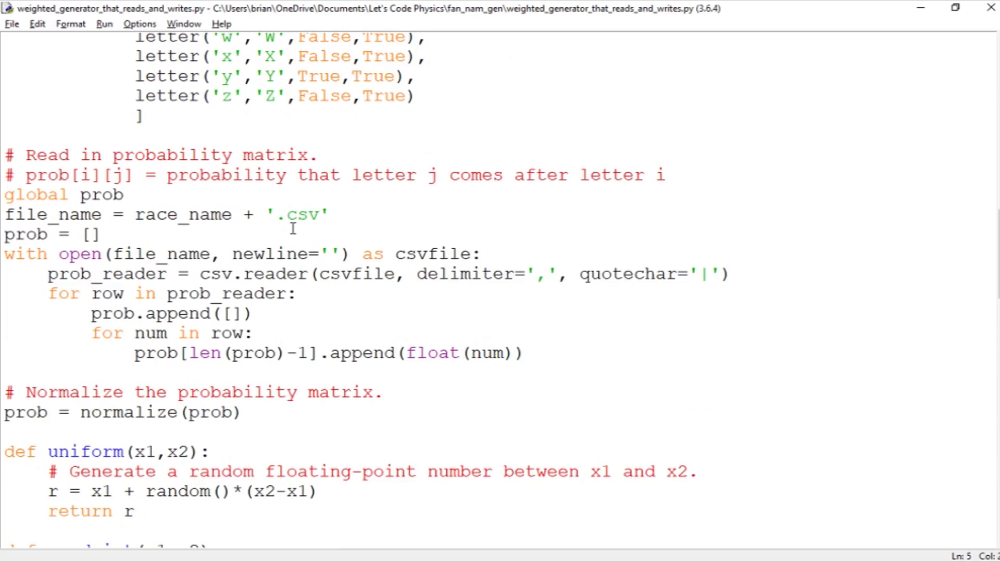
{"action": "scroll", "scroll_direction": "down", "scroll_amount": 3}
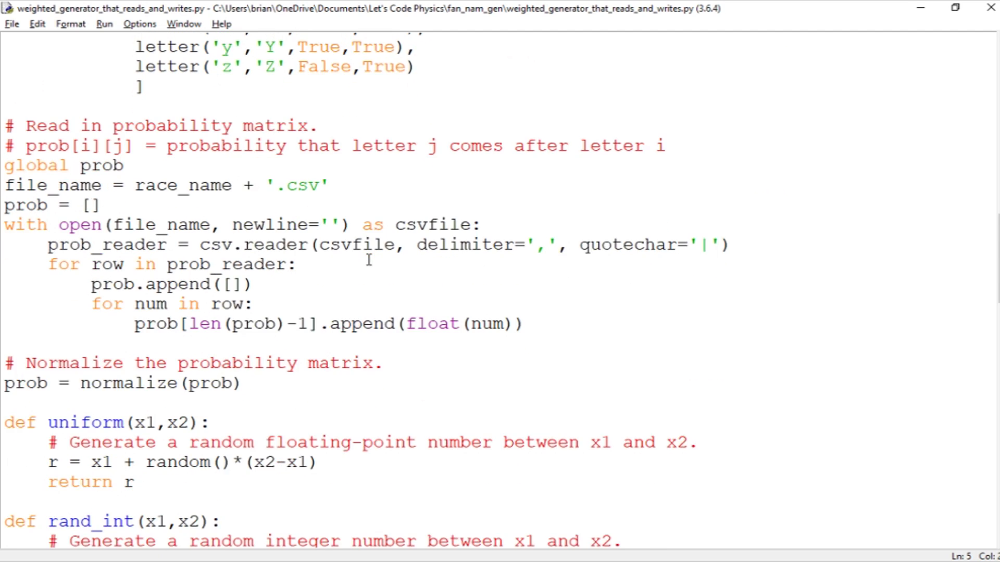
{"action": "scroll", "scroll_direction": "down", "scroll_amount": 3}
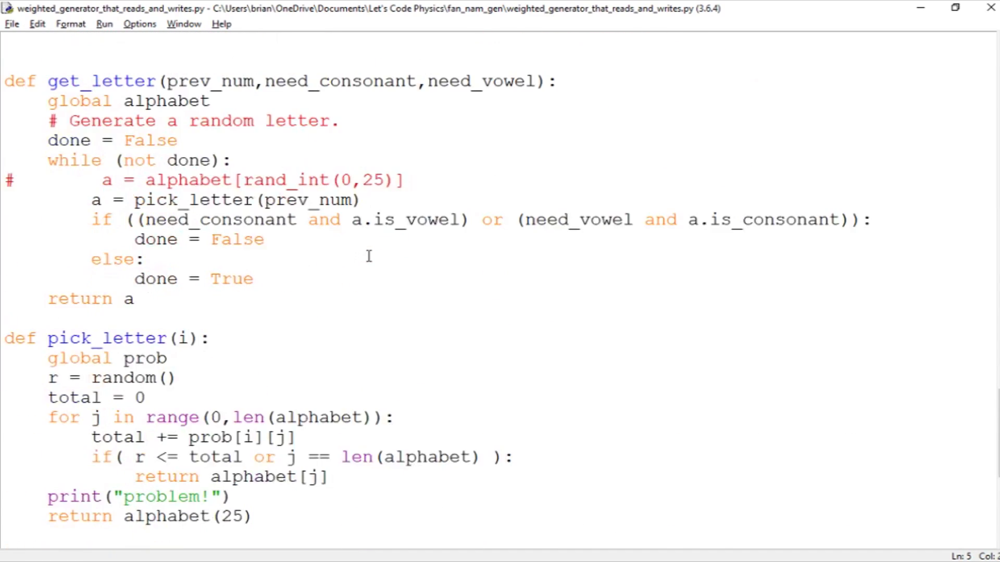
{"action": "scroll", "scroll_direction": "down", "scroll_amount": 3}
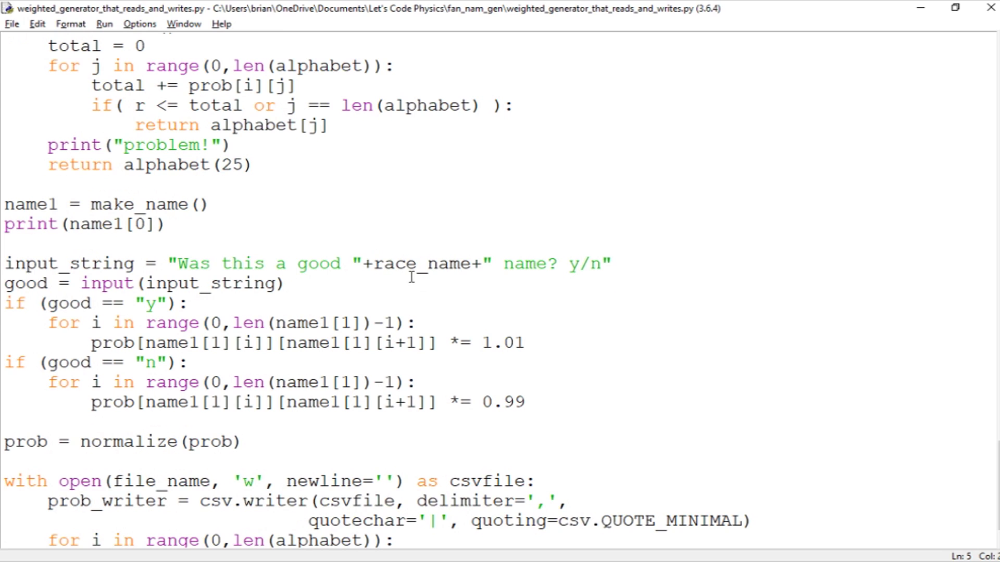
{"action": "mouse_move", "coordinate": [408, 276]}
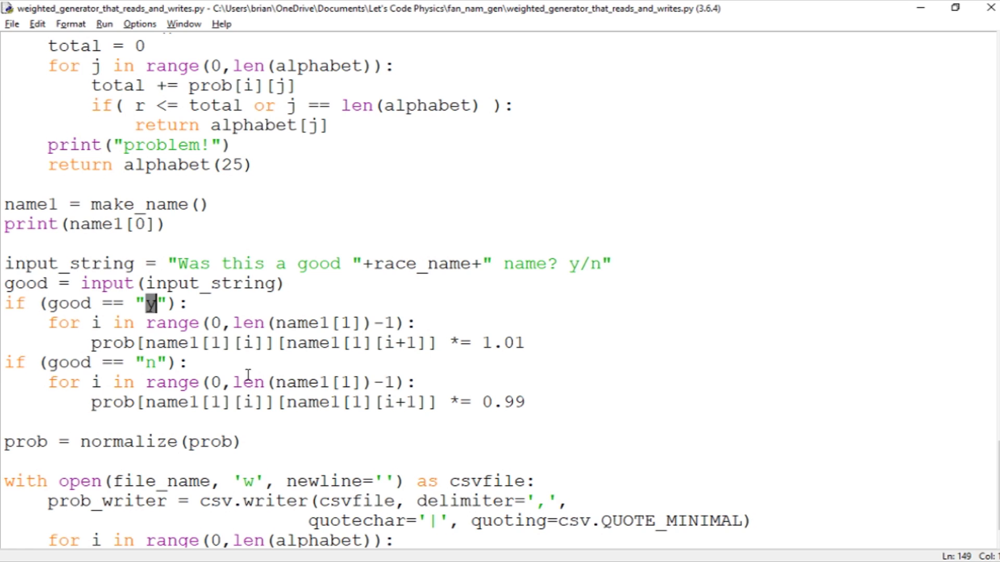
{"action": "mouse_move", "coordinate": [120, 308]}
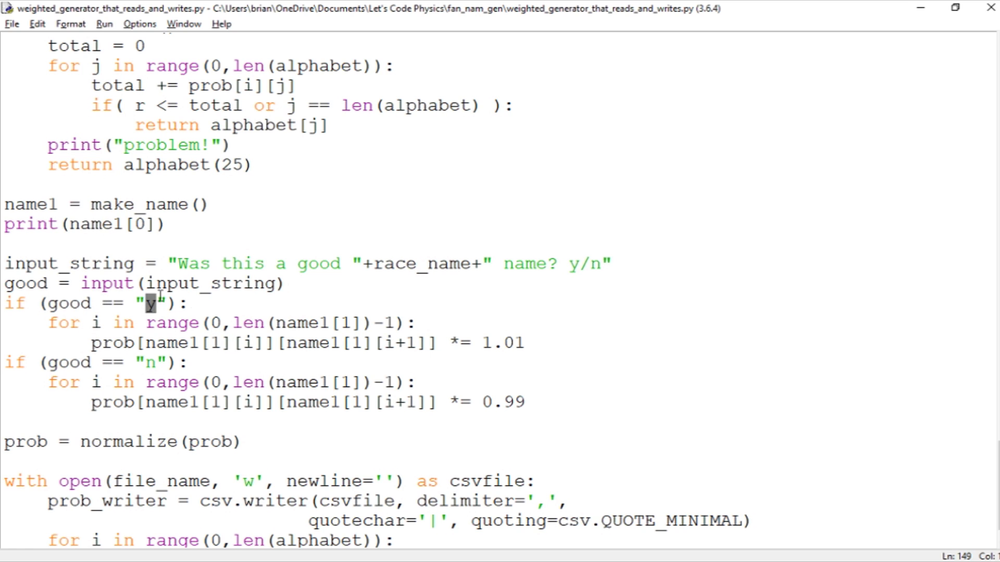
{"action": "mouse_move", "coordinate": [485, 359]}
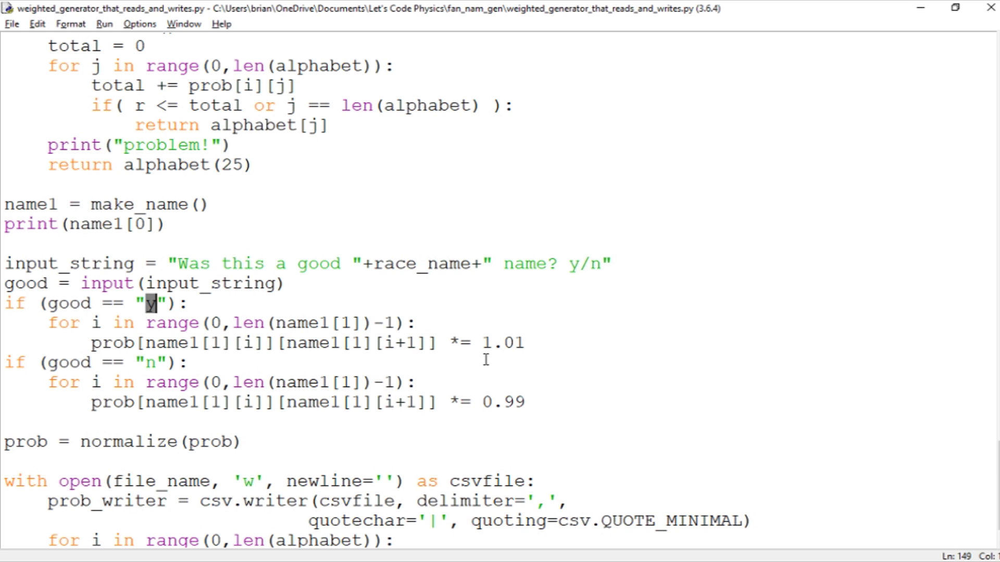
{"action": "mouse_move", "coordinate": [494, 331]}
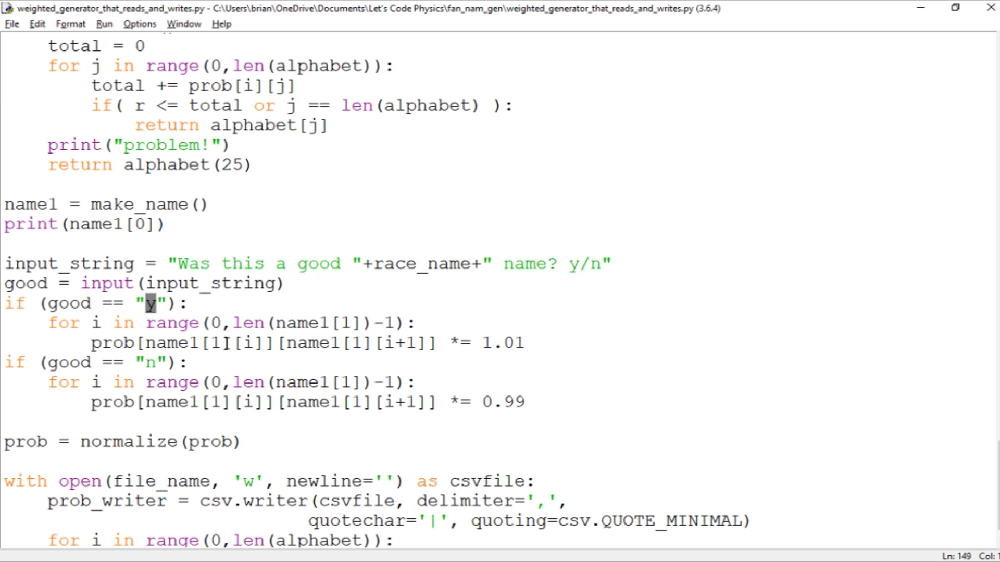
{"action": "mouse_move", "coordinate": [355, 356]}
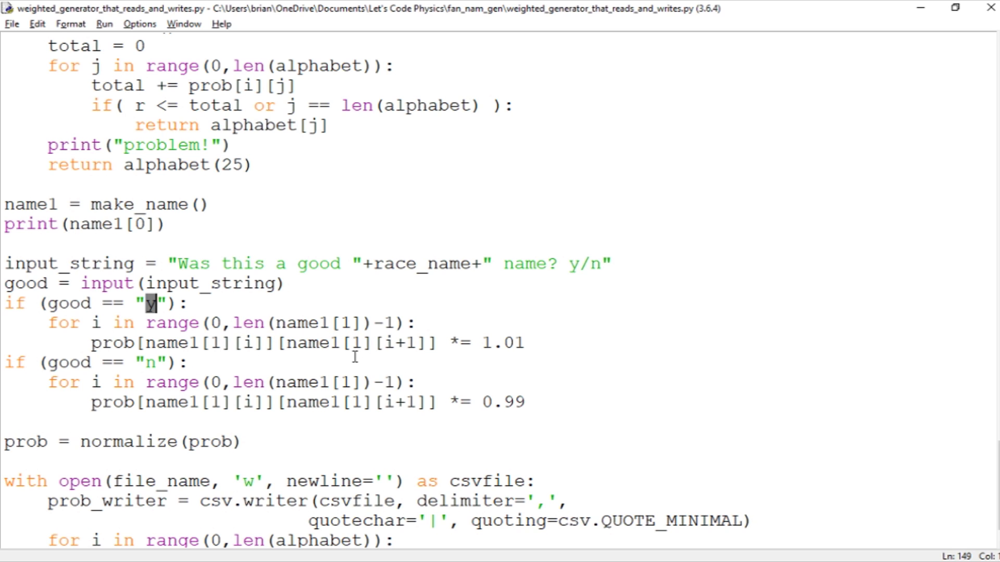
{"action": "mouse_move", "coordinate": [290, 325]}
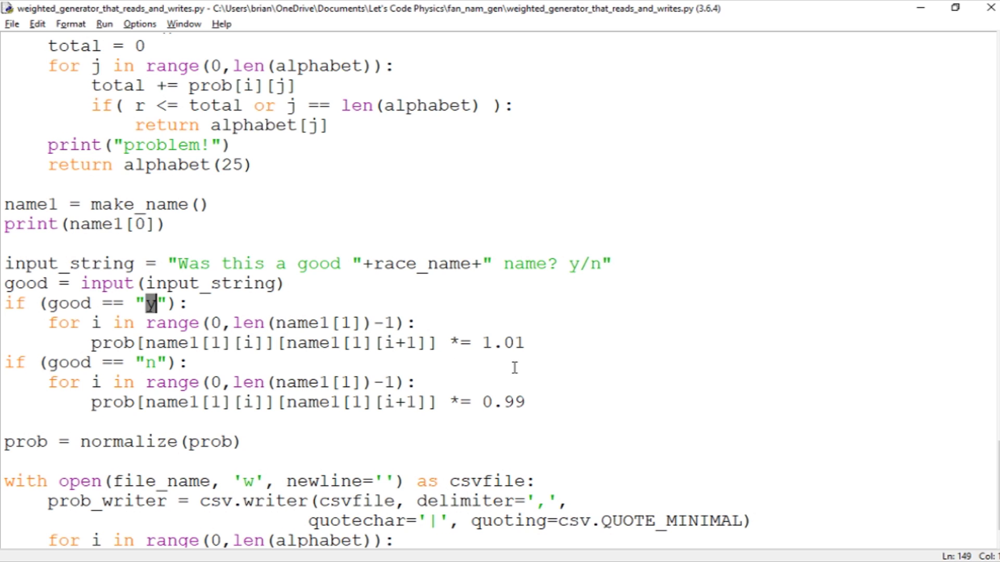
{"action": "mouse_move", "coordinate": [513, 336]}
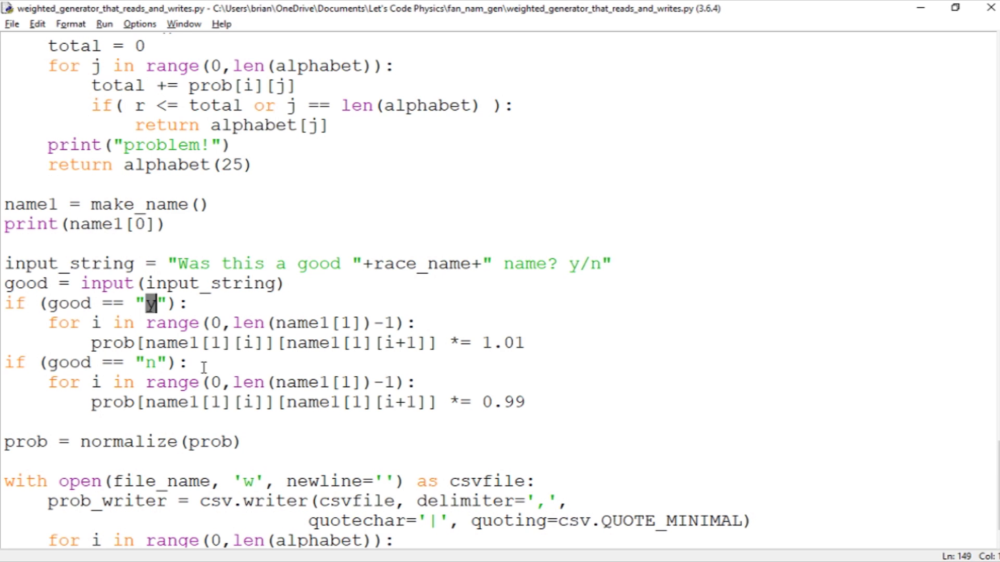
{"action": "left_click", "coordinate": [189, 362]}
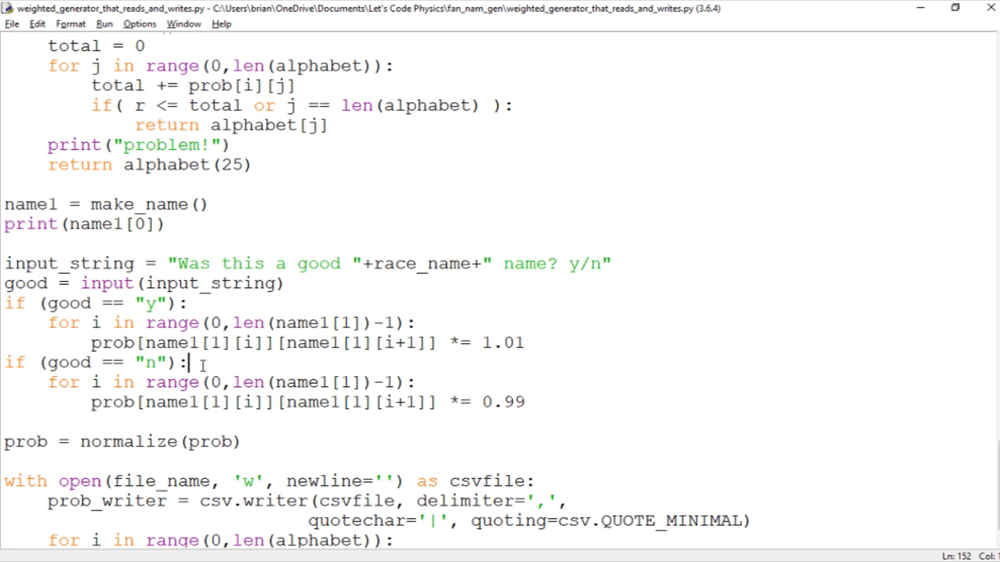
{"action": "double_click", "coordinate": [505, 402]}
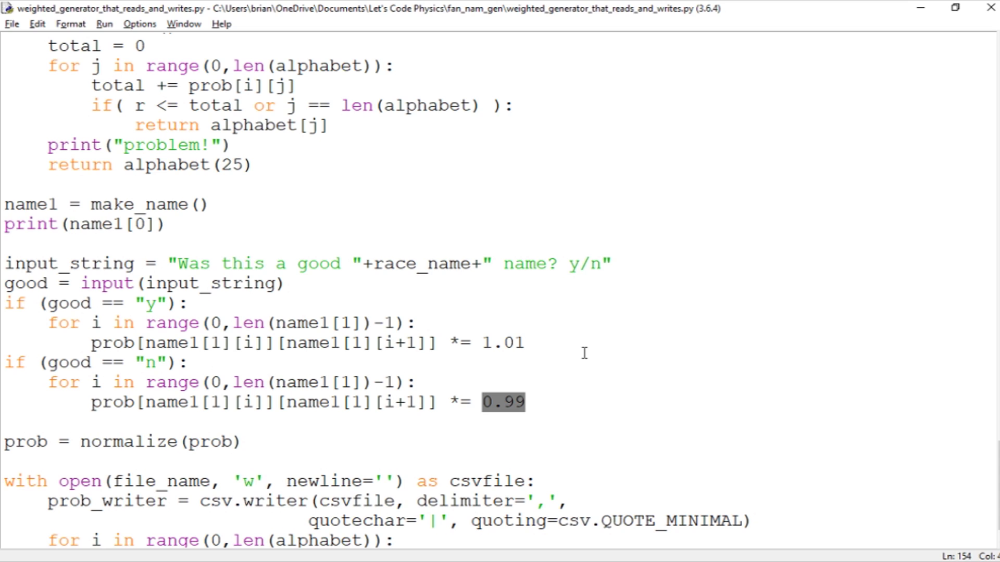
{"action": "mouse_move", "coordinate": [488, 445]}
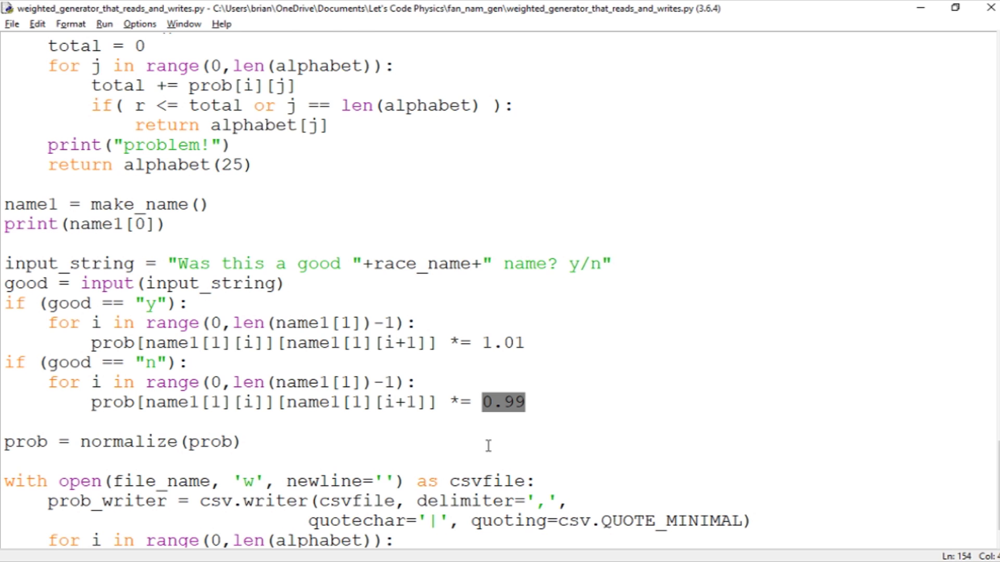
{"action": "scroll", "scroll_direction": "down", "scroll_amount": 3}
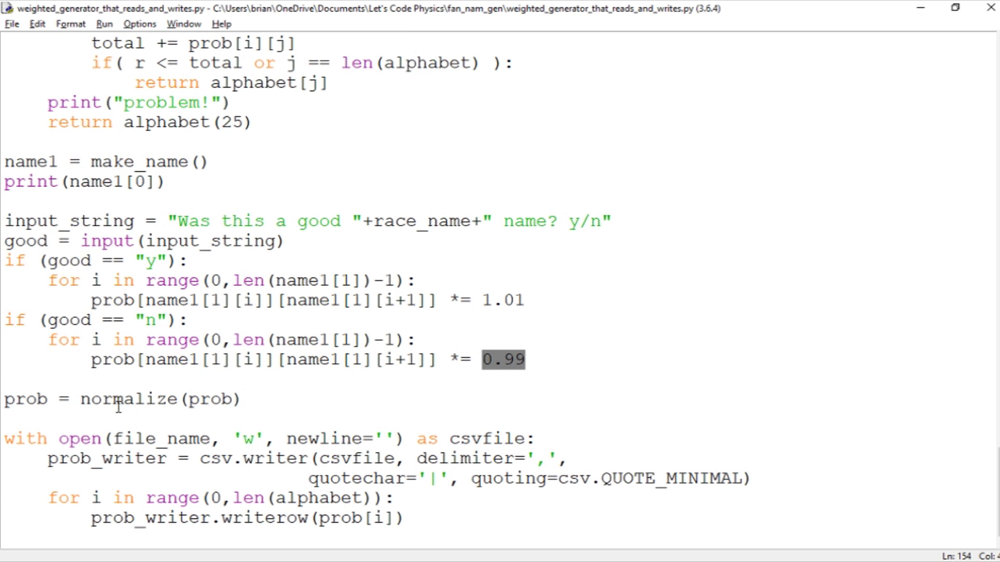
{"action": "mouse_move", "coordinate": [182, 400]}
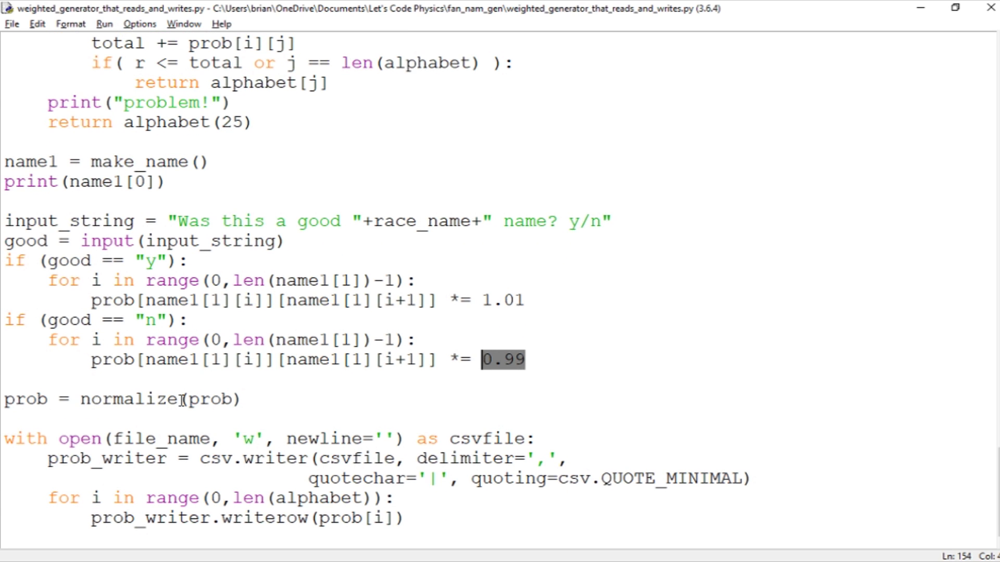
{"action": "mouse_move", "coordinate": [403, 439]}
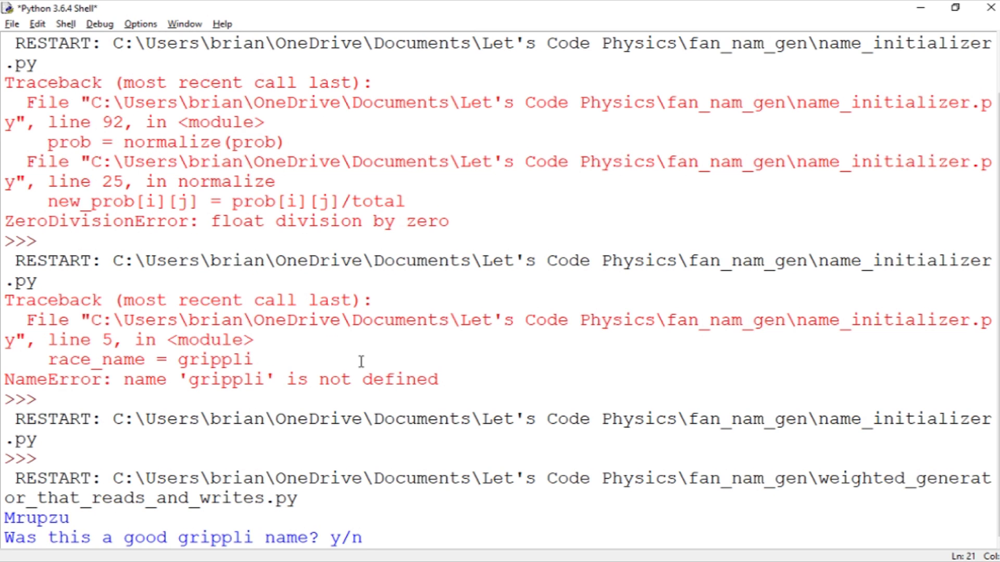
Answer 'n' at the shell's y/n prompt for the name Mrupzu
{"action": "left_click", "coordinate": [395, 537]}
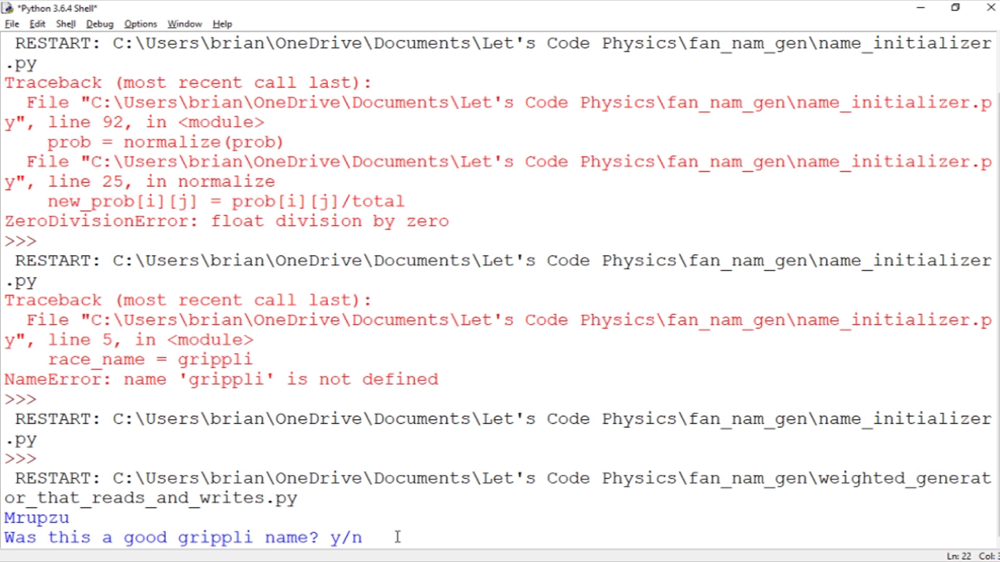
{"action": "type", "text": "n"}
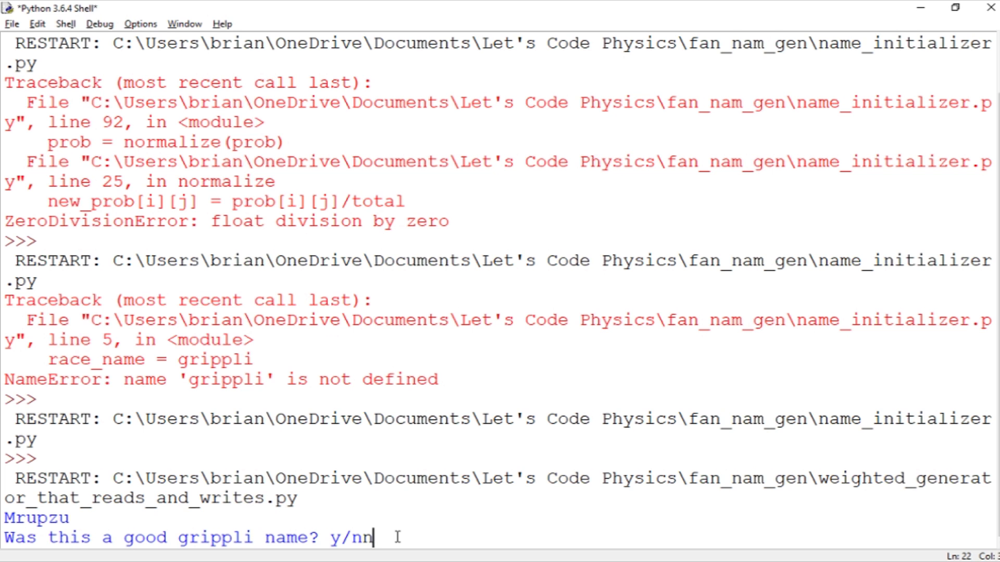
{"action": "key", "text": "Return"}
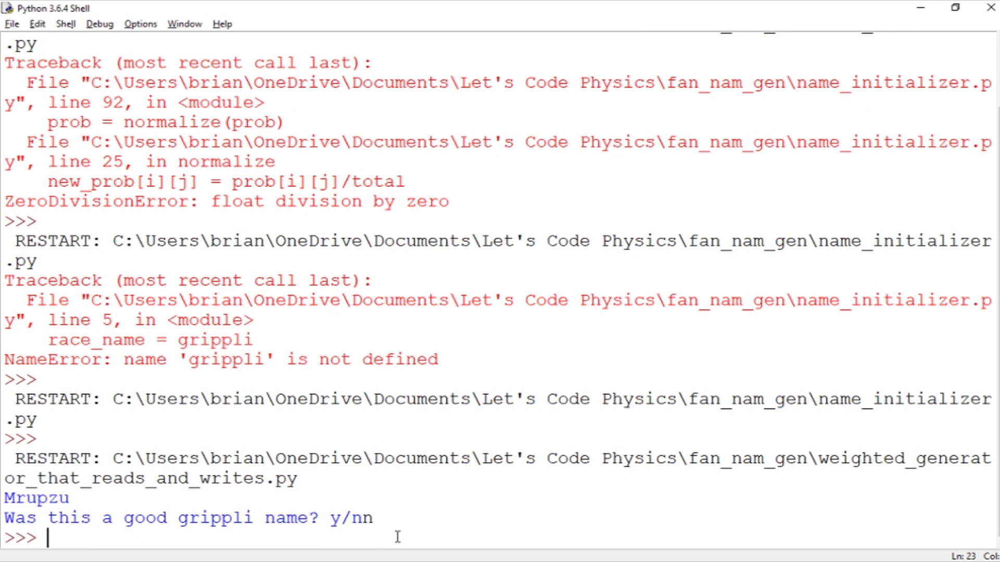
{"action": "mouse_move", "coordinate": [81, 482]}
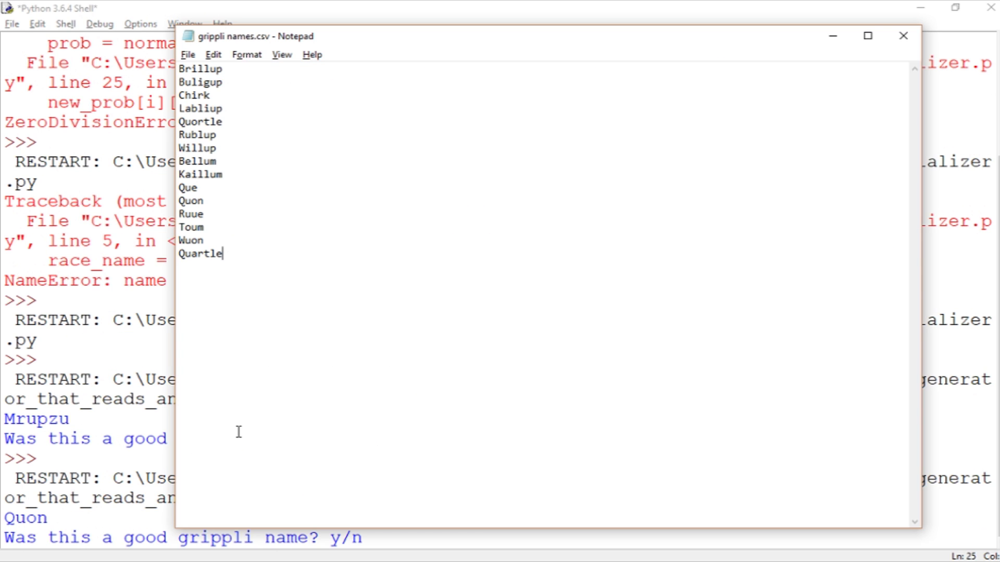
Select the name Quon in the Notepad grippli names list
{"action": "double_click", "coordinate": [191, 202]}
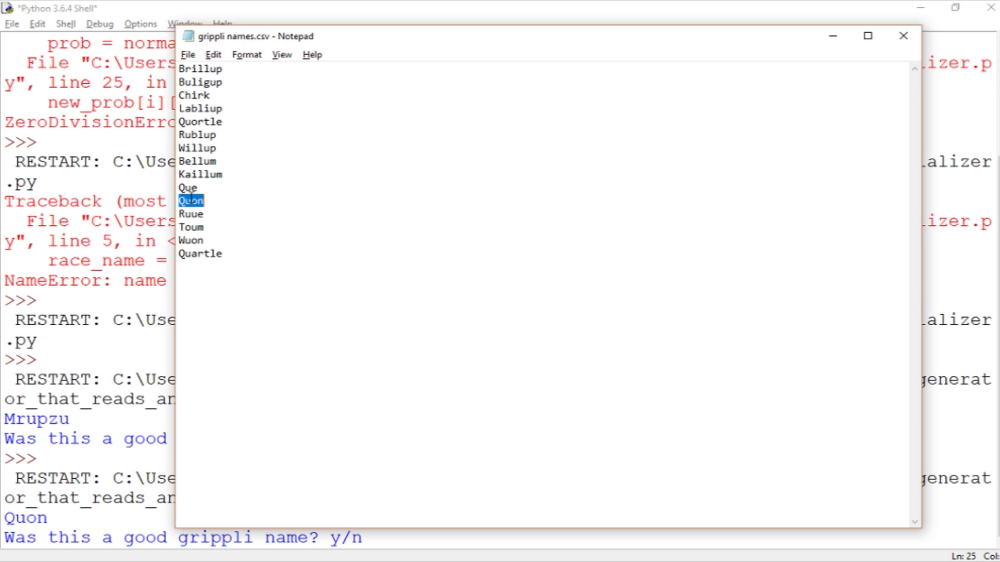
{"action": "mouse_move", "coordinate": [224, 139]}
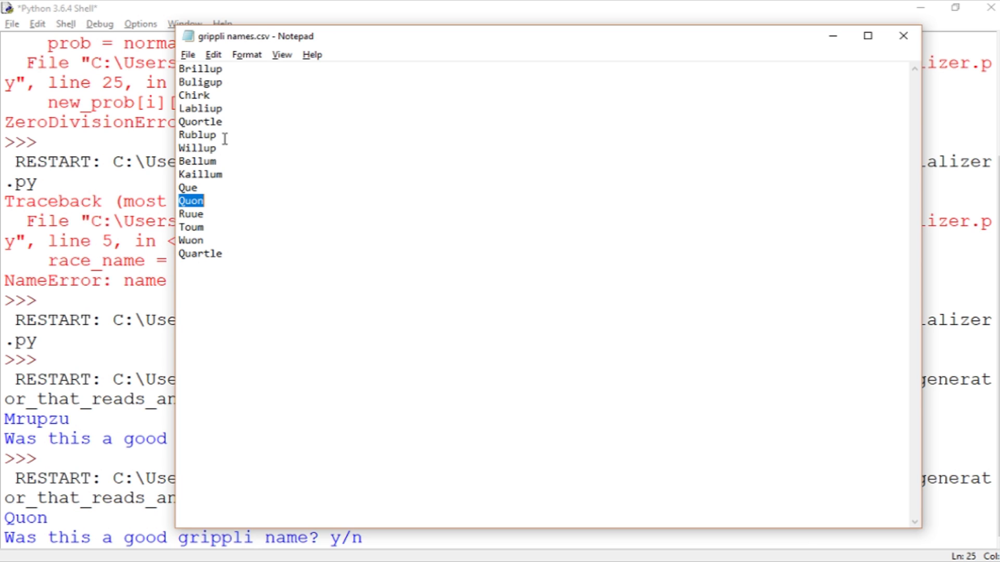
{"action": "mouse_move", "coordinate": [196, 222]}
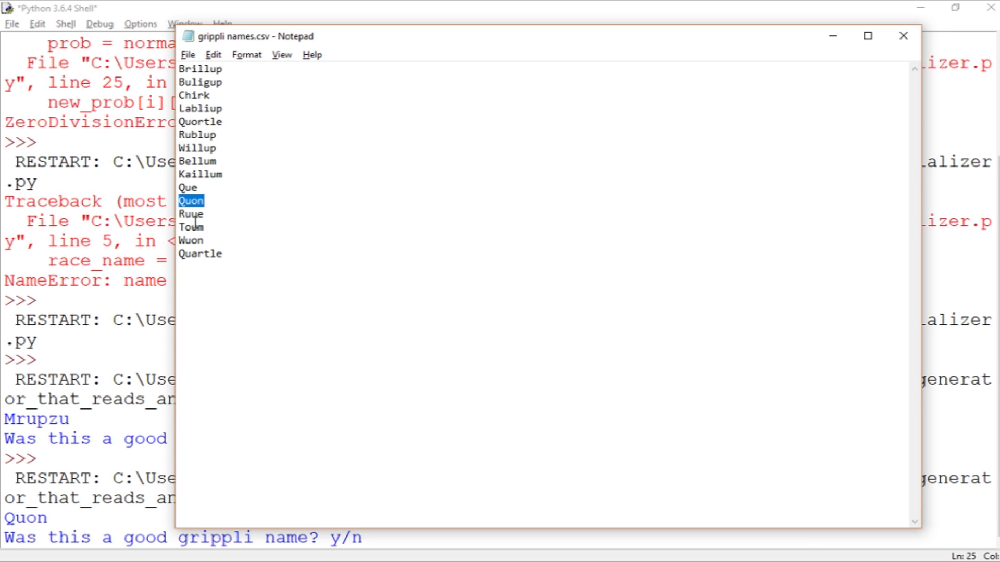
{"action": "mouse_move", "coordinate": [262, 63]}
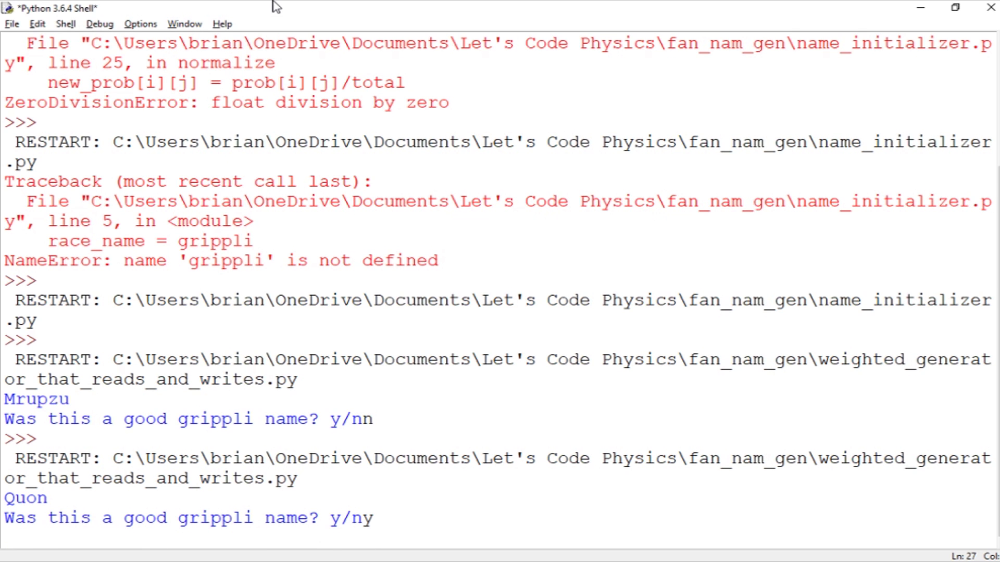
Accept Quon, answer 'y' for Voumvigu, and move on to rating Wupguo
{"action": "key", "text": "alt+tab"}
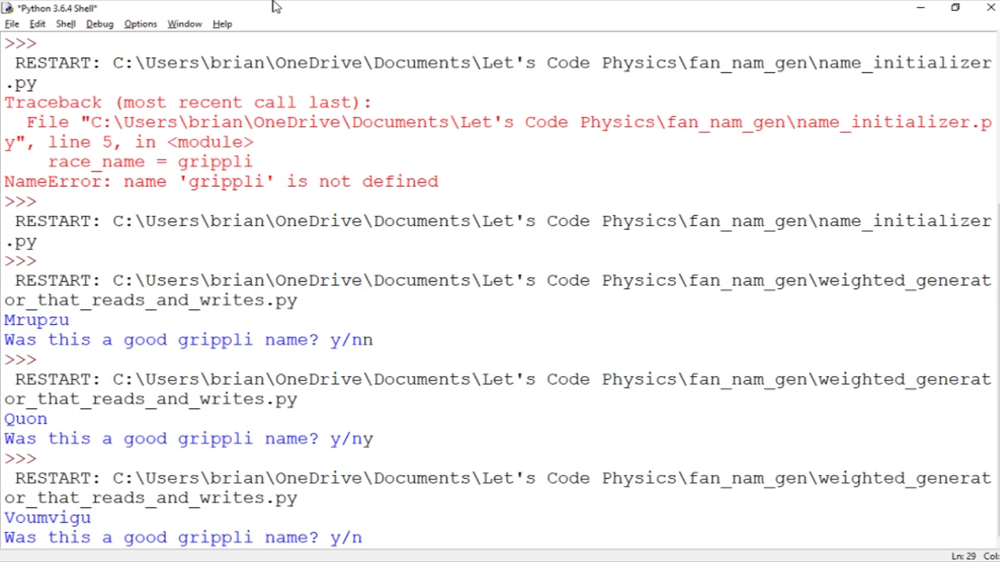
{"action": "left_click", "coordinate": [364, 537]}
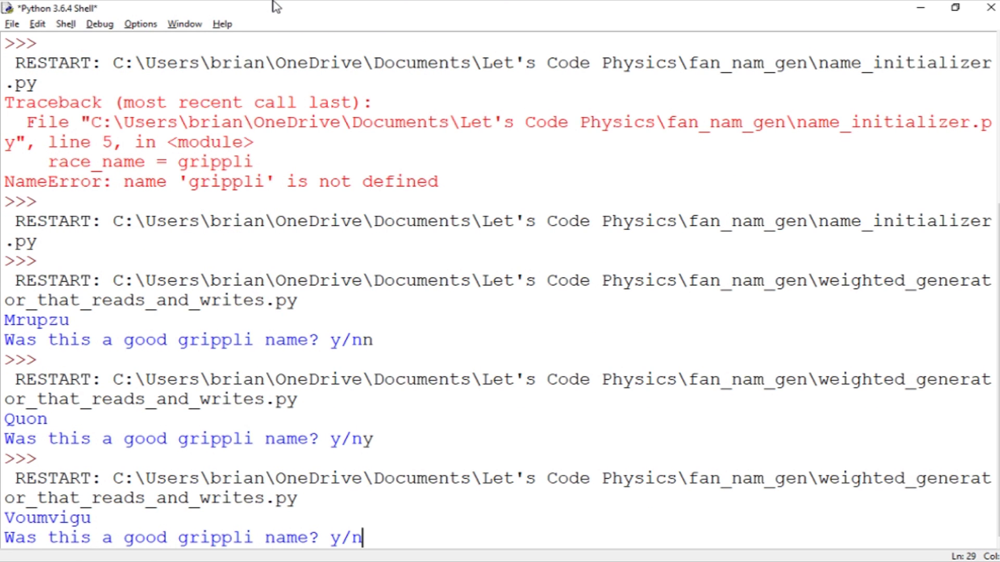
{"action": "type", "text": "y"}
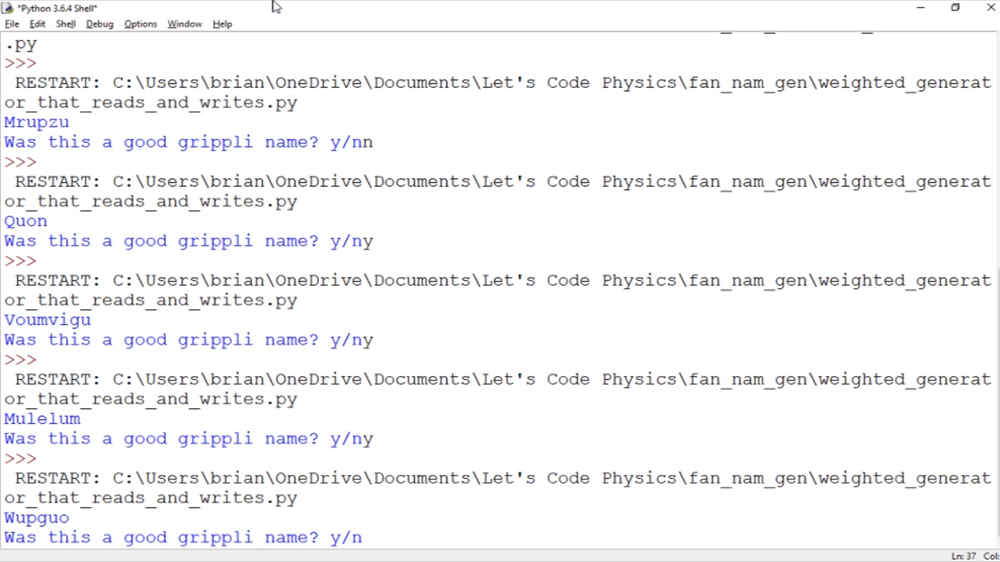
{"action": "left_click", "coordinate": [363, 538]}
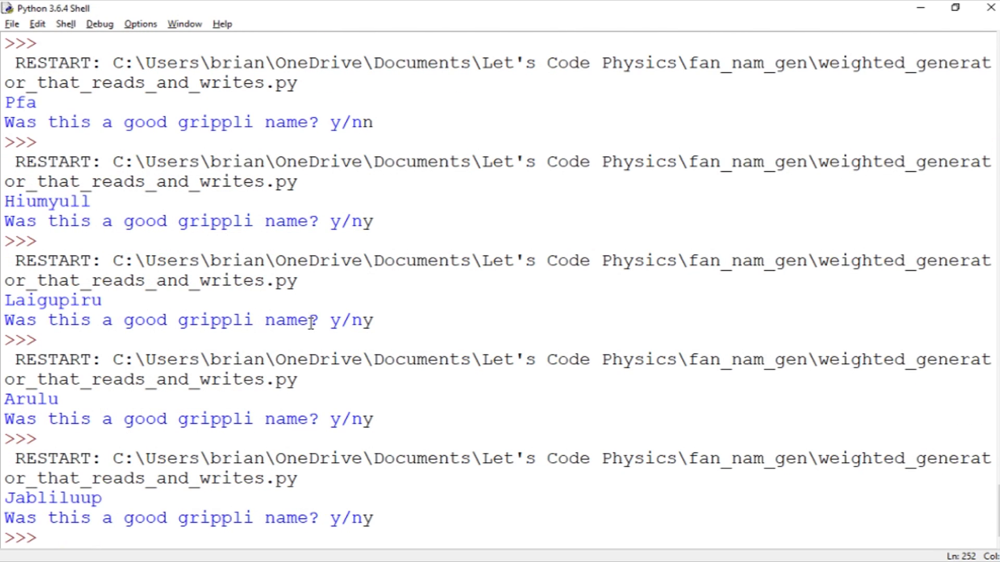
{"action": "mouse_move", "coordinate": [523, 391]}
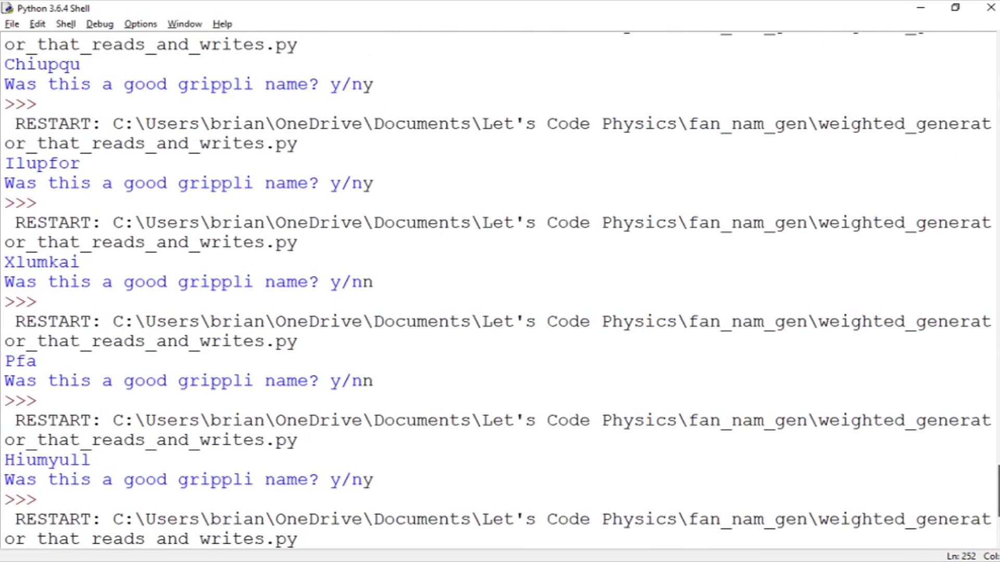
Switch to the fan_nam_gen folder window and open grippli.csv in Excel
{"action": "key", "text": "alt+tab"}
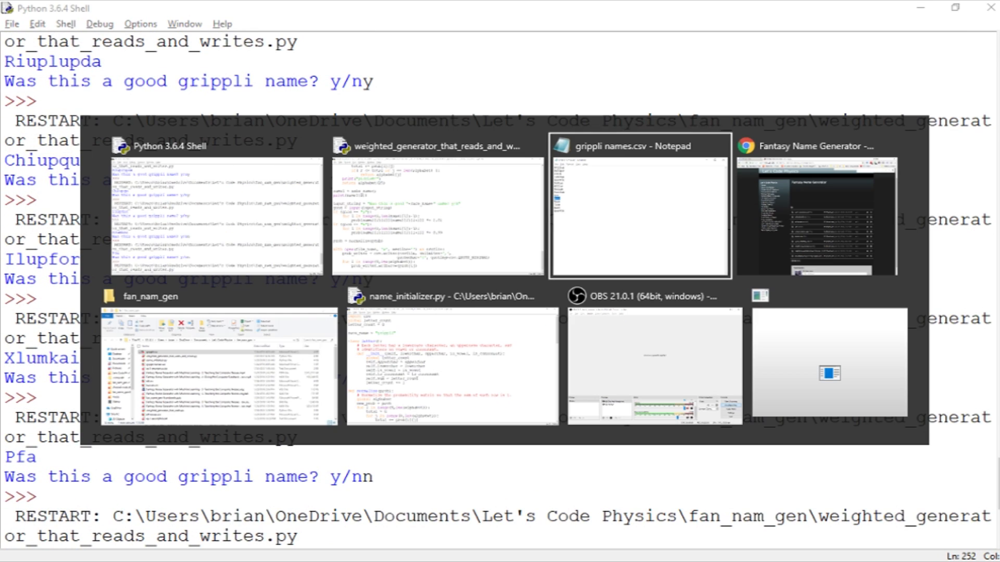
{"action": "left_click", "coordinate": [217, 366]}
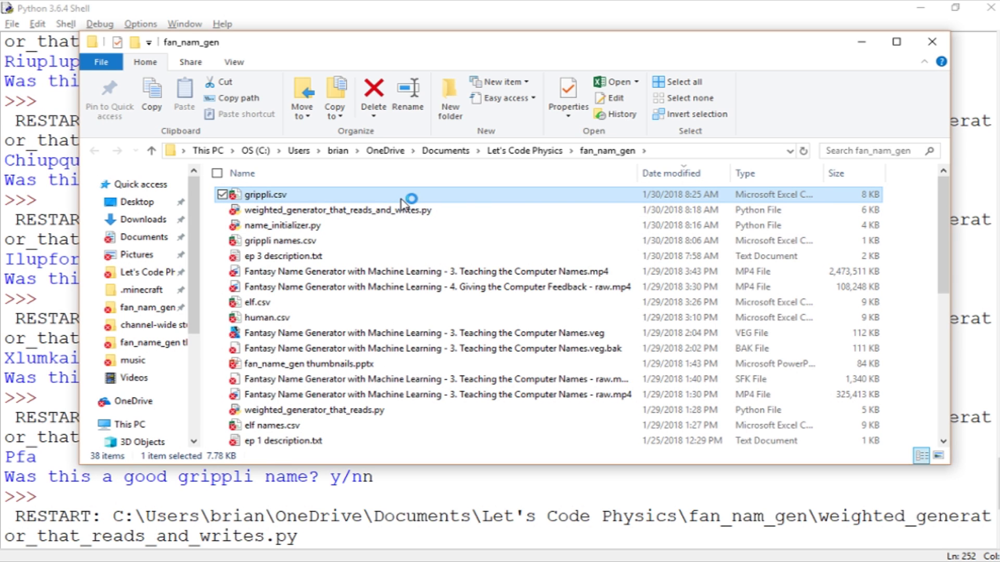
{"action": "double_click", "coordinate": [262, 195]}
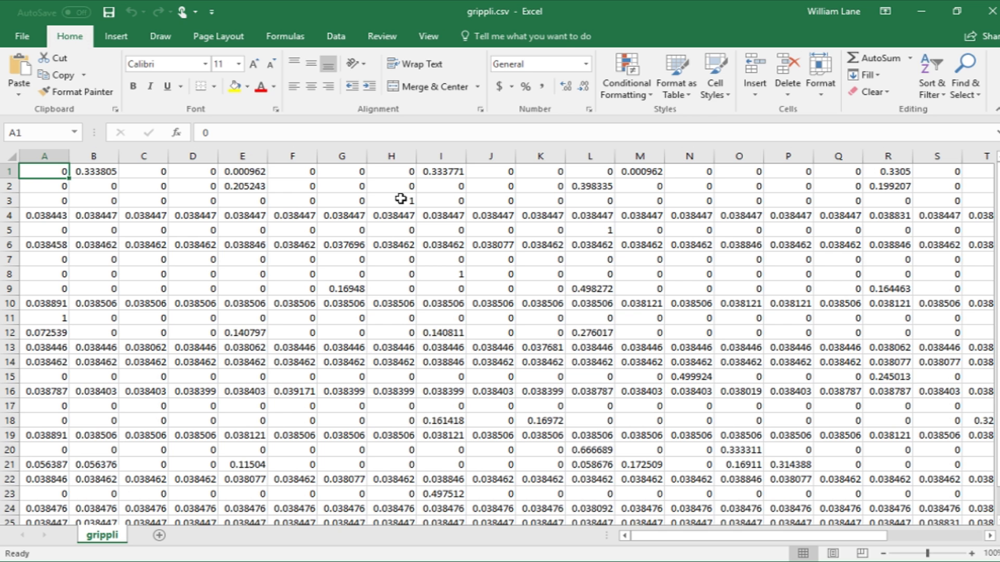
{"action": "mouse_move", "coordinate": [603, 263]}
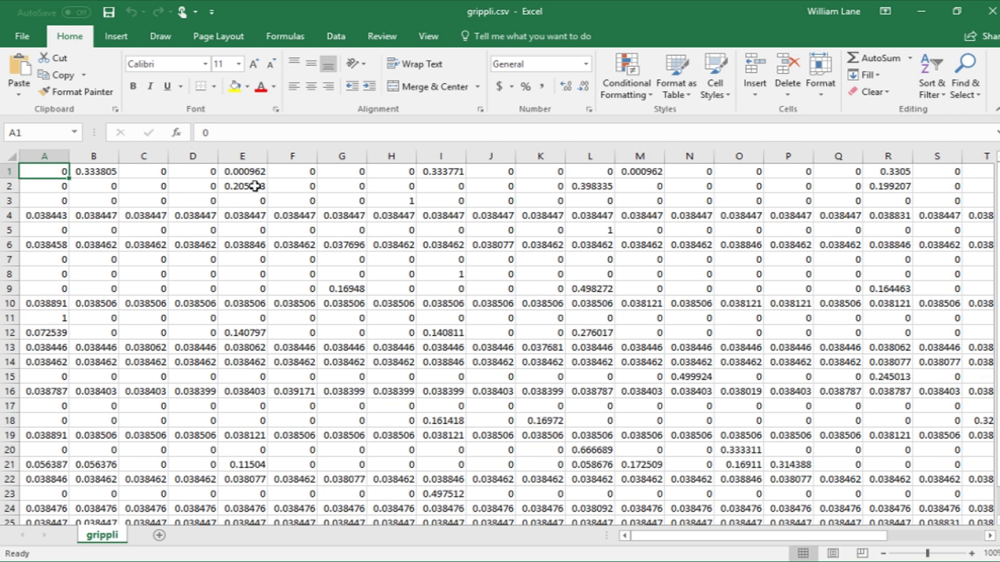
{"action": "left_click", "coordinate": [243, 170]}
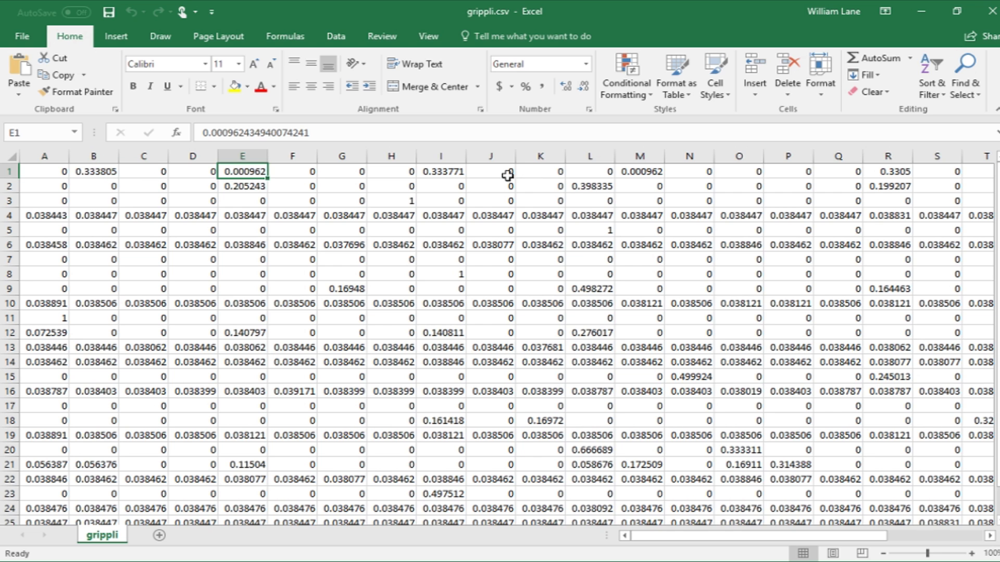
{"action": "left_click", "coordinate": [639, 170]}
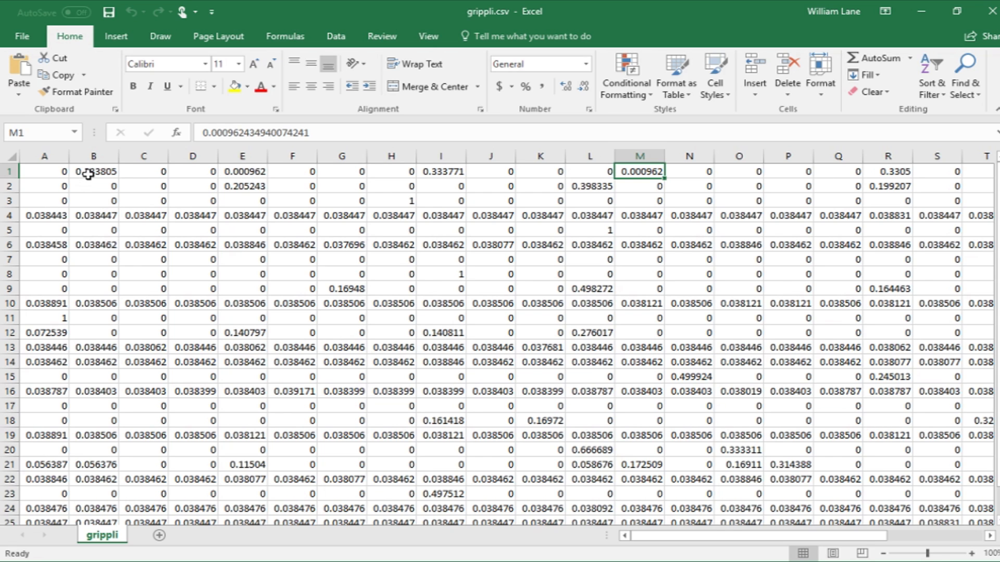
{"action": "left_click", "coordinate": [439, 171]}
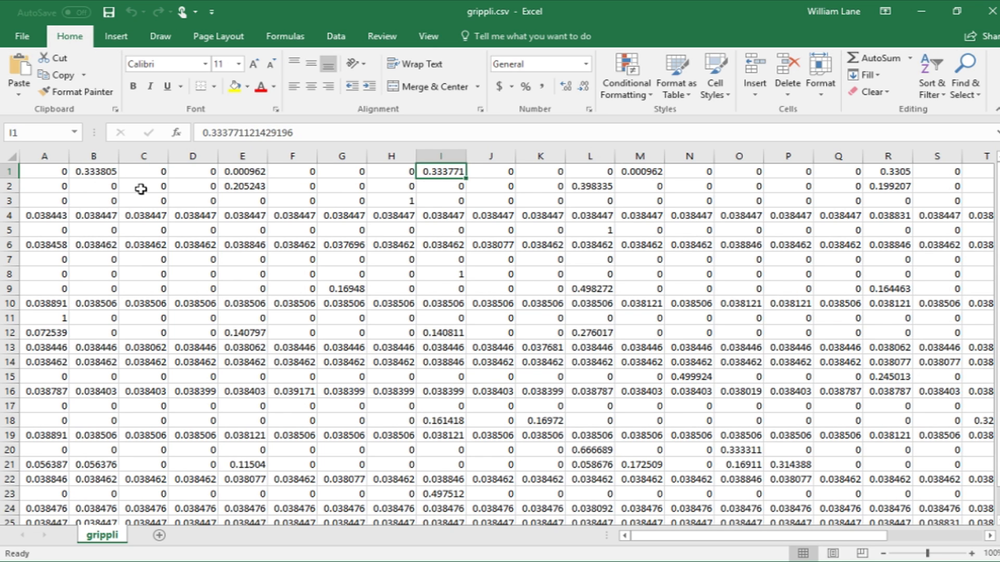
{"action": "left_click", "coordinate": [242, 171]}
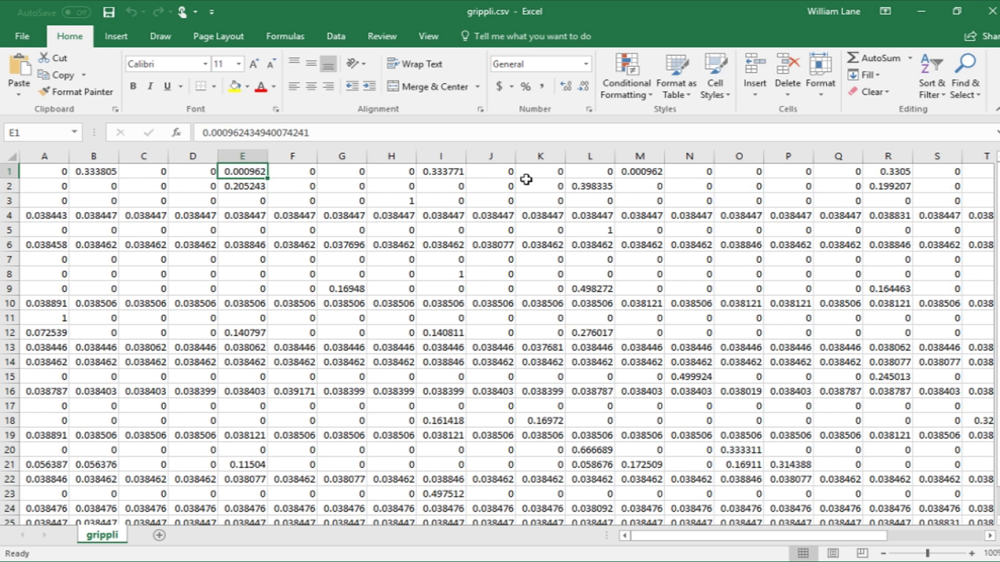
{"action": "left_click", "coordinate": [638, 171]}
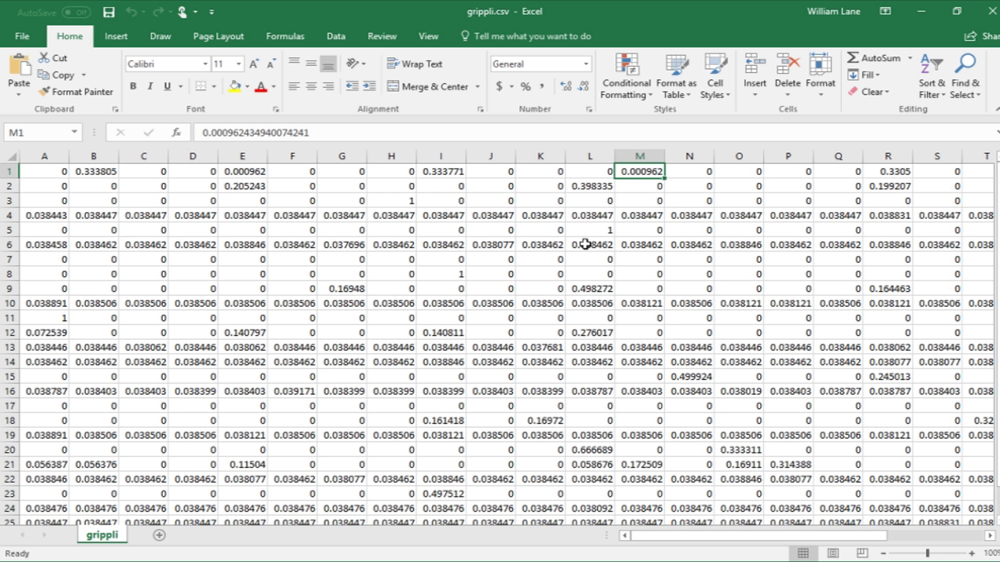
{"action": "mouse_move", "coordinate": [602, 368]}
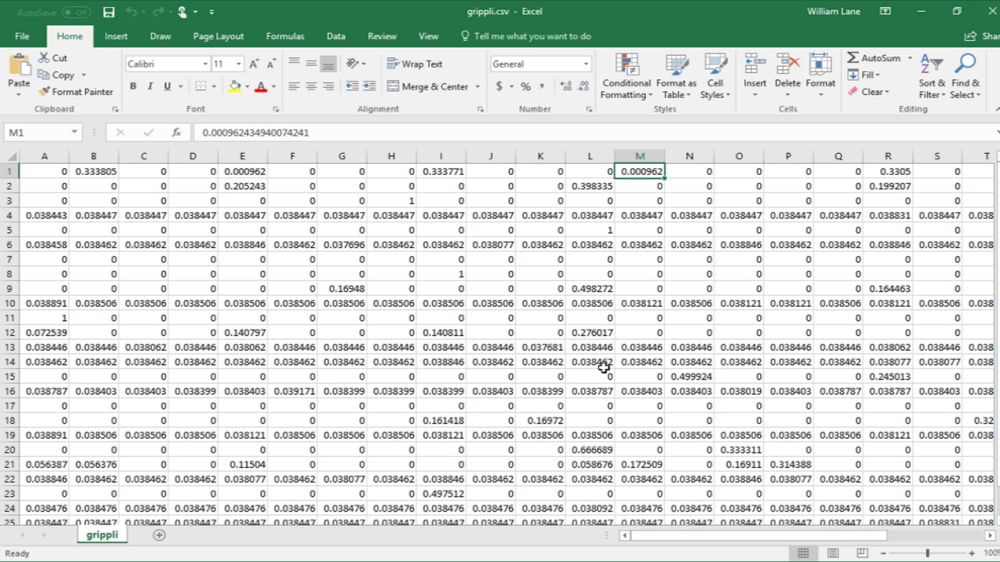
{"action": "mouse_move", "coordinate": [38, 314]}
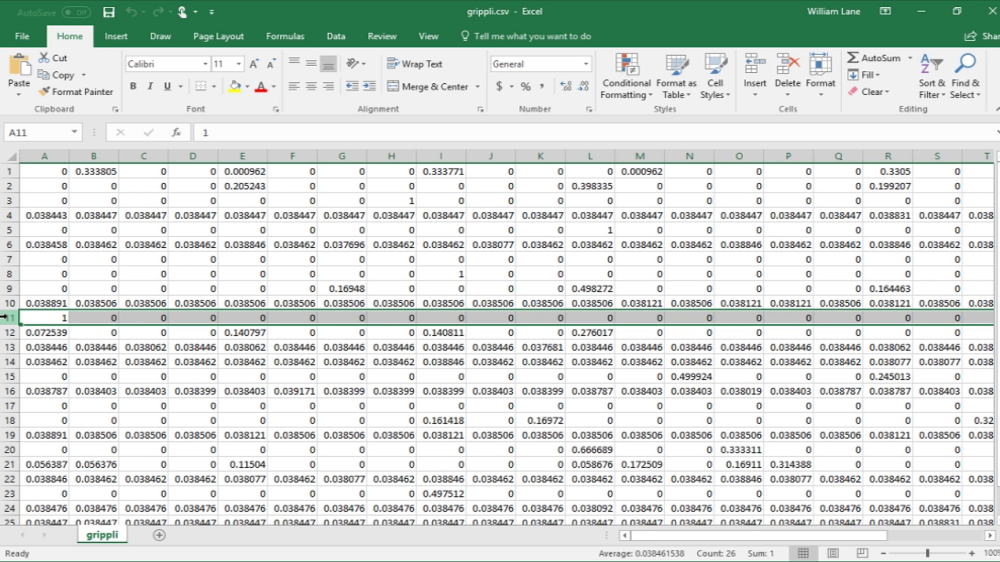
{"action": "mouse_move", "coordinate": [449, 409]}
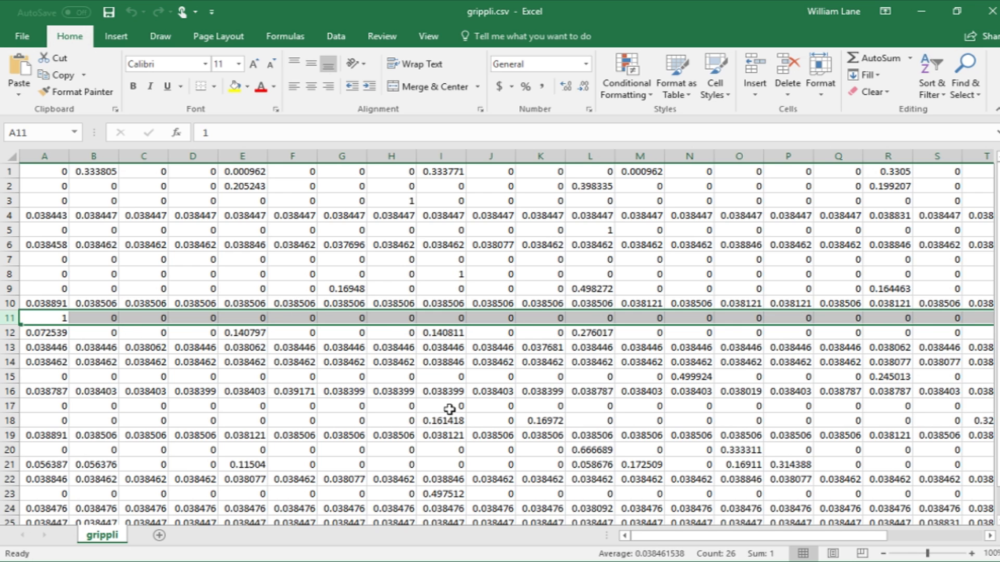
{"action": "mouse_move", "coordinate": [167, 395]}
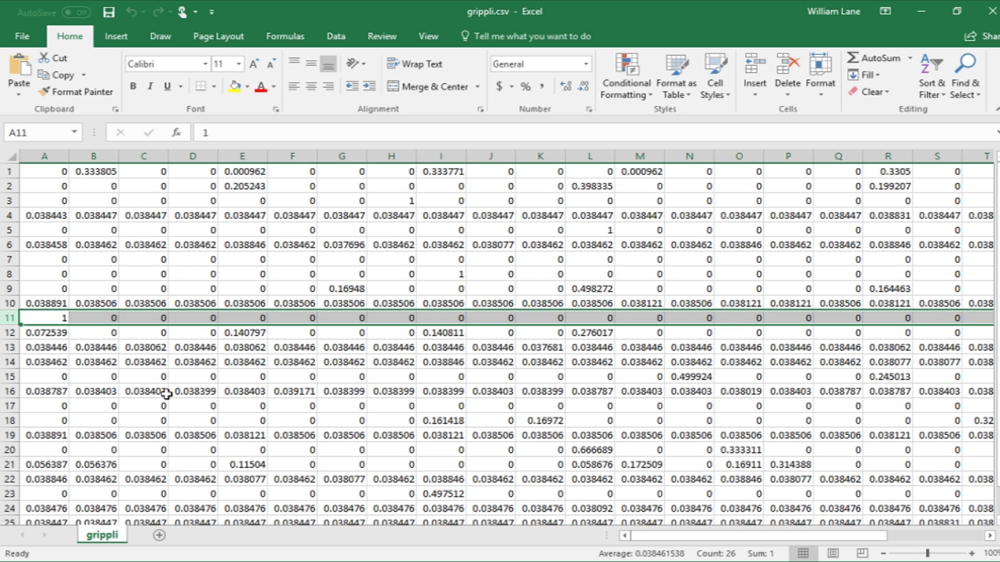
{"action": "scroll", "scroll_direction": "down", "scroll_amount": 3}
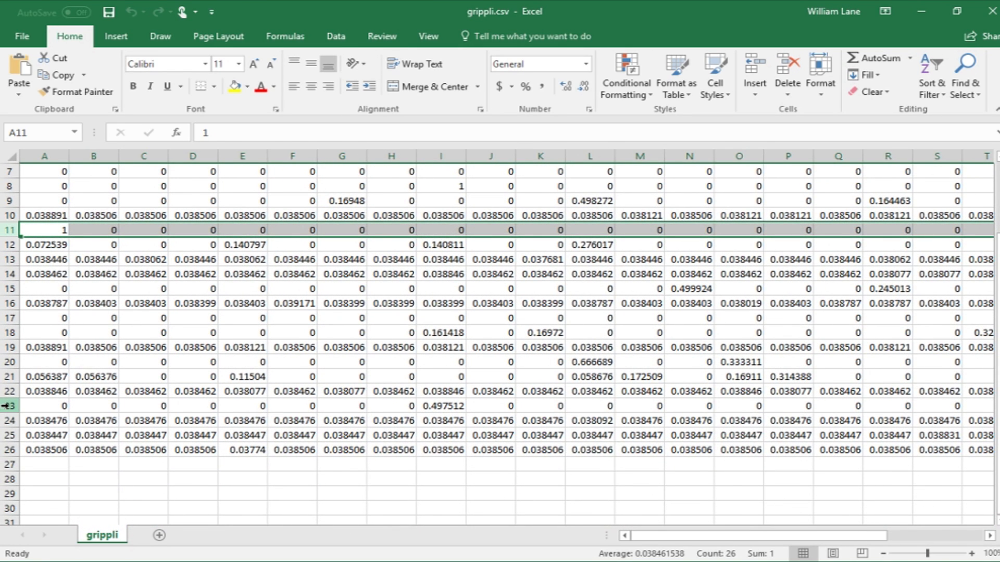
{"action": "mouse_move", "coordinate": [6, 362]}
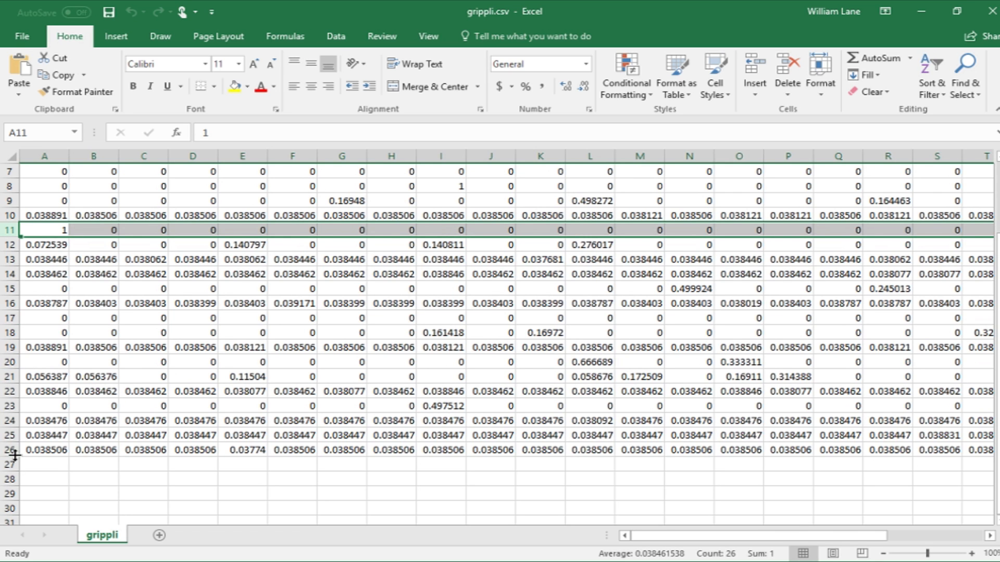
{"action": "left_click", "coordinate": [43, 449]}
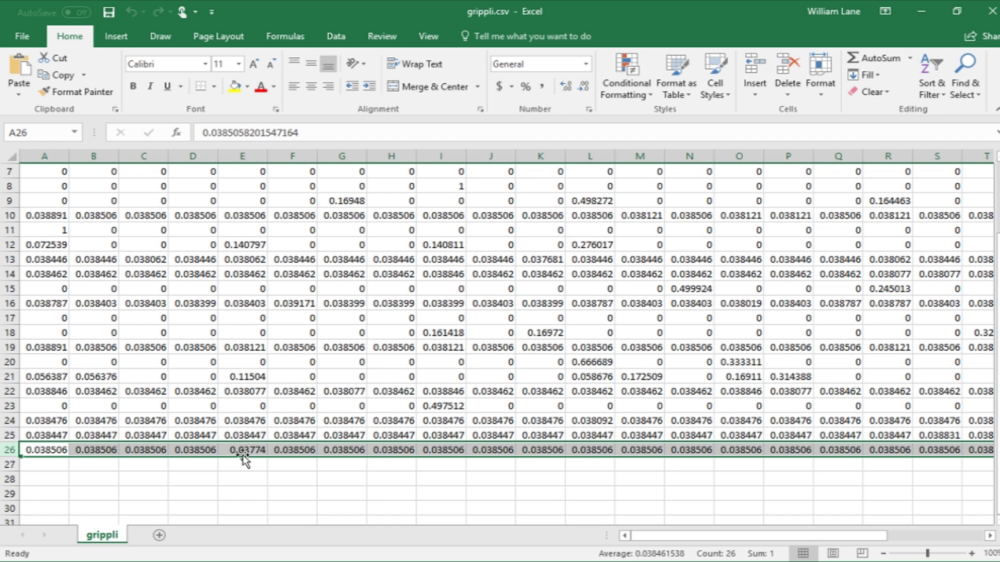
{"action": "mouse_move", "coordinate": [257, 464]}
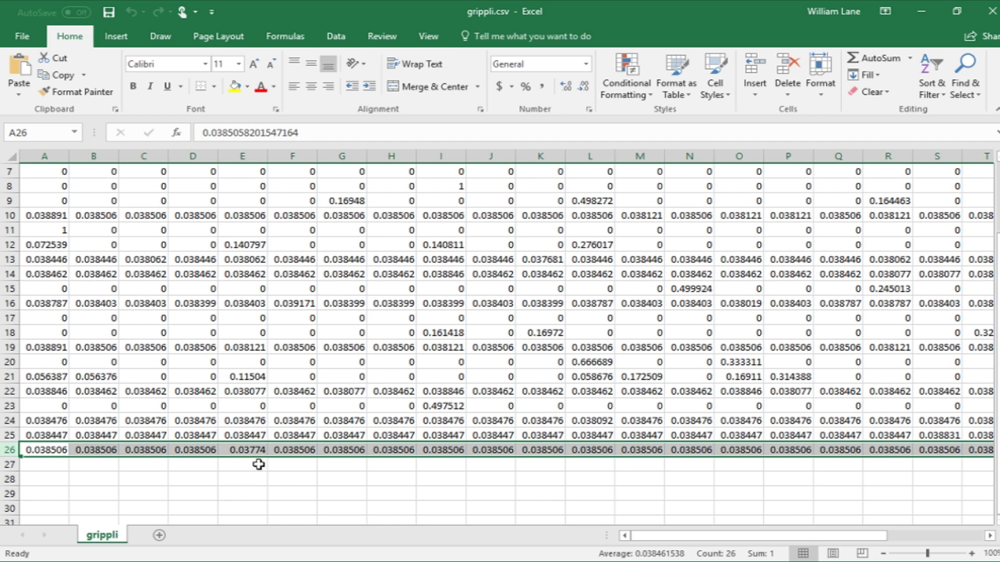
{"action": "mouse_move", "coordinate": [693, 539]}
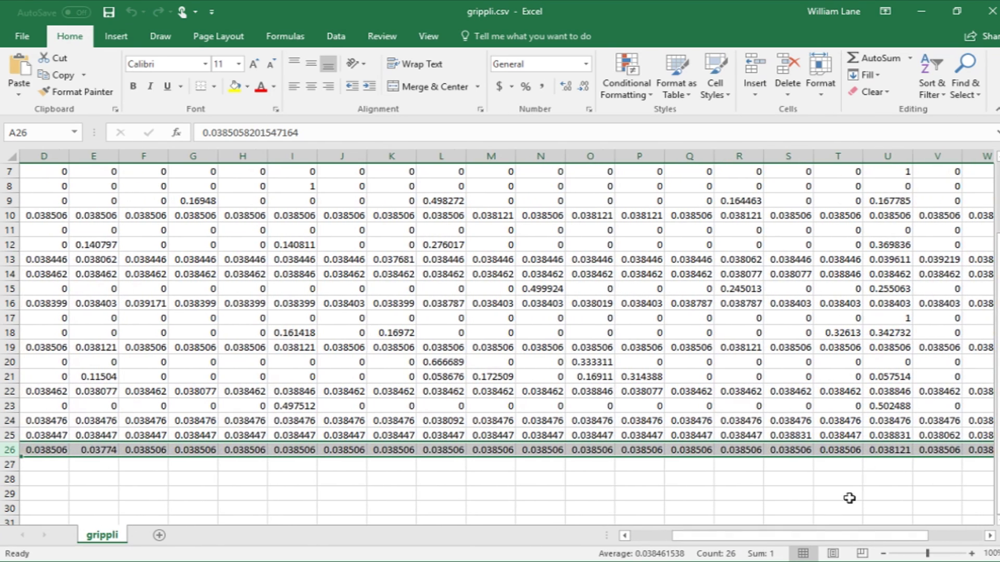
{"action": "left_click", "coordinate": [887, 449]}
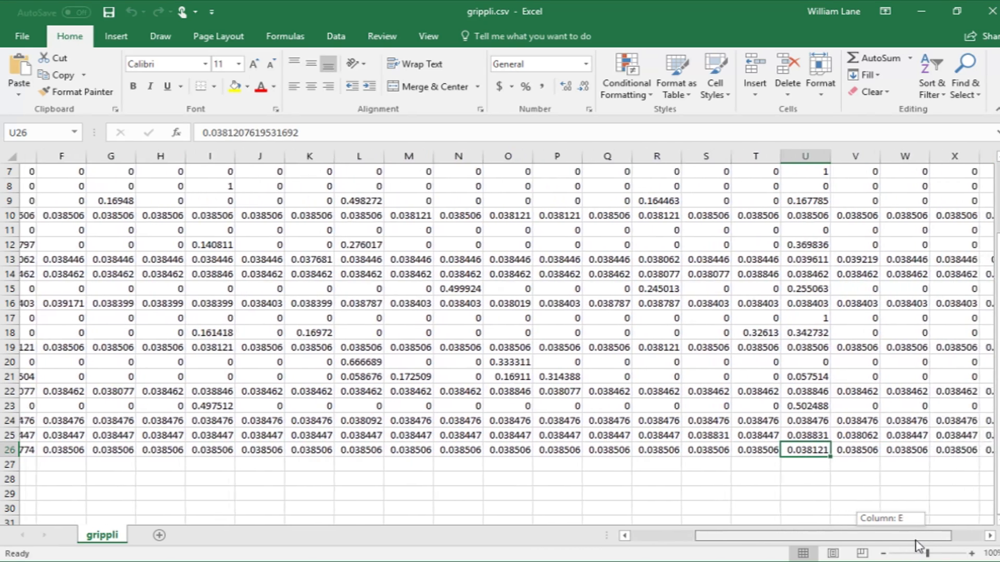
{"action": "scroll", "scroll_direction": "right", "scroll_amount": 3}
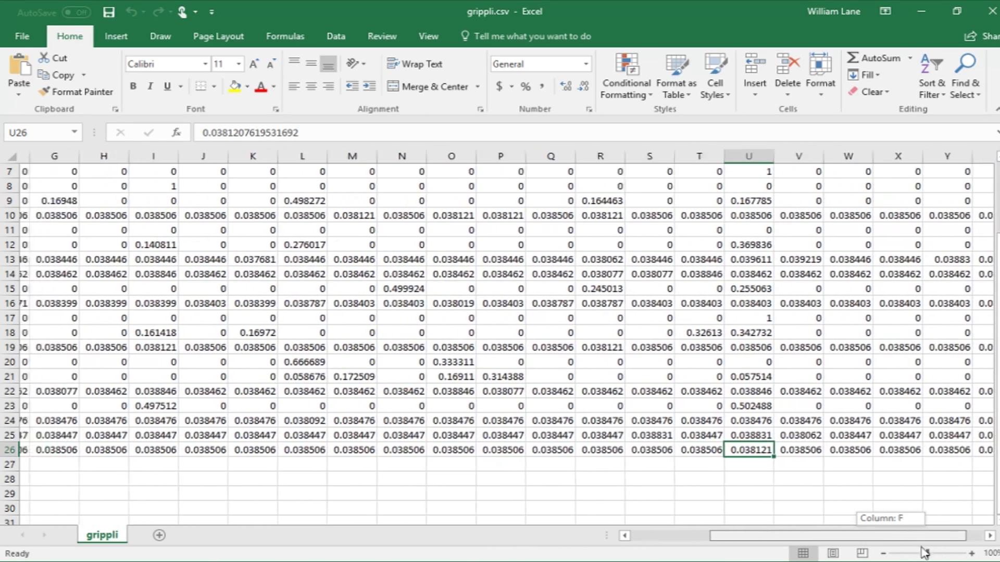
{"action": "scroll", "scroll_direction": "left", "scroll_amount": 3}
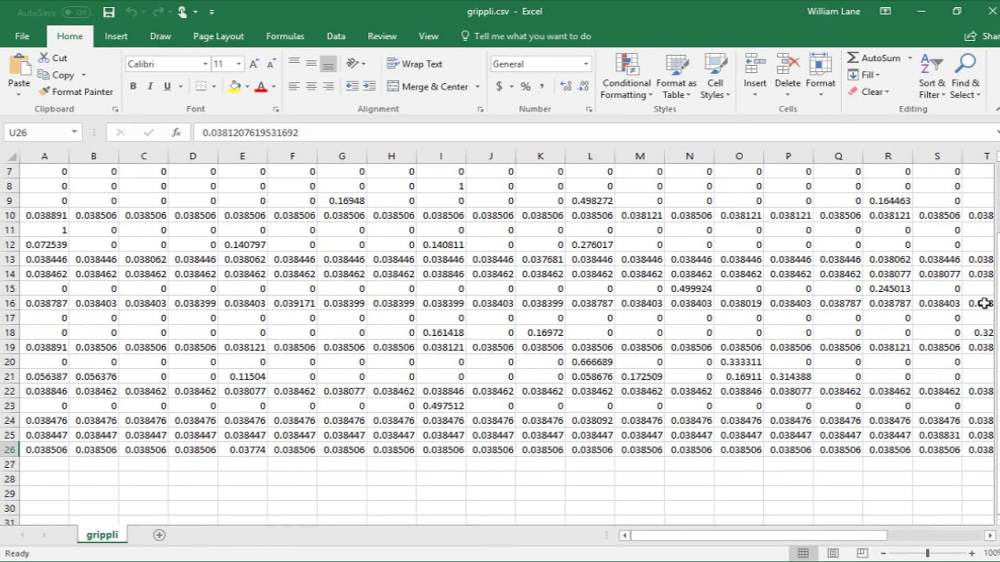
{"action": "scroll", "scroll_direction": "up", "scroll_amount": 3}
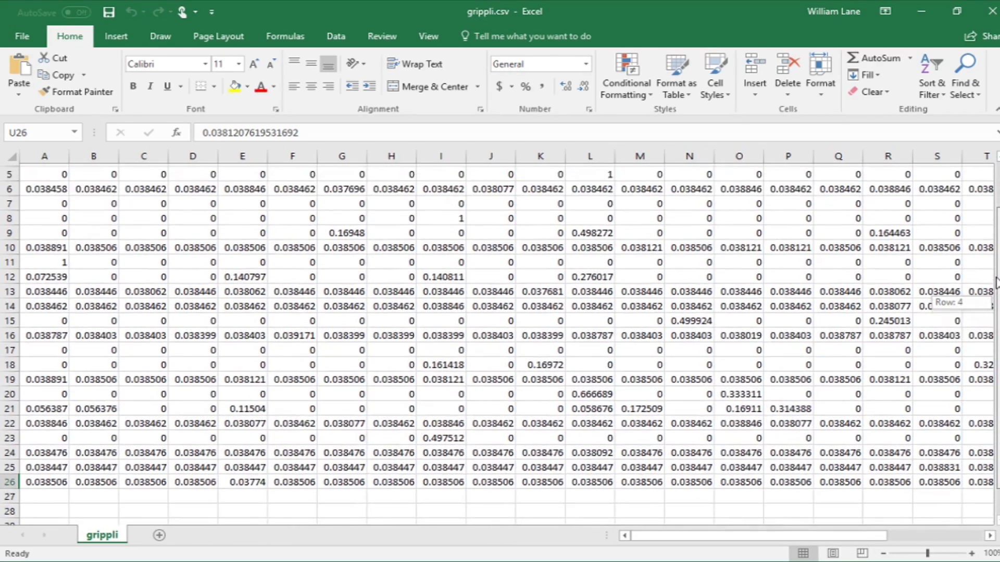
{"action": "scroll", "scroll_direction": "up", "scroll_amount": 3}
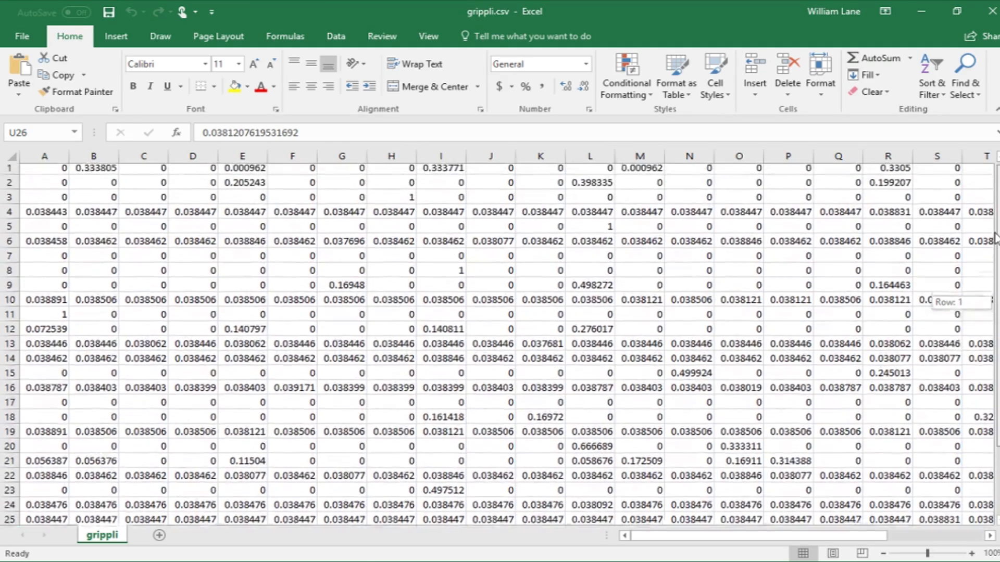
{"action": "scroll", "scroll_direction": "right", "scroll_amount": 3}
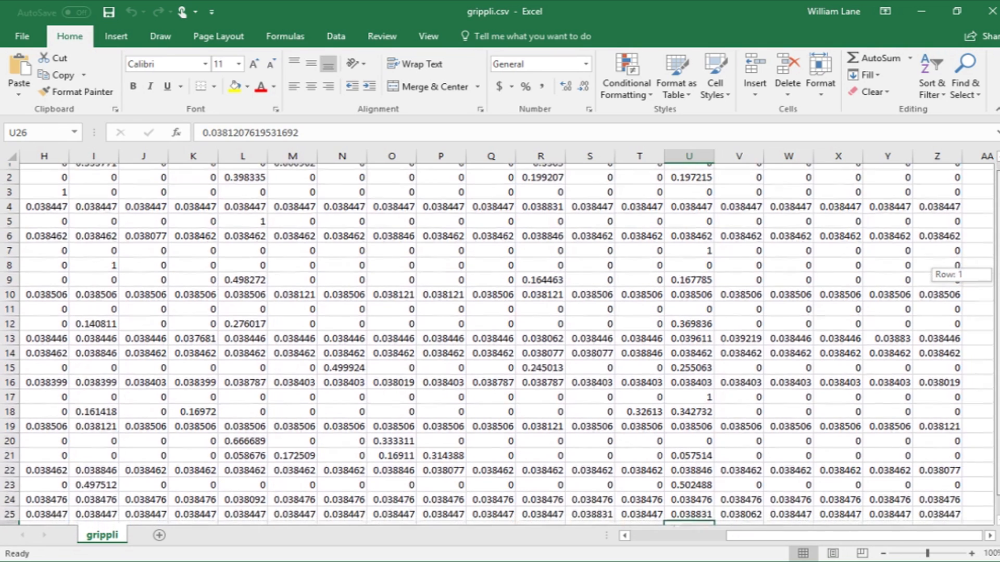
{"action": "scroll", "scroll_direction": "up", "scroll_amount": 3}
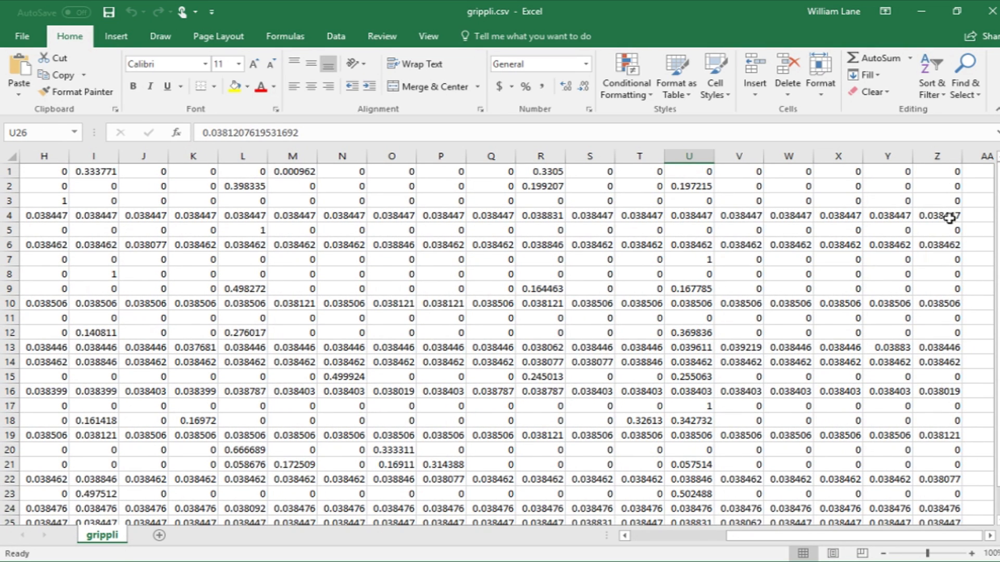
{"action": "mouse_move", "coordinate": [959, 374]}
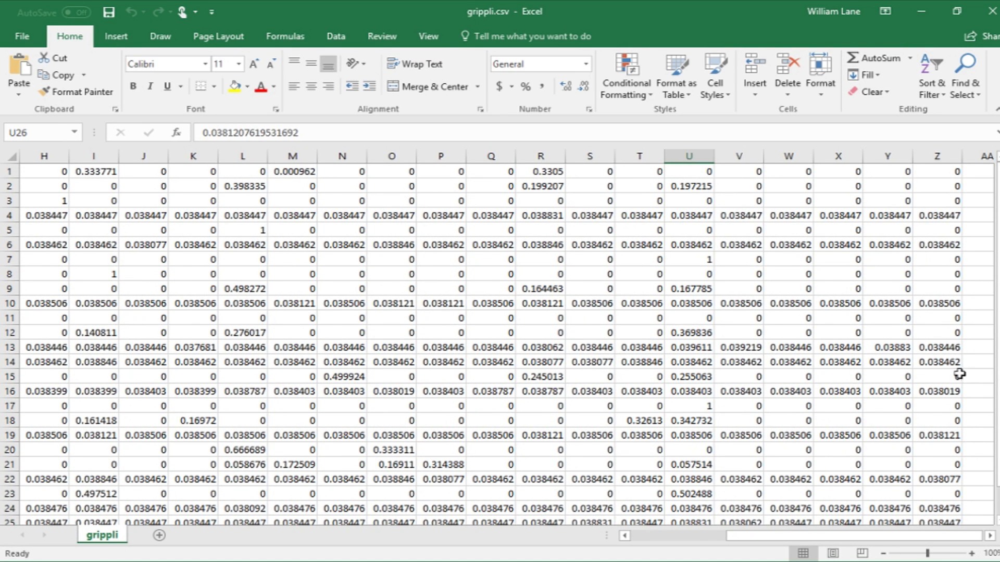
{"action": "mouse_move", "coordinate": [919, 215]}
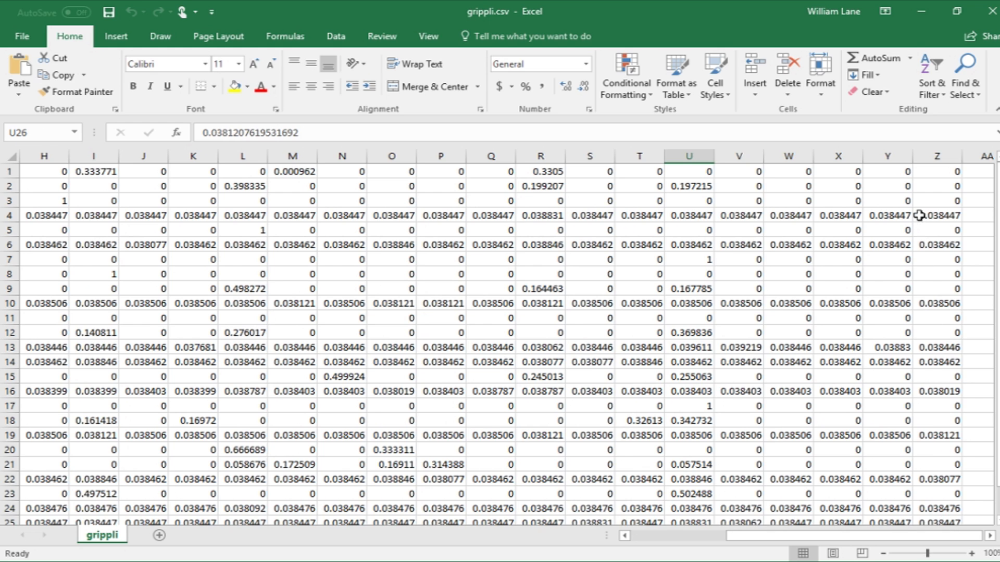
Search the grippli names file in Notepad for "d" and dismiss the not-found notice
{"action": "left_click", "coordinate": [937, 215]}
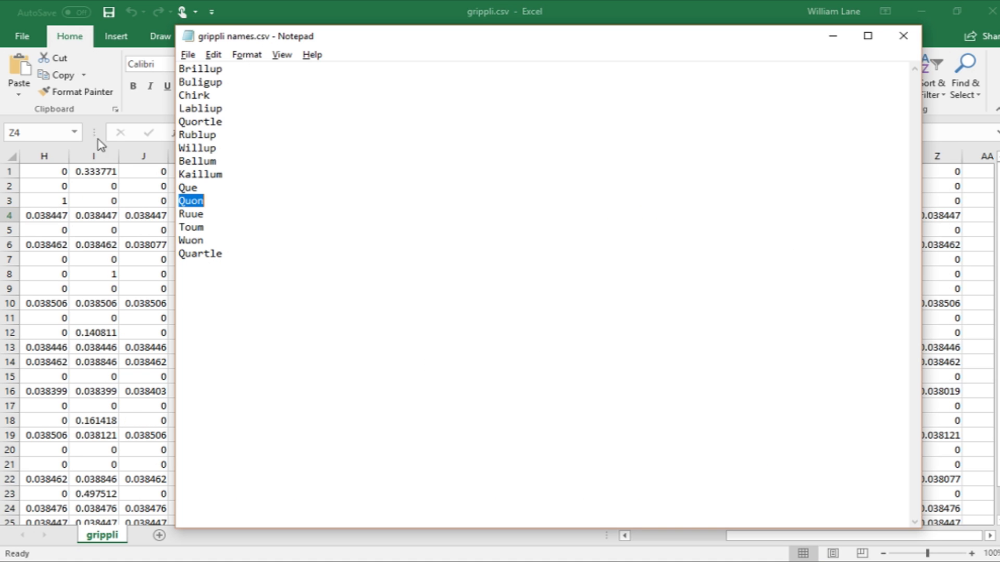
{"action": "key", "text": "ctrl+f"}
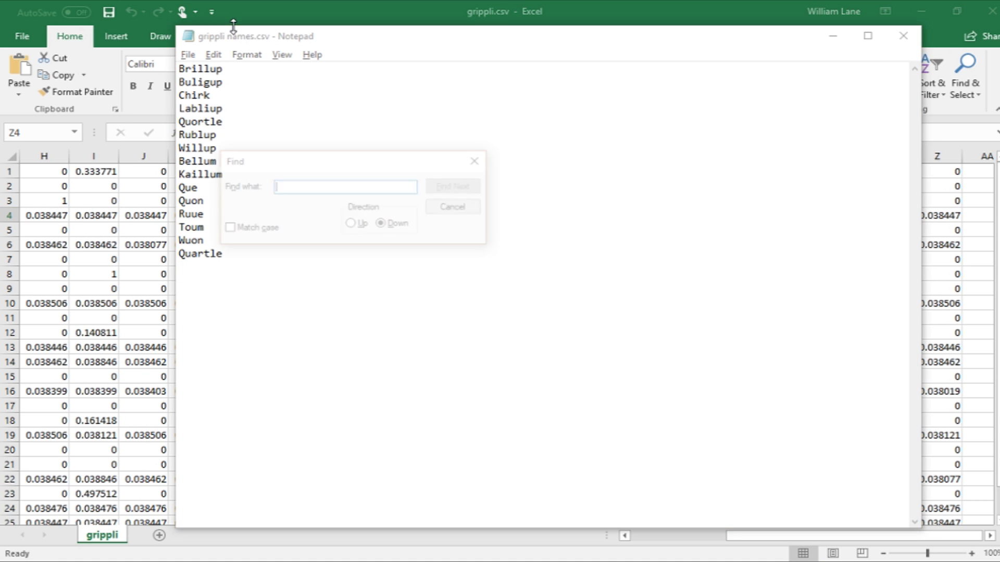
{"action": "left_click", "coordinate": [456, 186]}
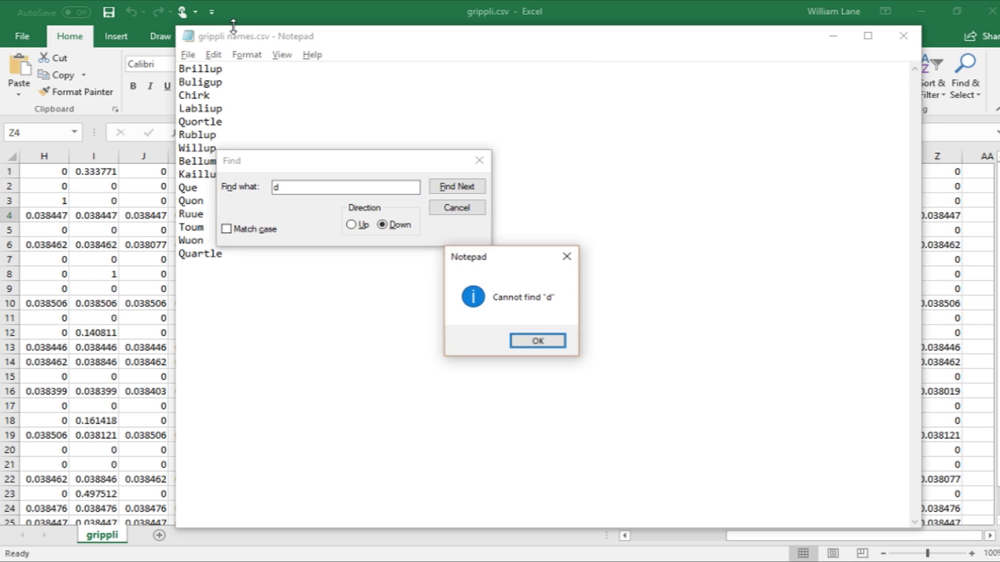
{"action": "left_click", "coordinate": [536, 341]}
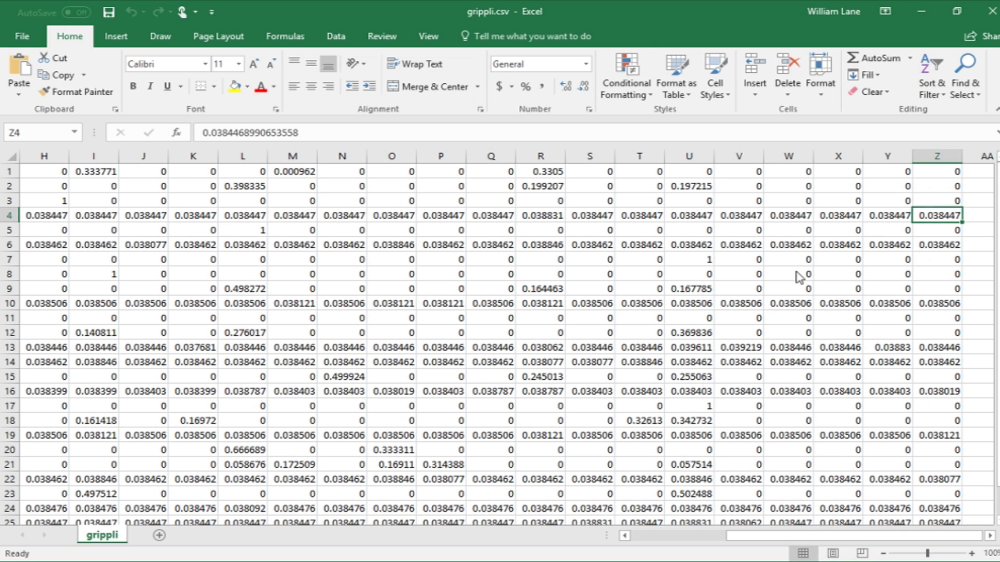
{"action": "mouse_move", "coordinate": [951, 214]}
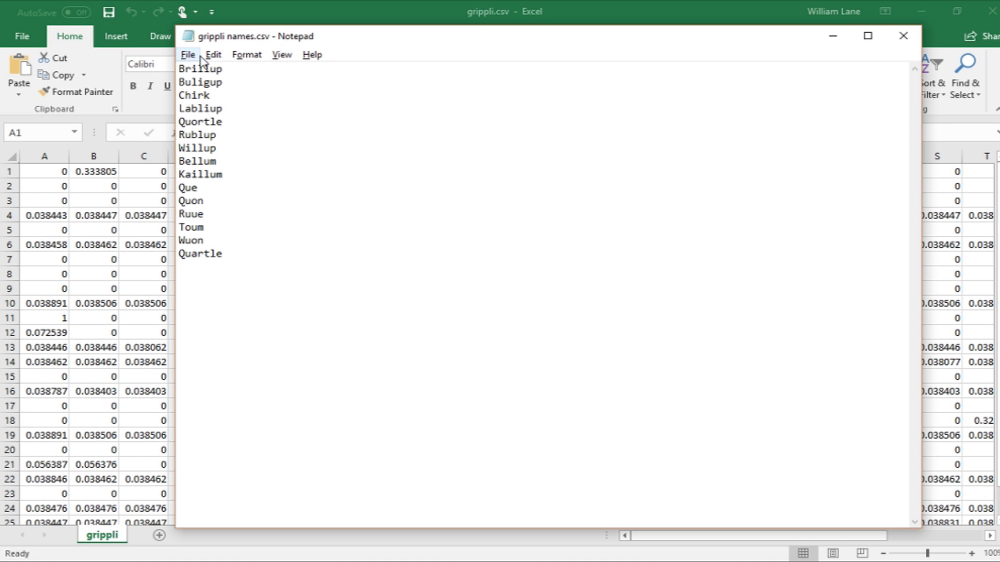
{"action": "mouse_move", "coordinate": [208, 353]}
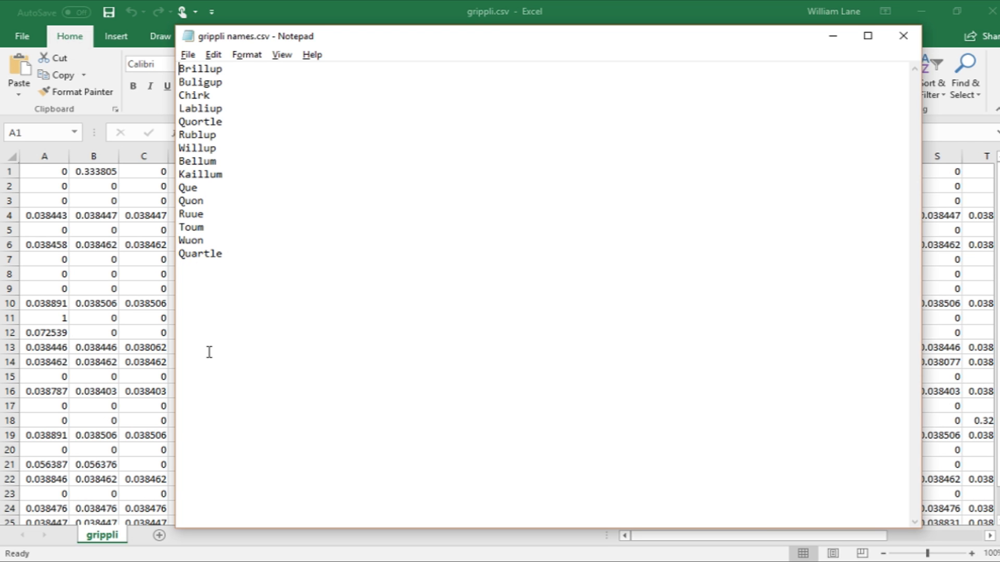
{"action": "key", "text": "alt+tab"}
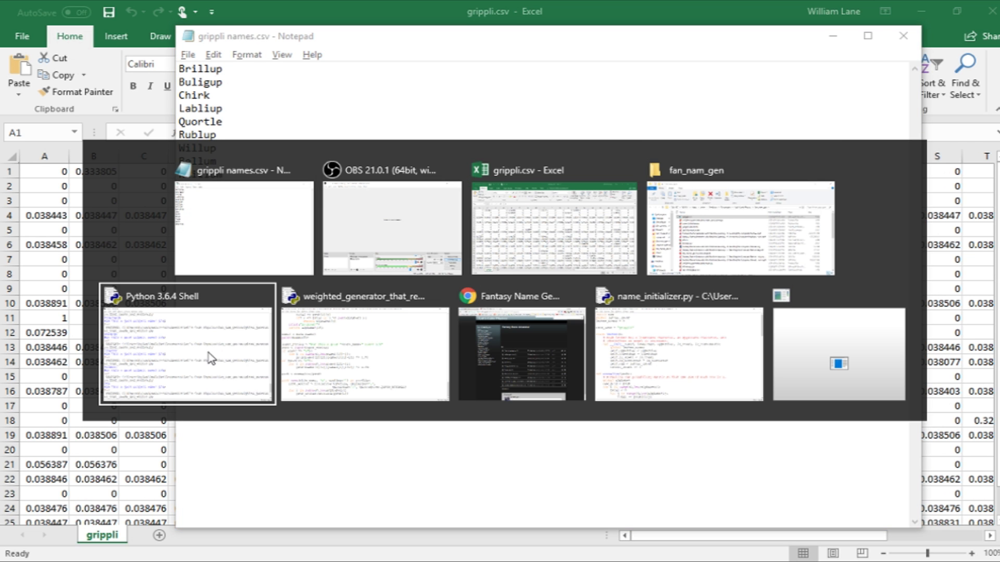
Switch to weighted_generator_that_reads_and_writes.py and scroll up to the start of make_name()
{"action": "left_click", "coordinate": [364, 354]}
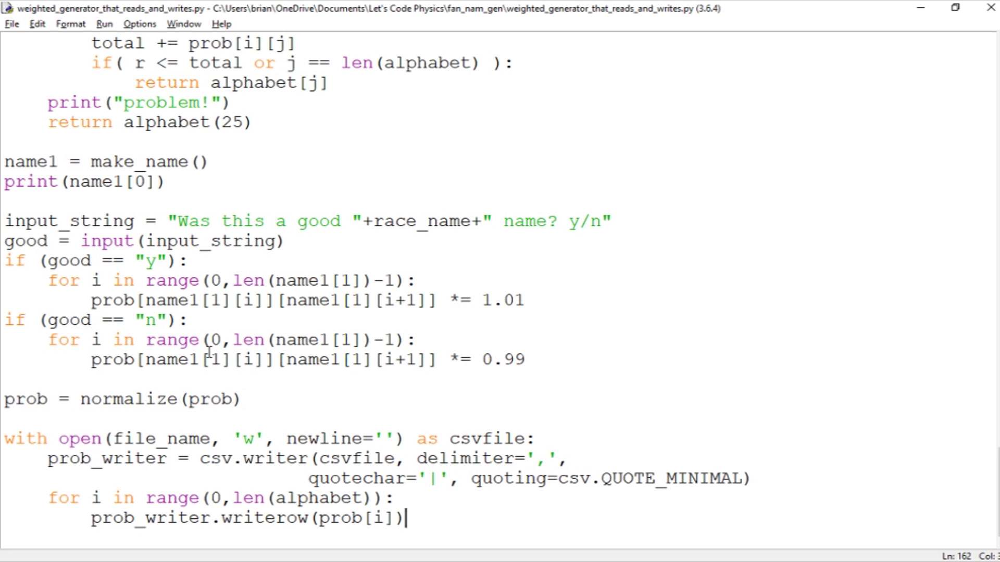
{"action": "mouse_move", "coordinate": [884, 499]}
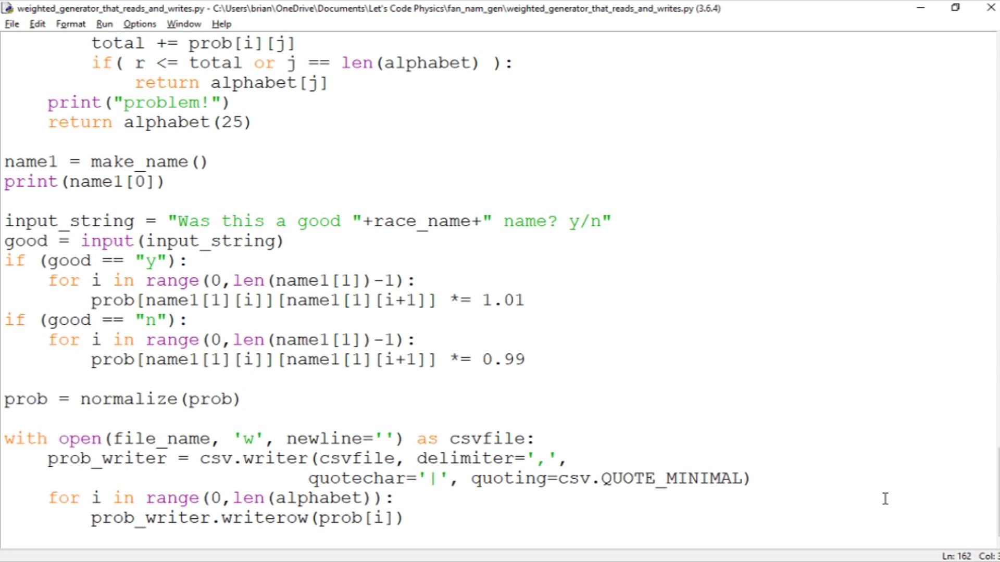
{"action": "scroll", "scroll_direction": "up", "scroll_amount": 3}
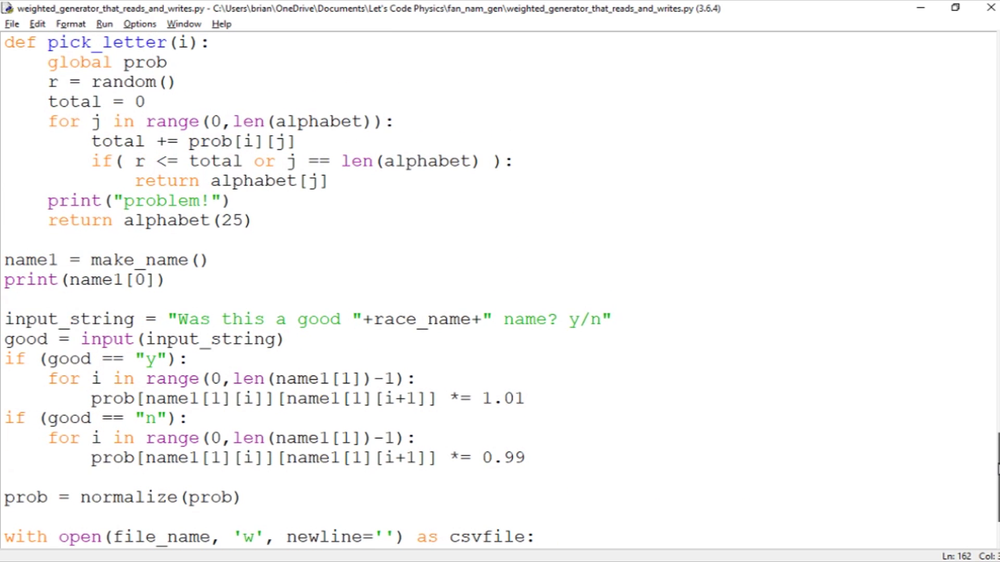
{"action": "scroll", "scroll_direction": "up", "scroll_amount": 3}
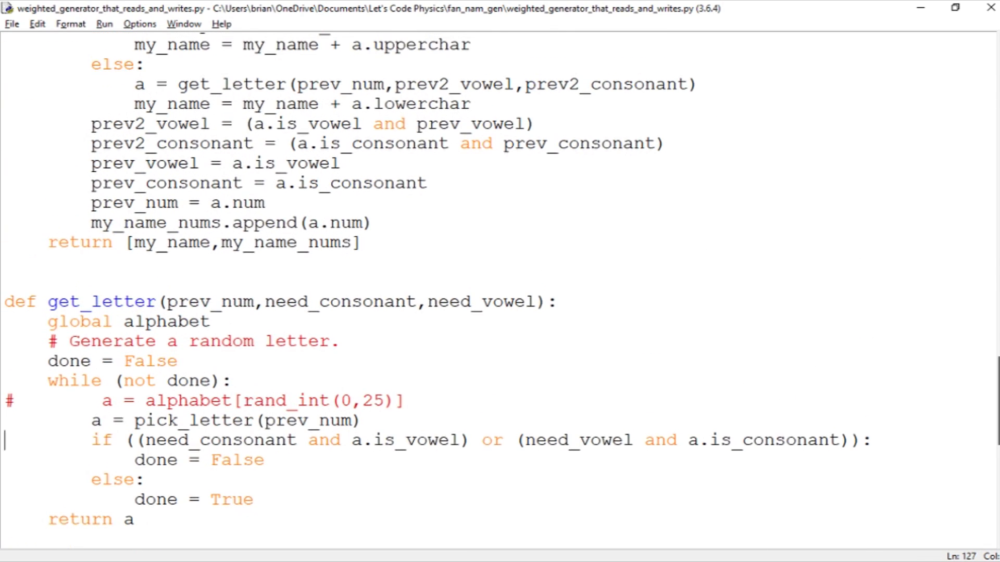
{"action": "scroll", "scroll_direction": "up", "scroll_amount": 3}
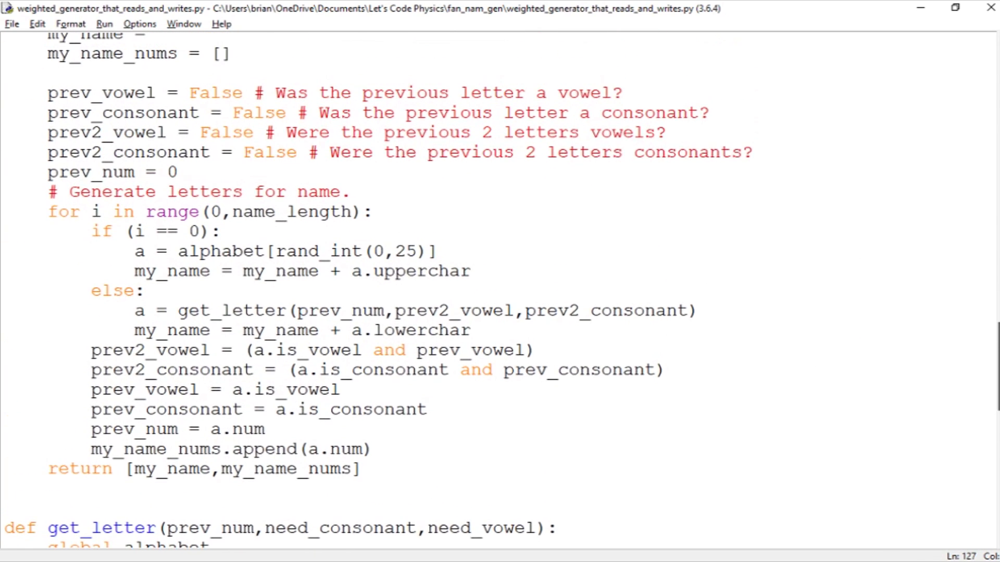
{"action": "scroll", "scroll_direction": "up", "scroll_amount": 3}
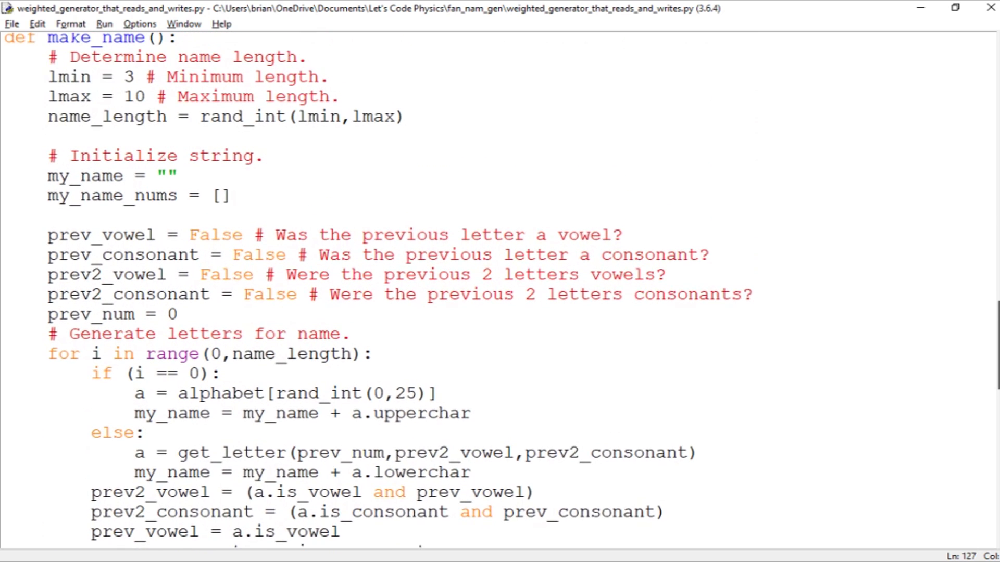
{"action": "scroll", "scroll_direction": "up", "scroll_amount": 3}
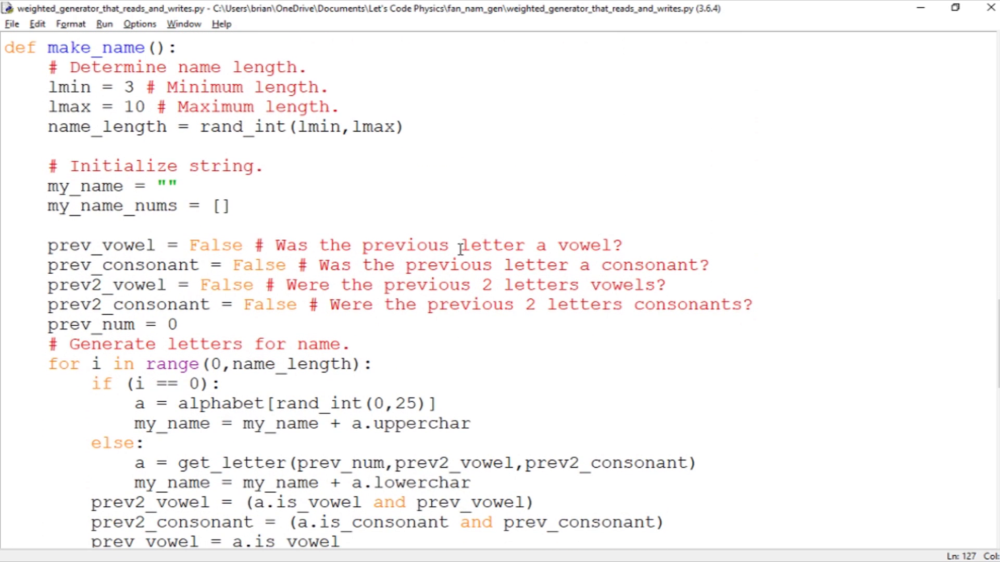
{"action": "mouse_move", "coordinate": [145, 36]}
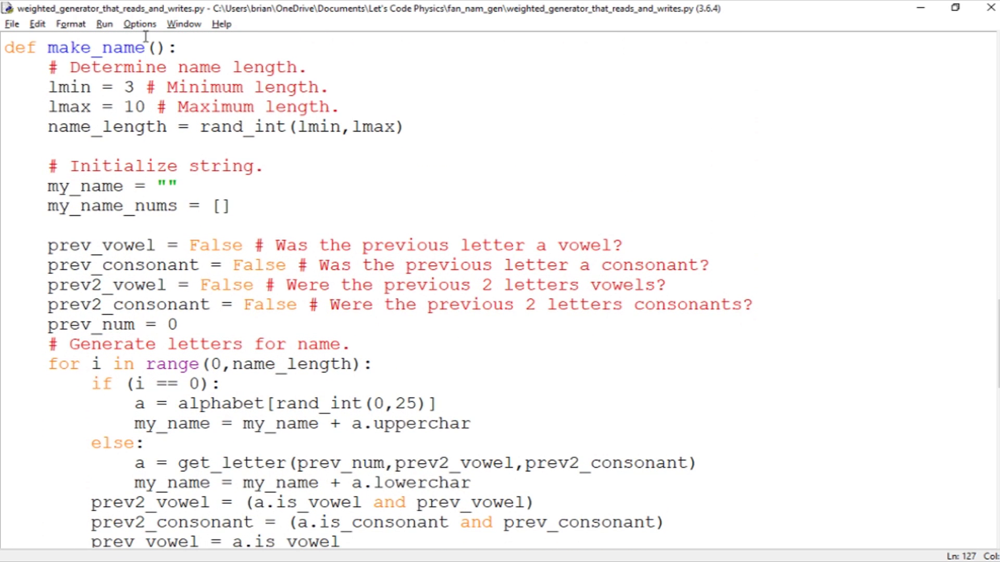
{"action": "mouse_move", "coordinate": [457, 271]}
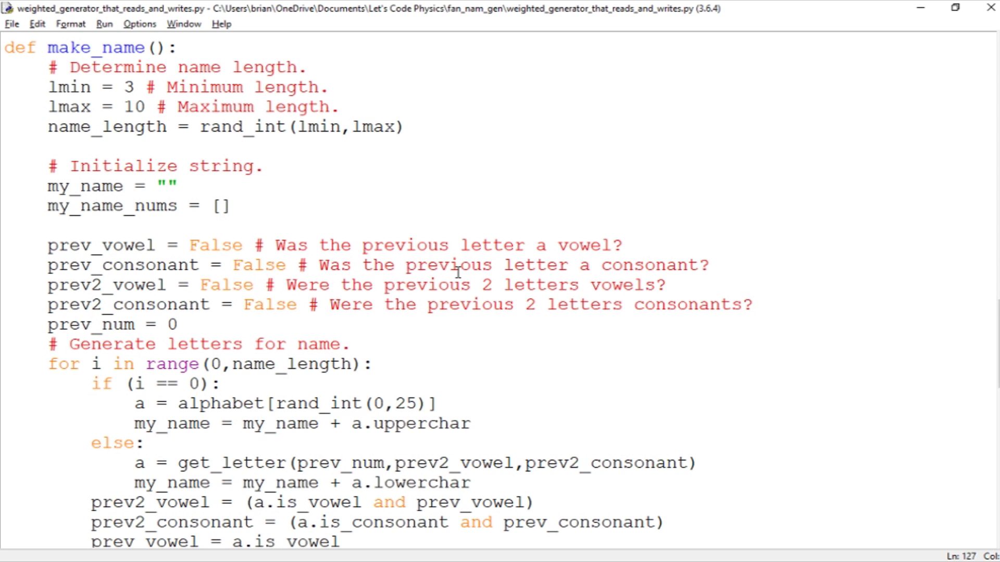